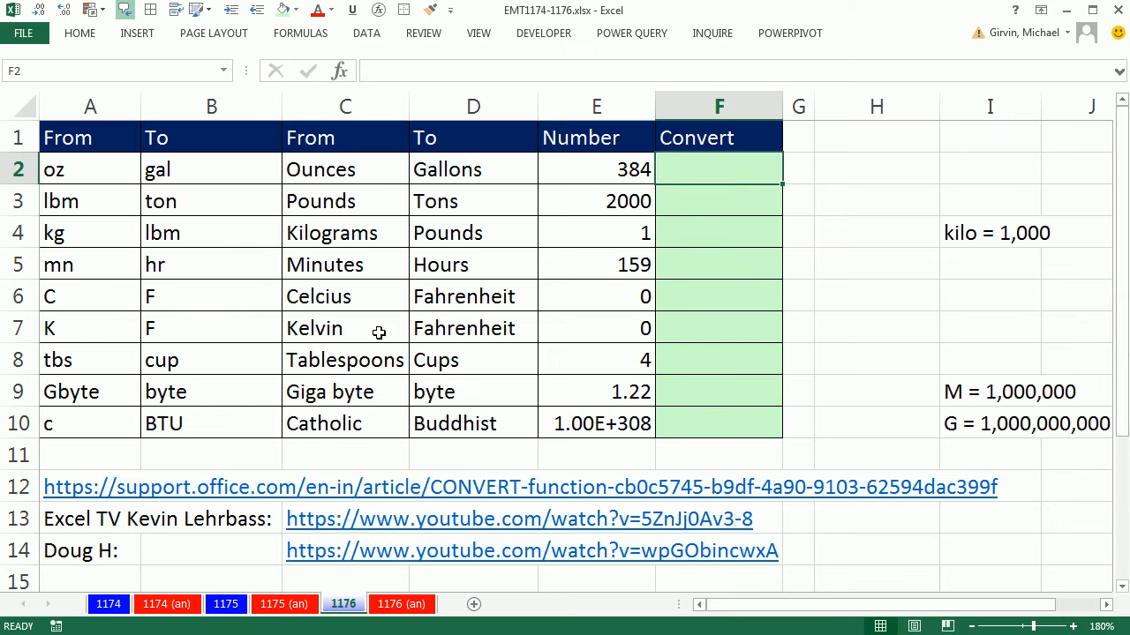
mouse_move(458, 249)
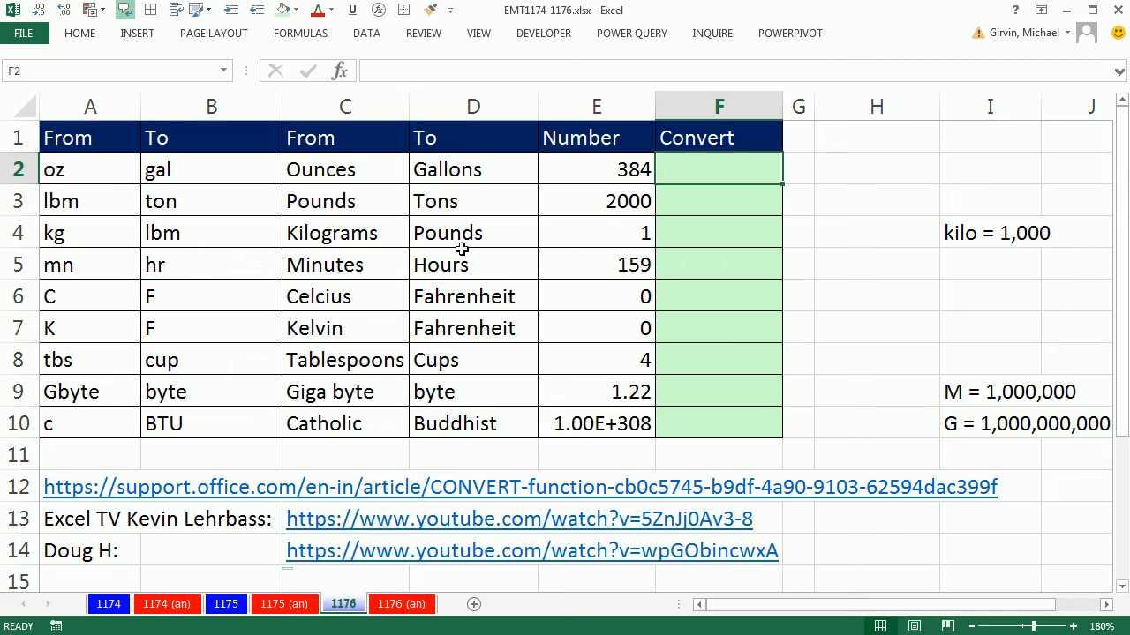
mouse_move(757, 157)
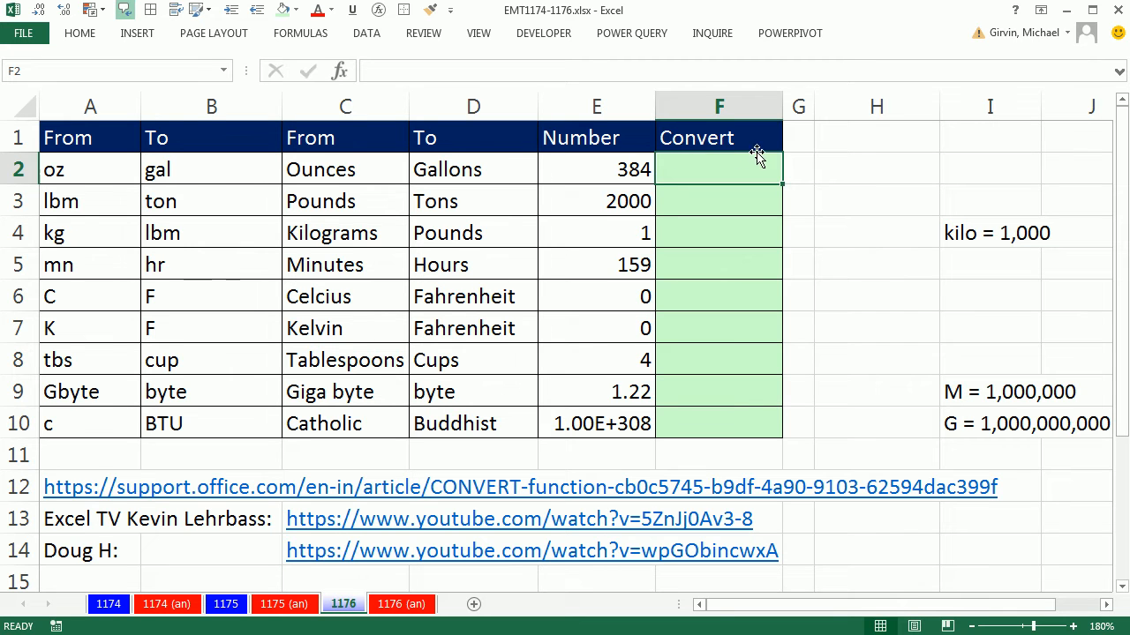
mouse_move(357, 180)
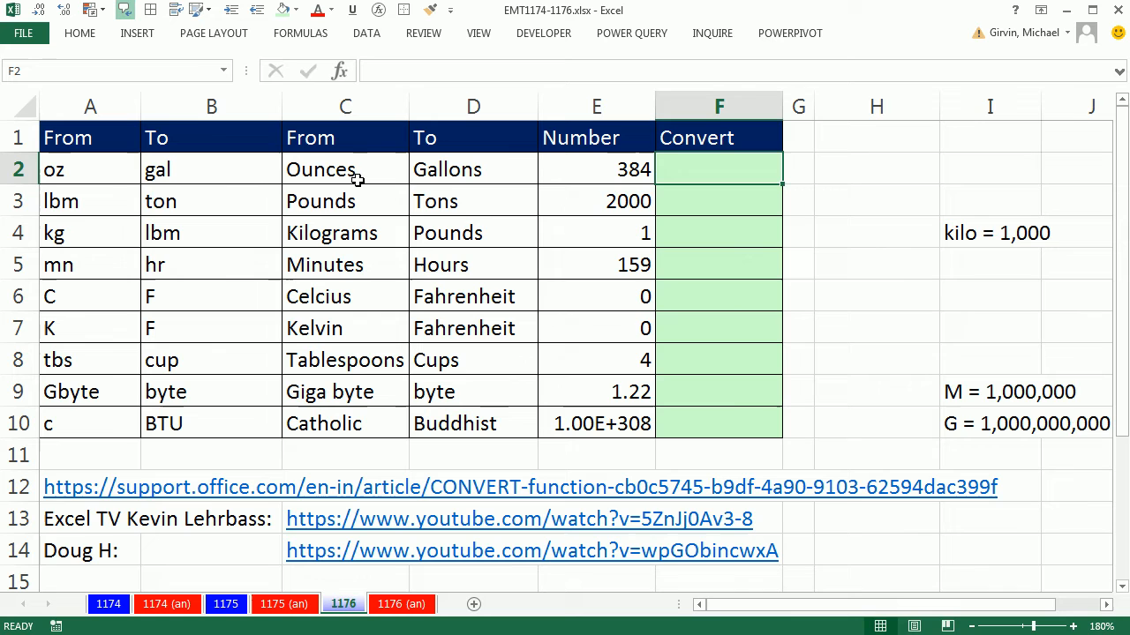
mouse_move(658, 170)
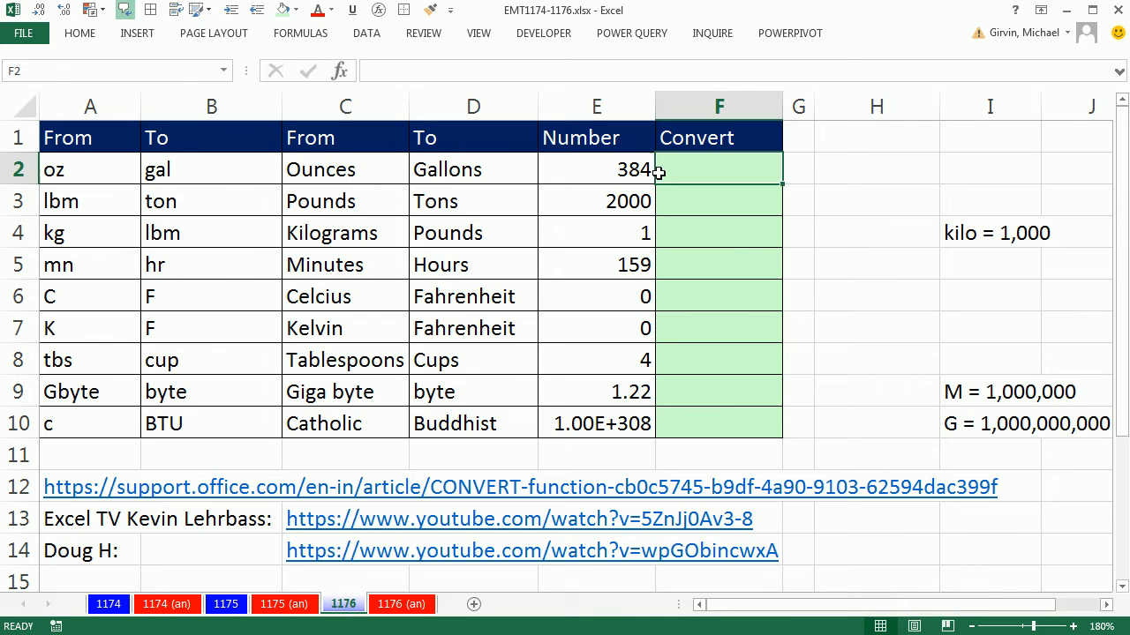
mouse_move(681, 494)
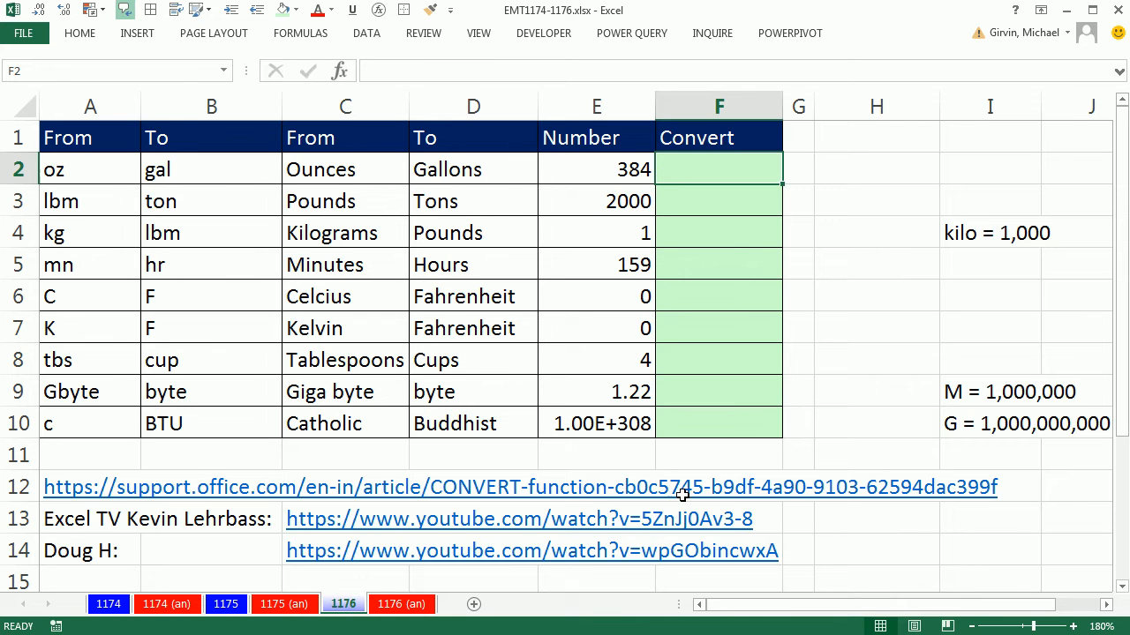
mouse_move(256, 493)
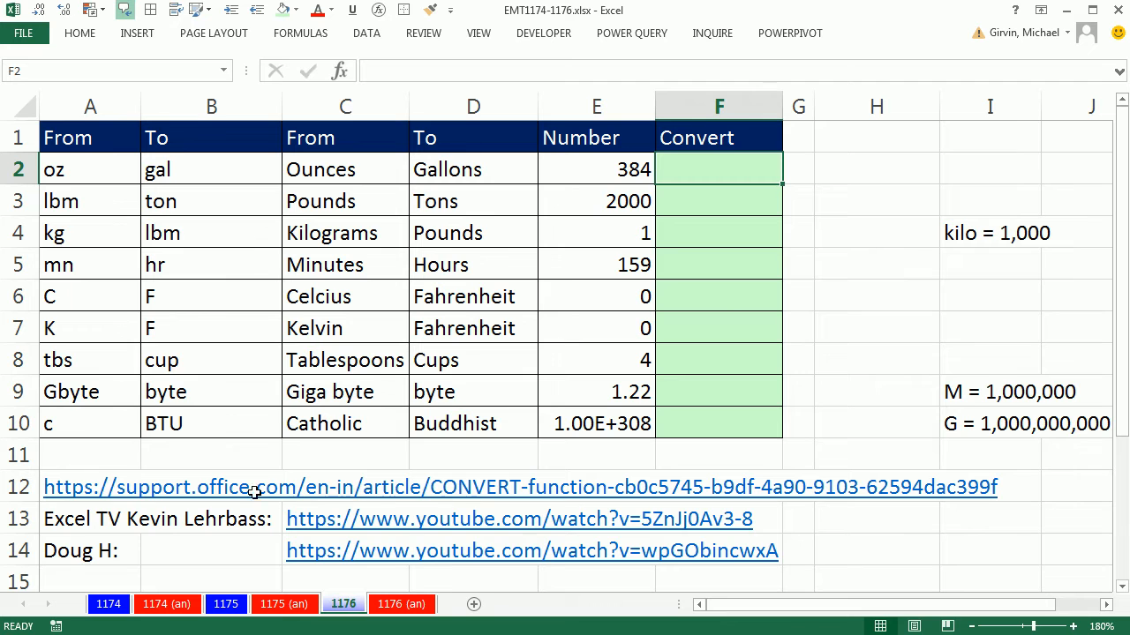
mouse_move(503, 487)
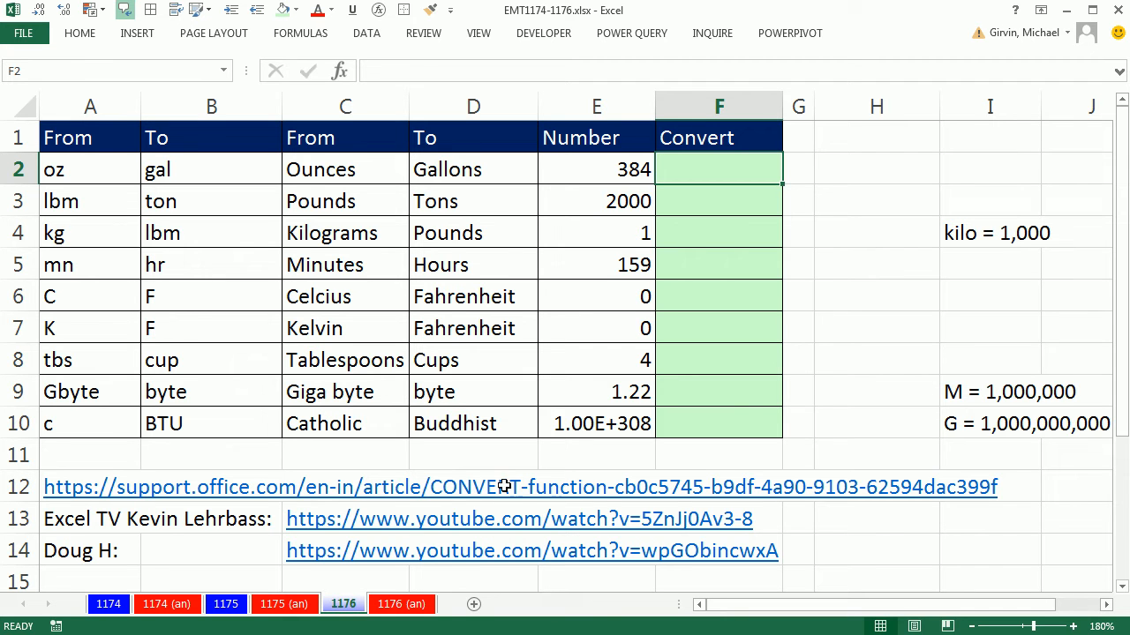
mouse_move(203, 503)
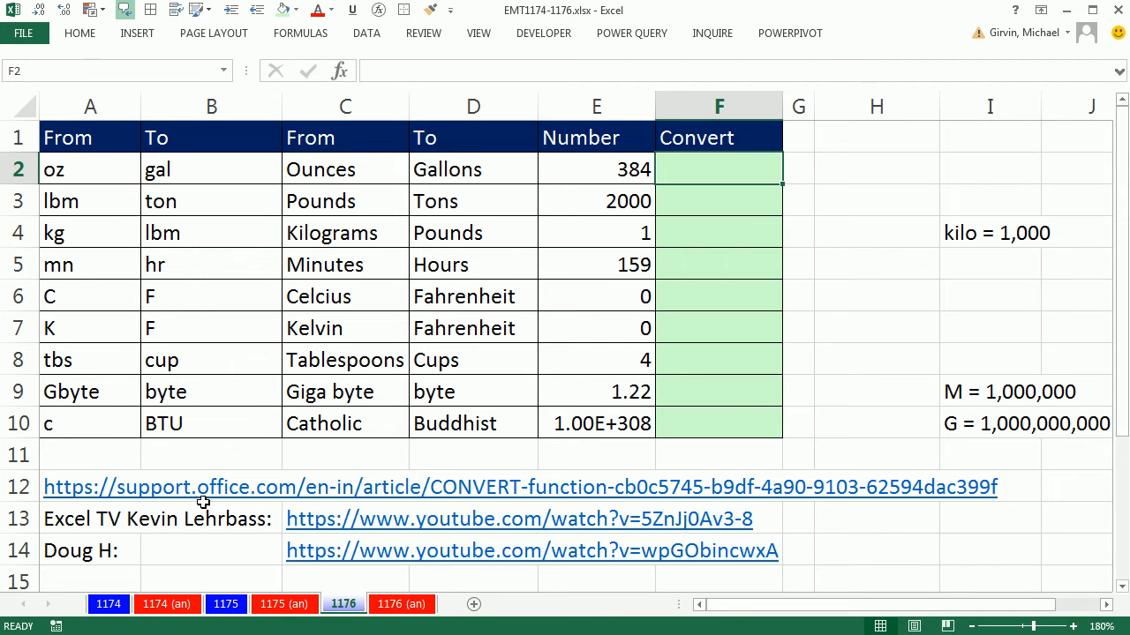
mouse_move(455, 497)
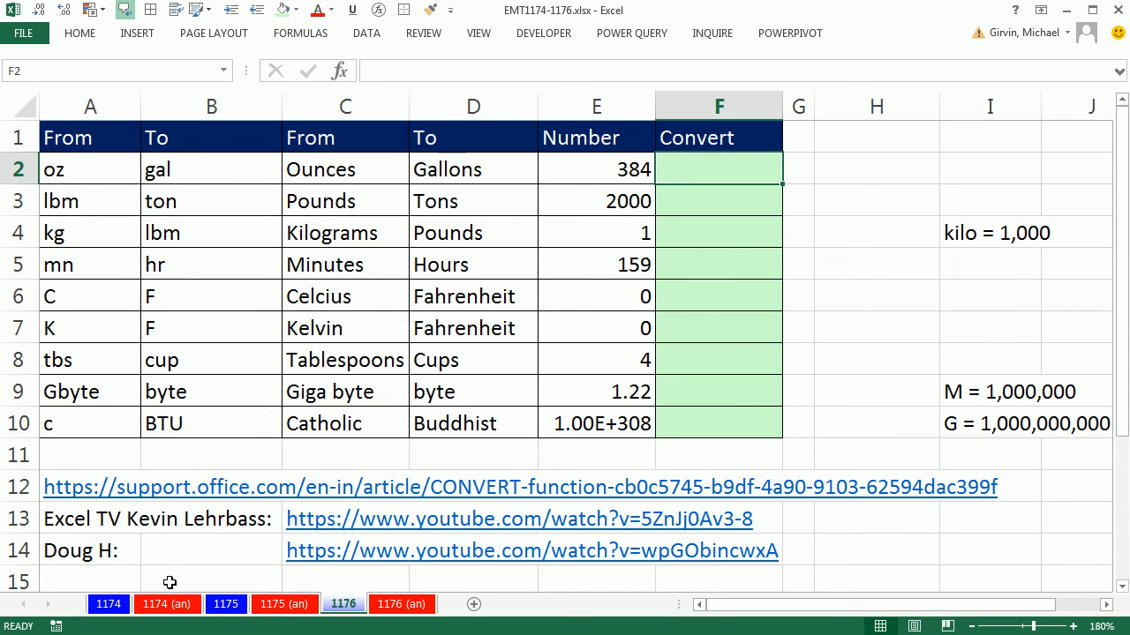
mouse_move(165, 556)
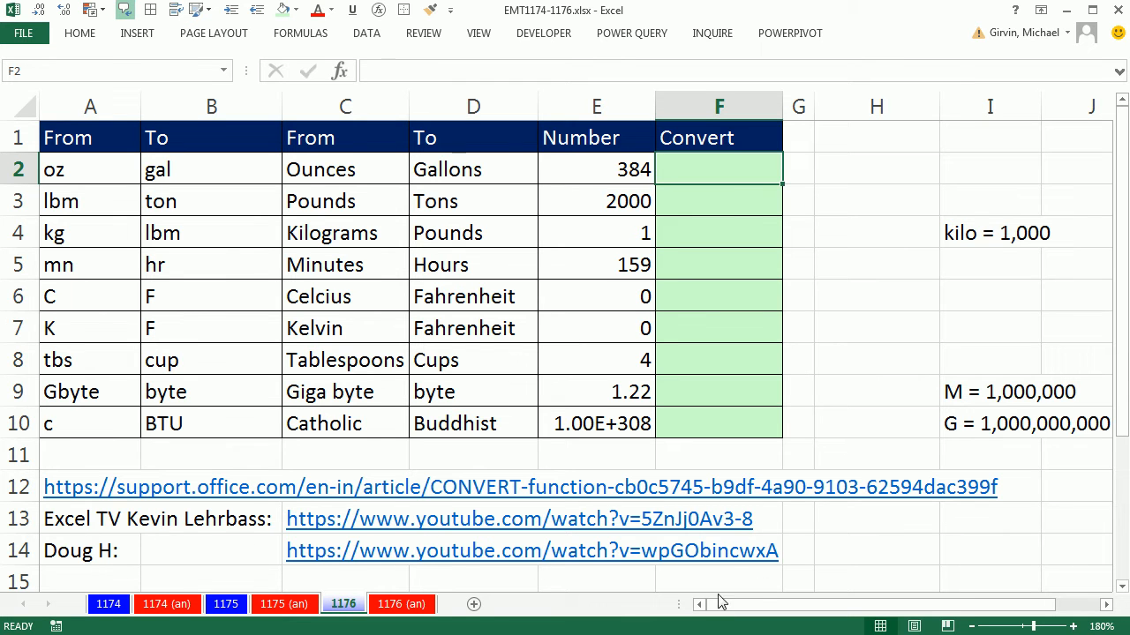
mouse_move(957, 178)
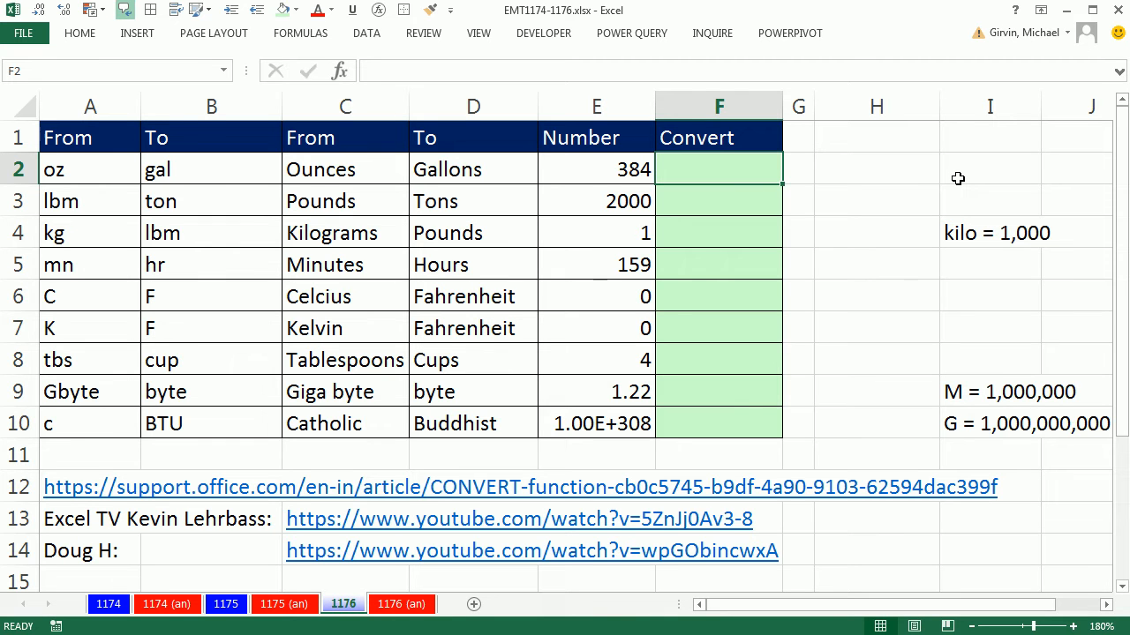
Begin =CONVERT(E2, in F2 and browse the from-unit code list
text(=)
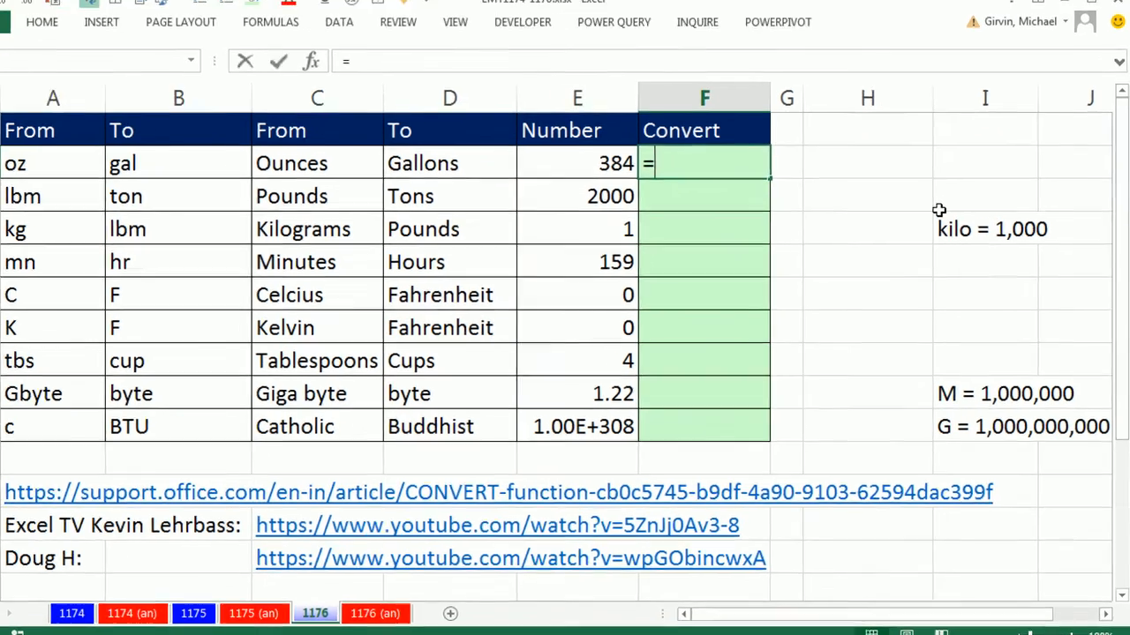
text(conv)
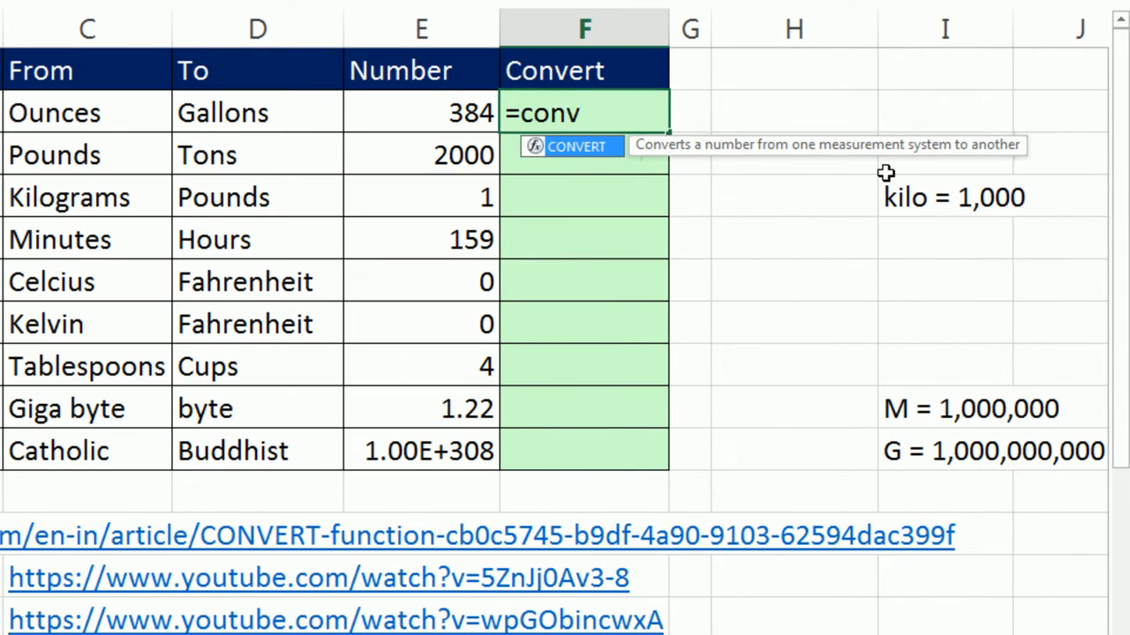
click(420, 113)
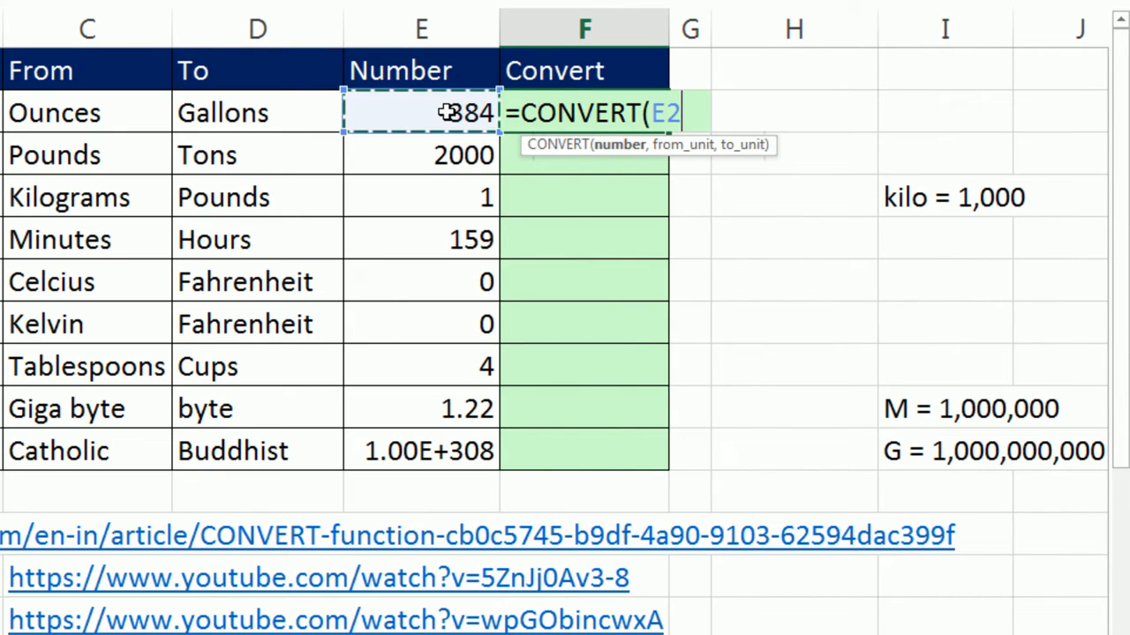
text(,)
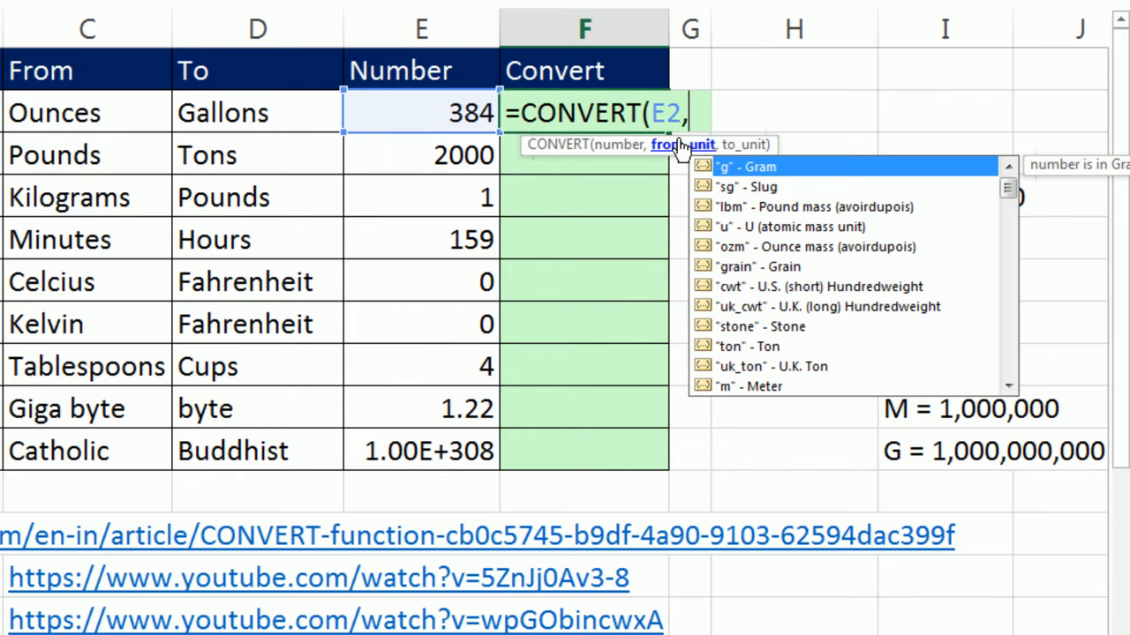
mouse_move(720, 372)
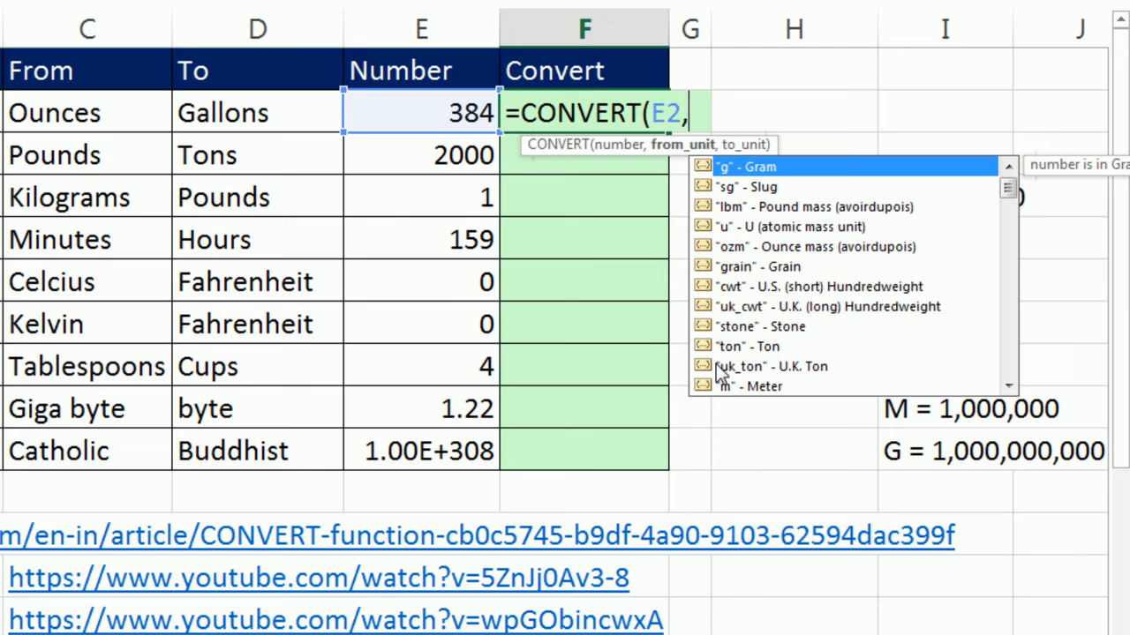
mouse_move(723, 222)
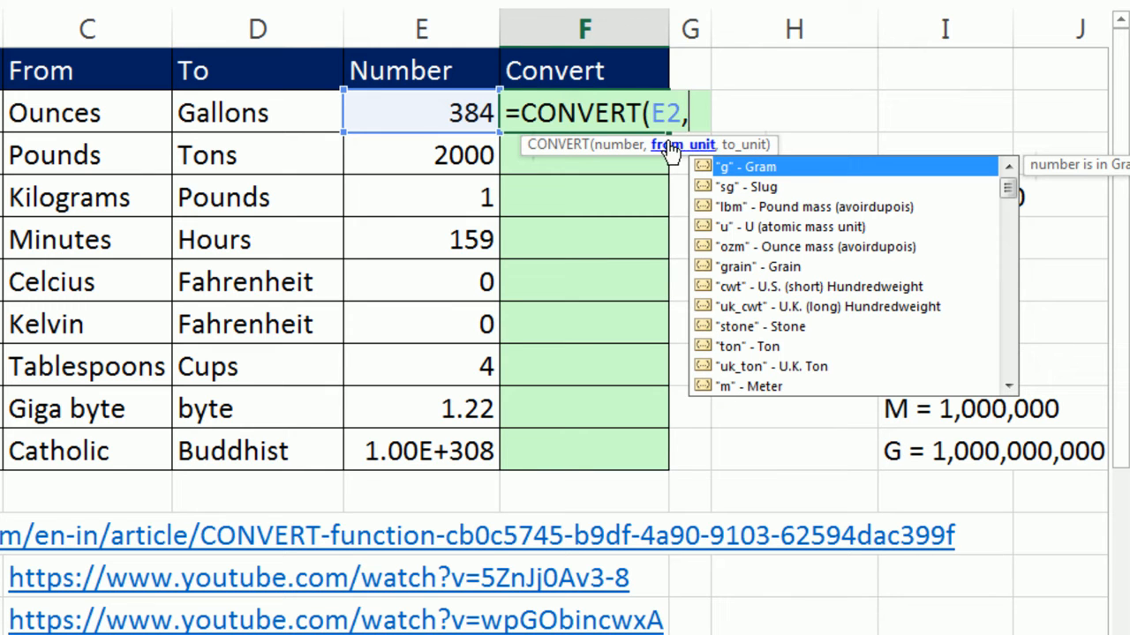
mouse_move(727, 173)
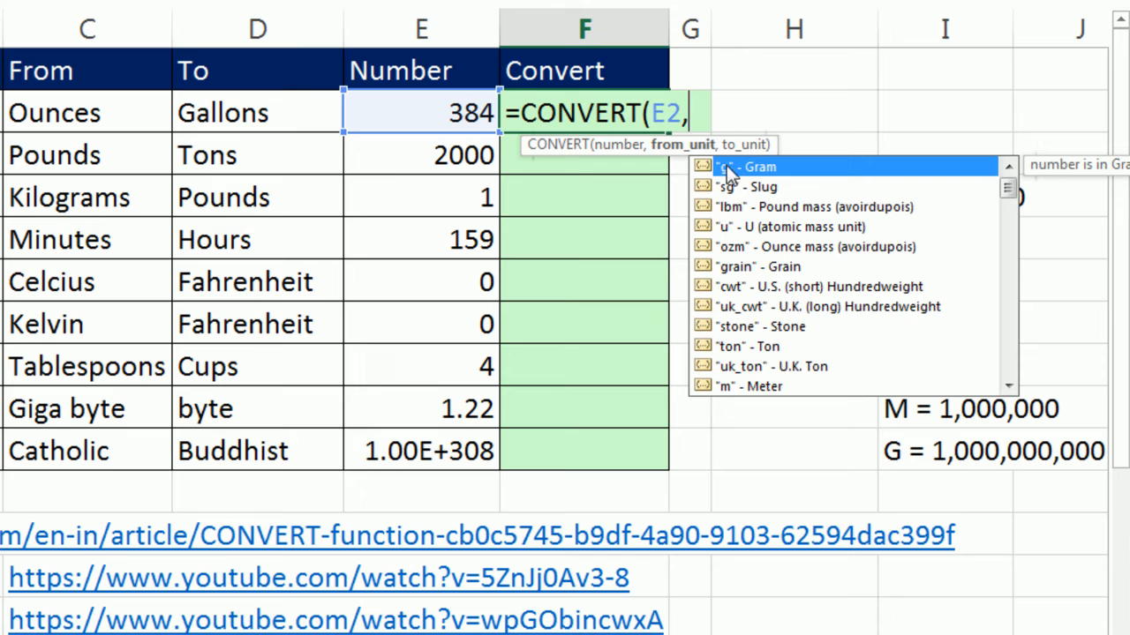
mouse_move(816, 344)
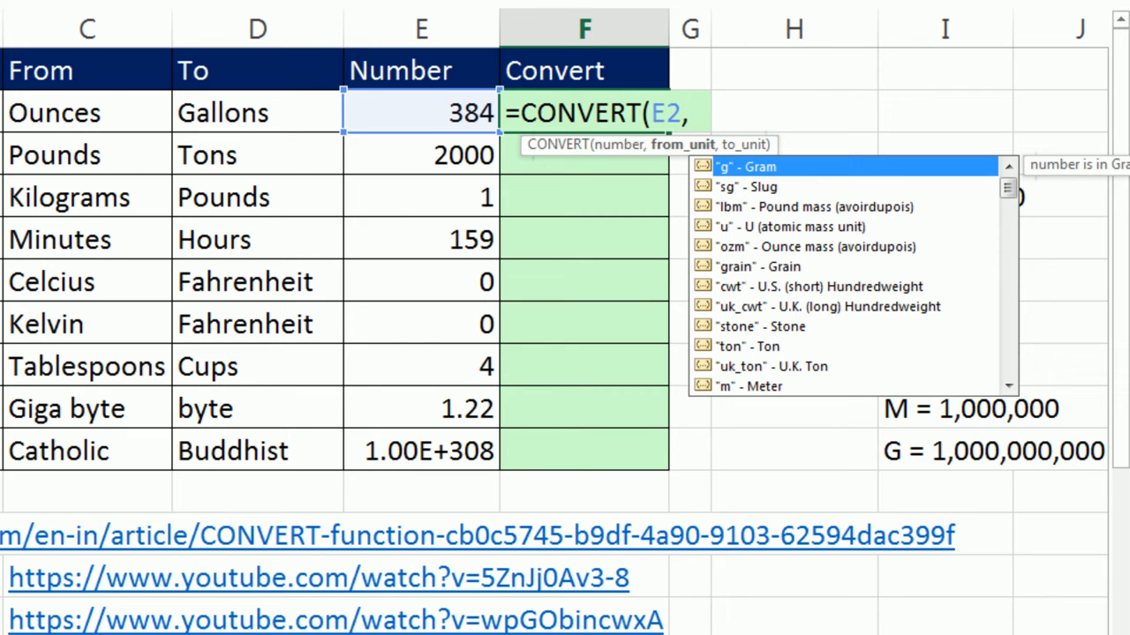
mouse_move(669, 175)
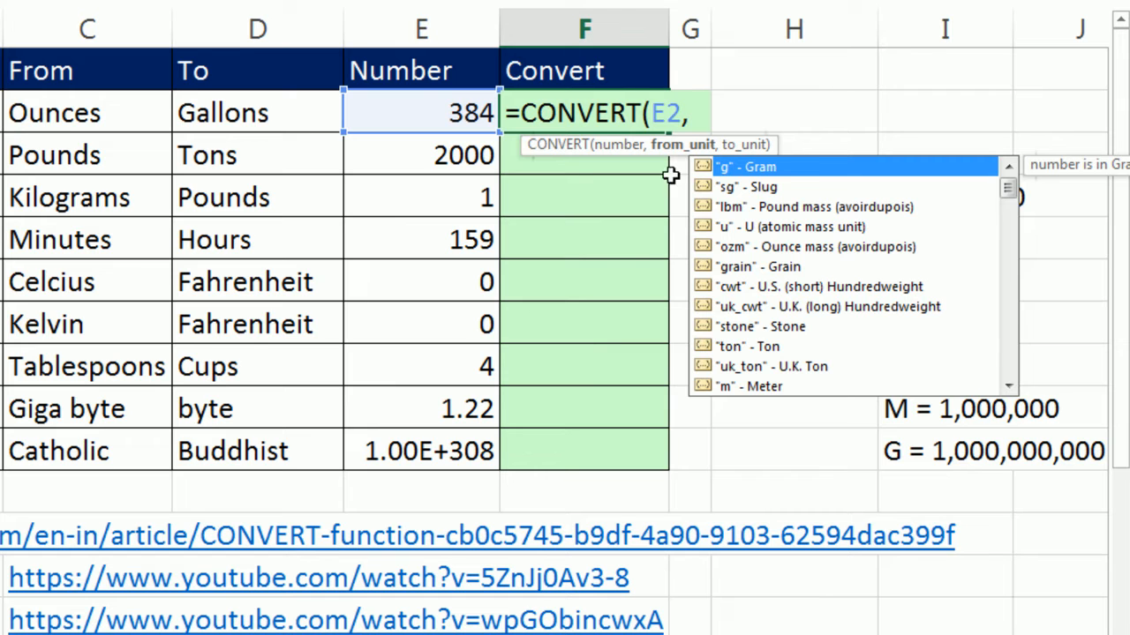
mouse_move(790, 219)
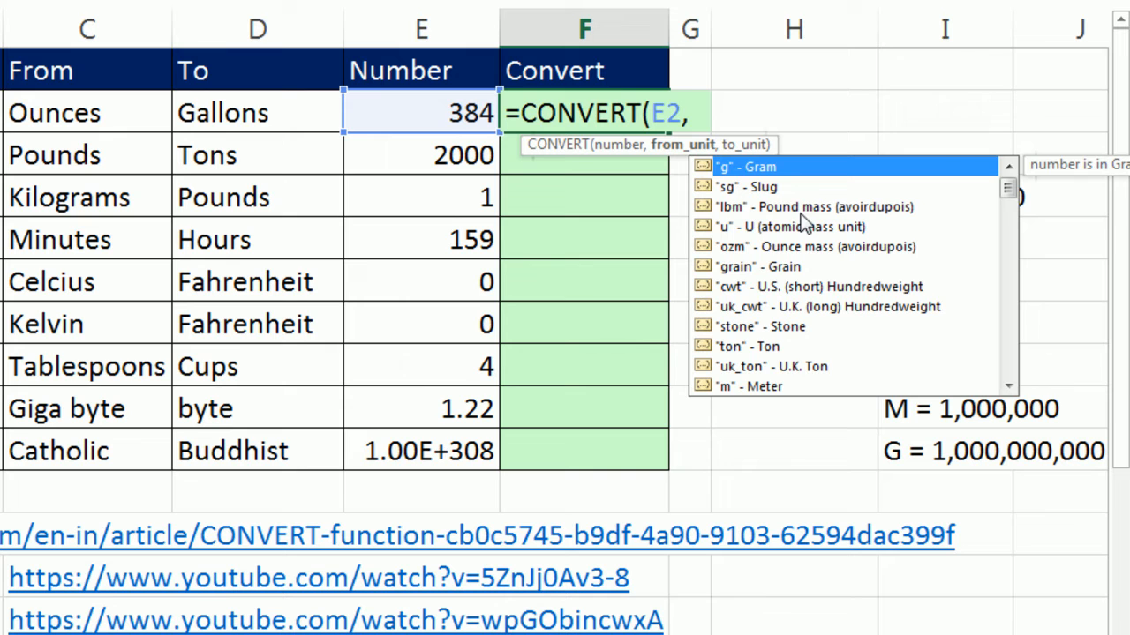
scroll(down, 3)
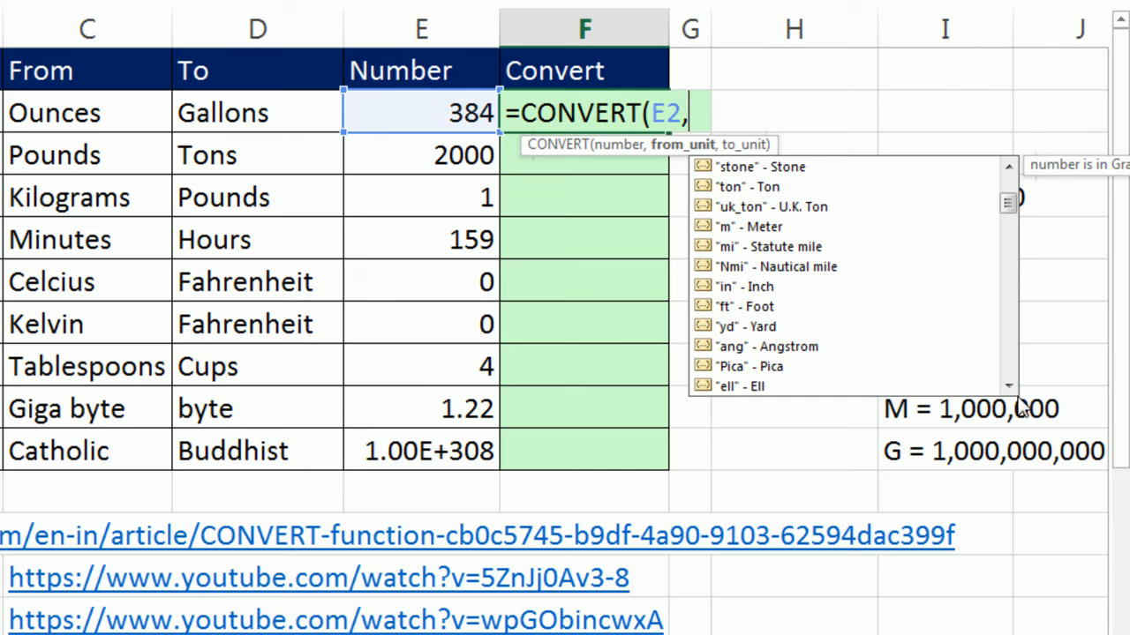
scroll(down, 3)
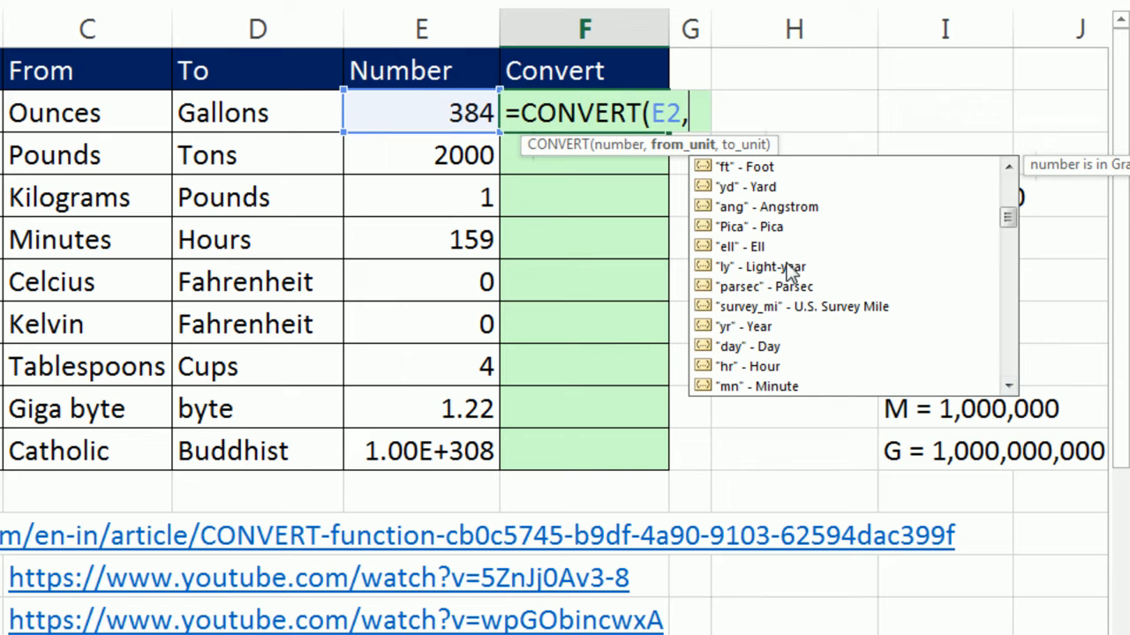
mouse_move(1006, 398)
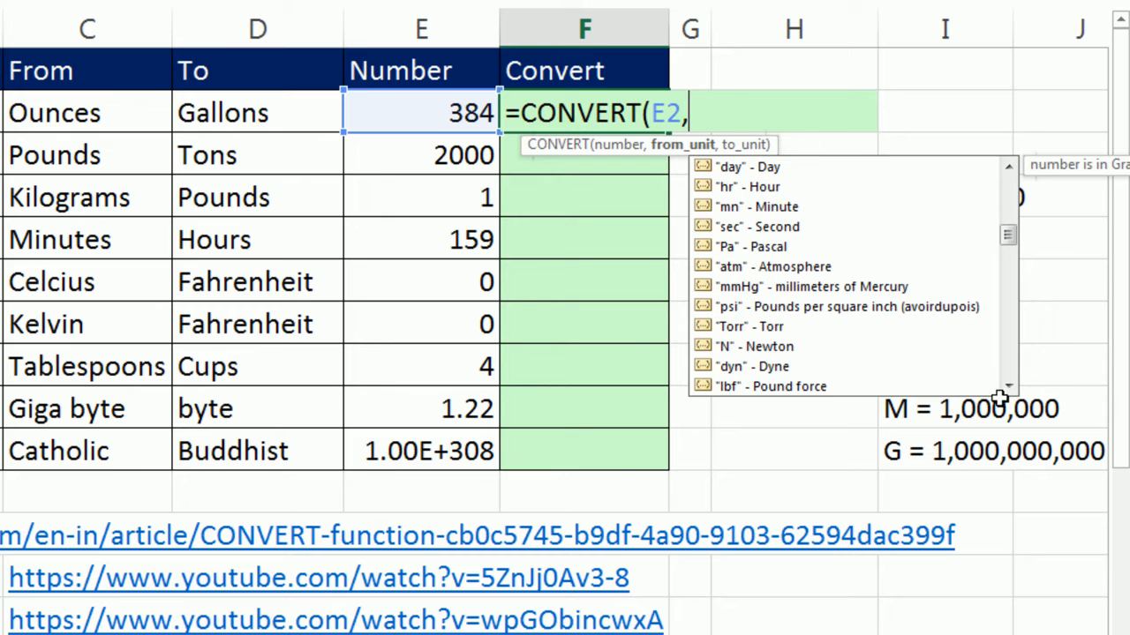
scroll(down, 3)
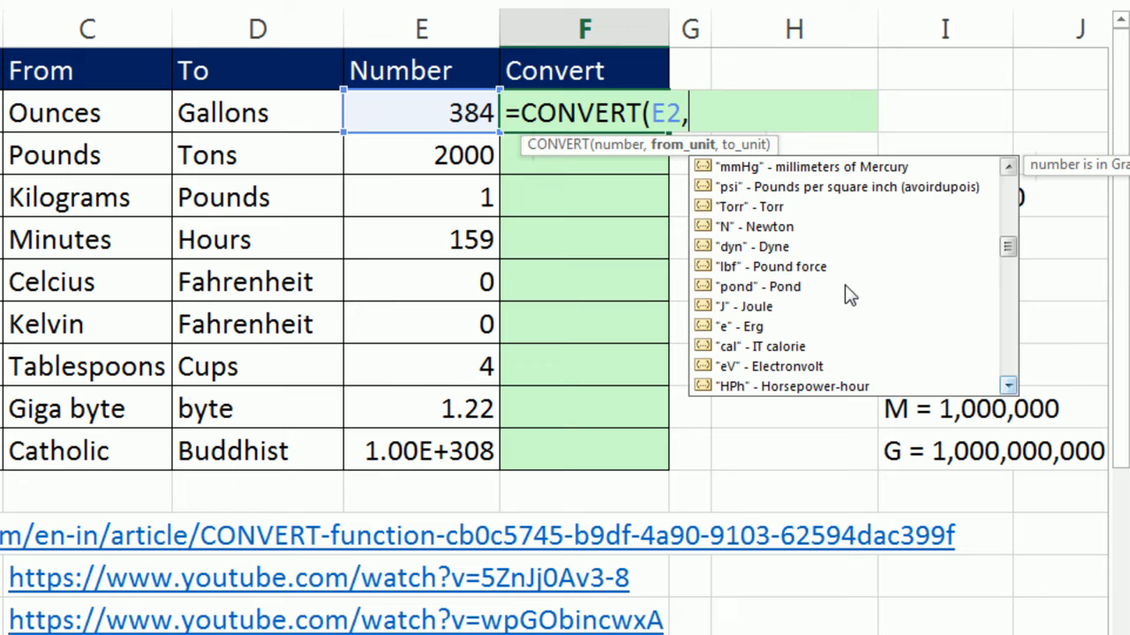
mouse_move(745, 296)
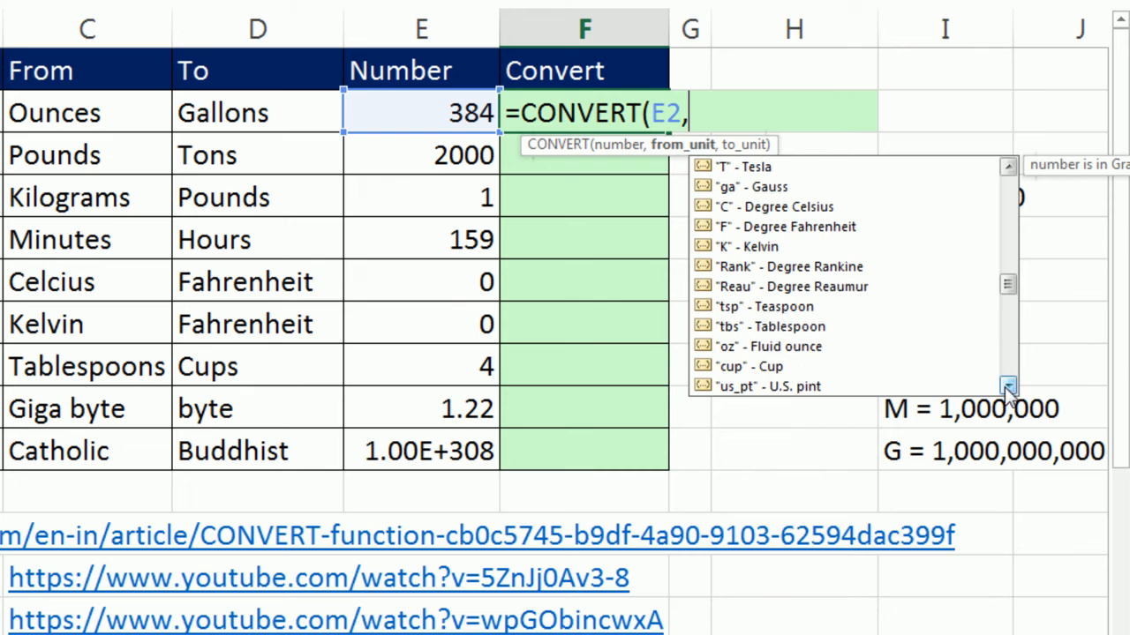
Complete F2 as =CONVERT(E2,"oz","gal") converting 384 ounces to gallons
click(1006, 384)
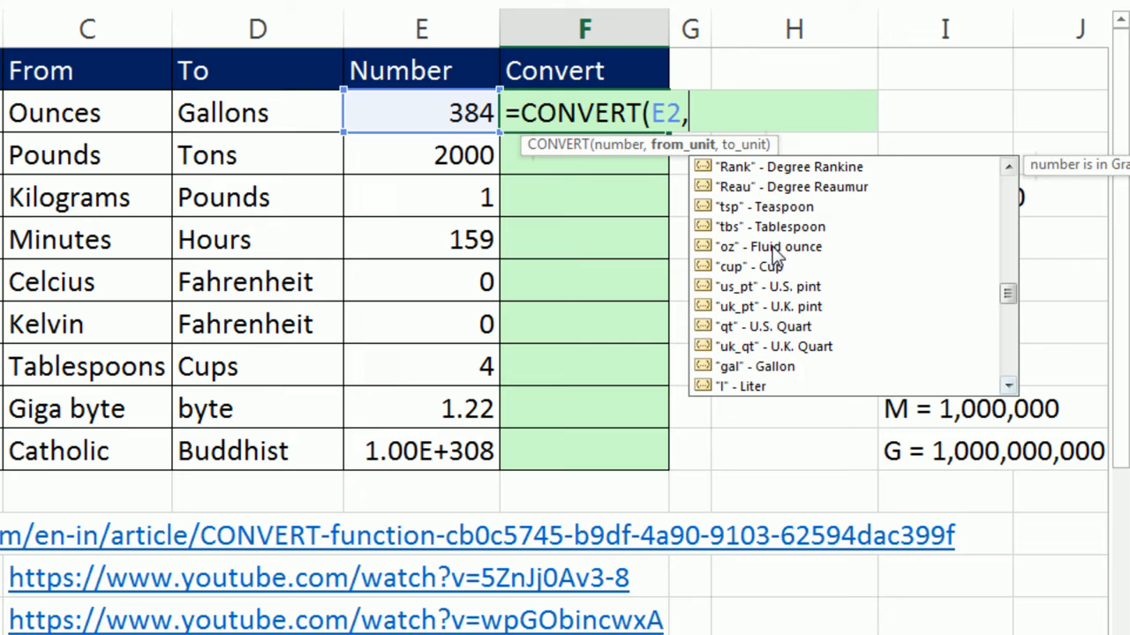
mouse_move(804, 360)
text("oz",)
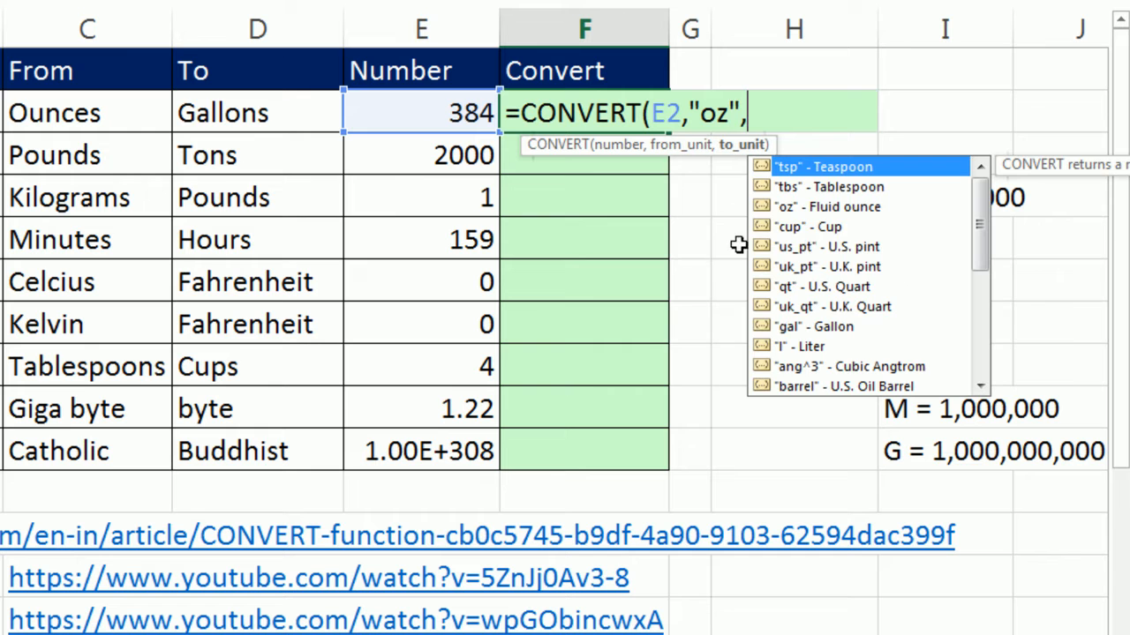
mouse_move(971, 211)
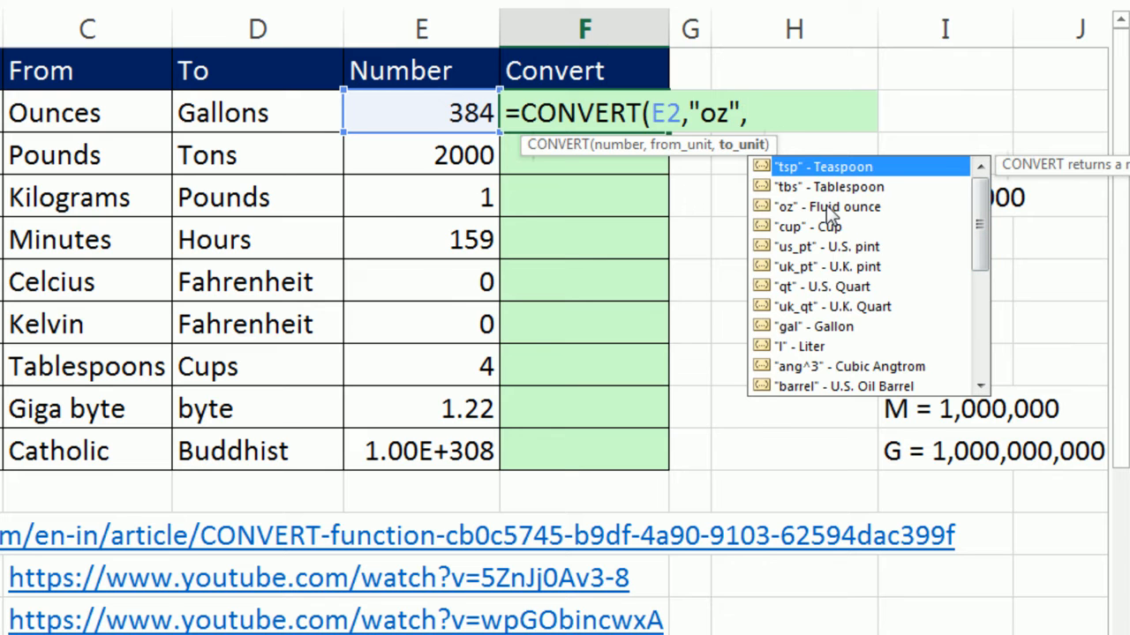
text("gal"))
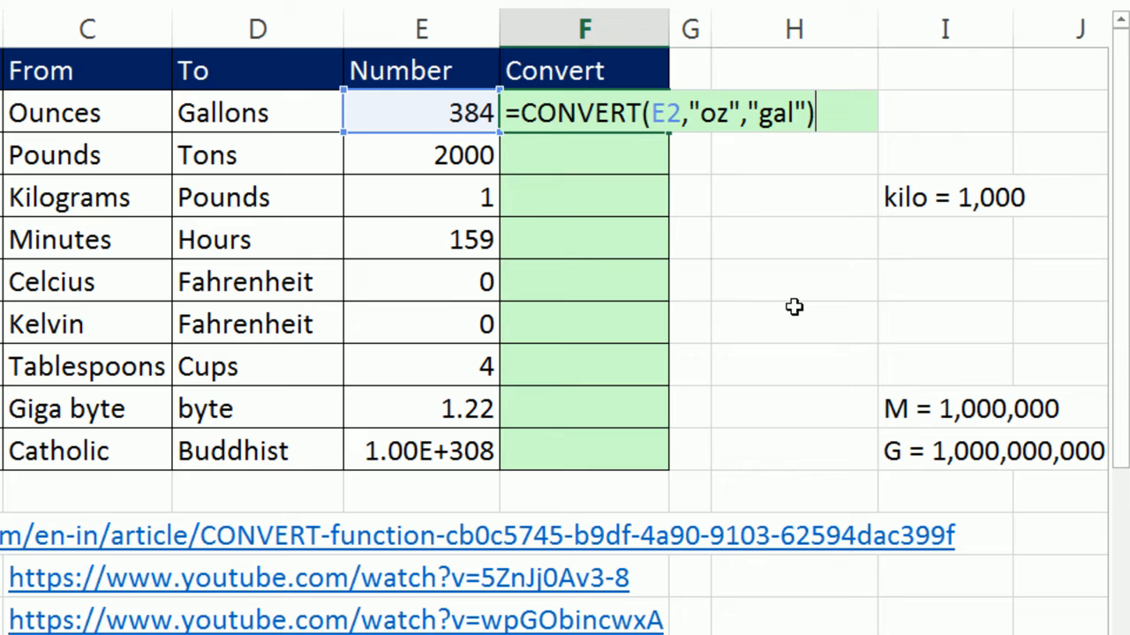
mouse_move(674, 233)
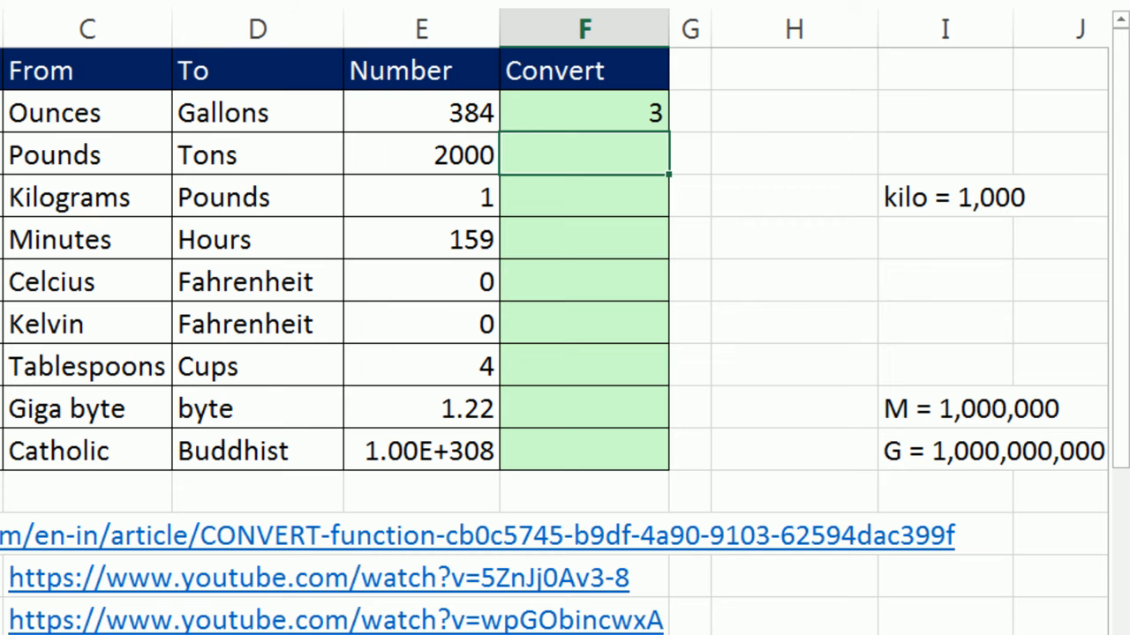
mouse_move(704, 256)
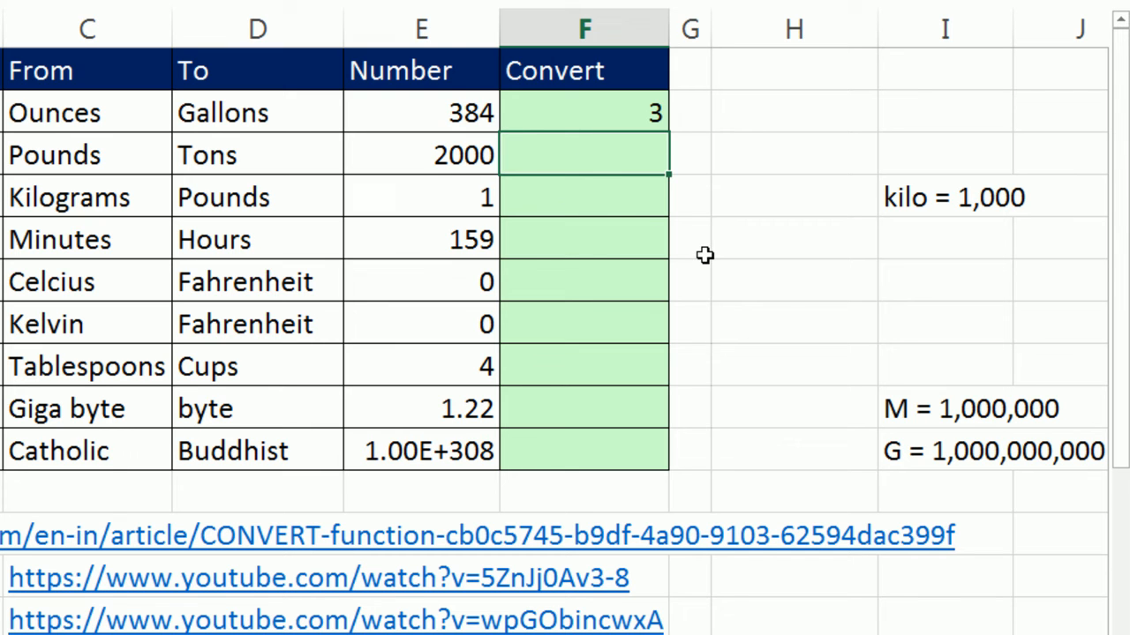
Enter =CONVERT(E3,"lbm","ton") in F3 so the pounds row shows 1
text(=con)
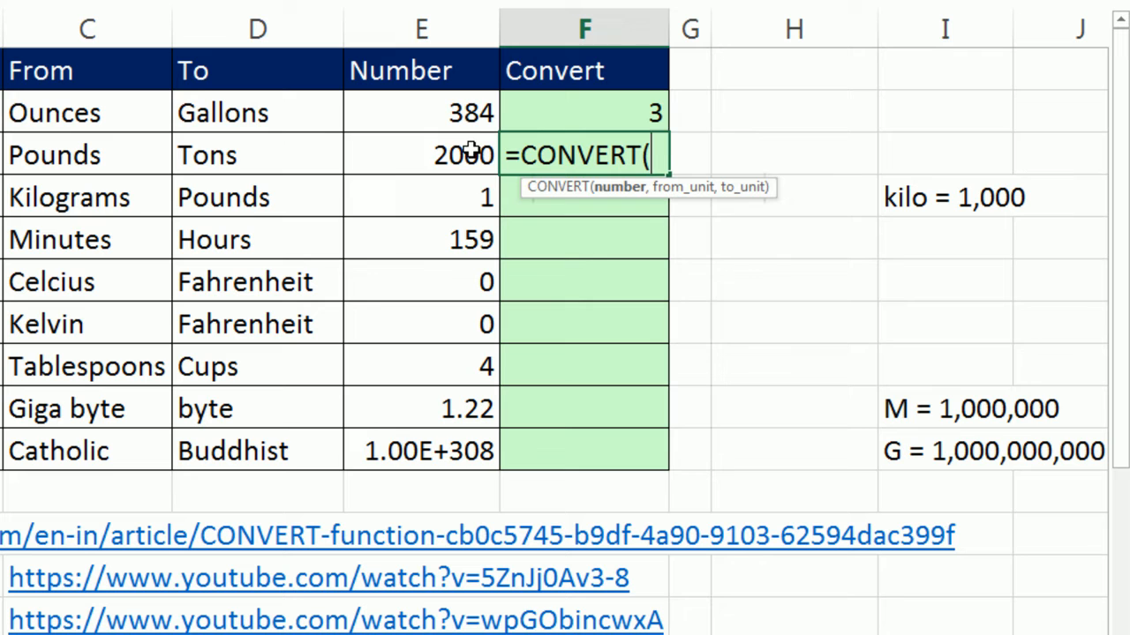
text(E3,"lbm)
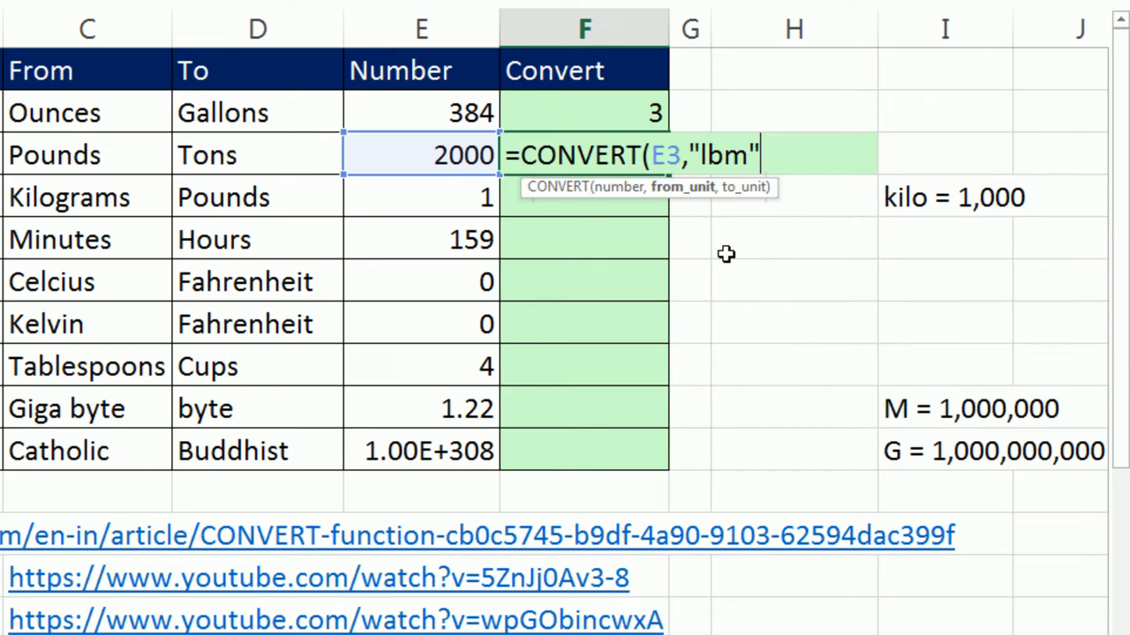
text(,)
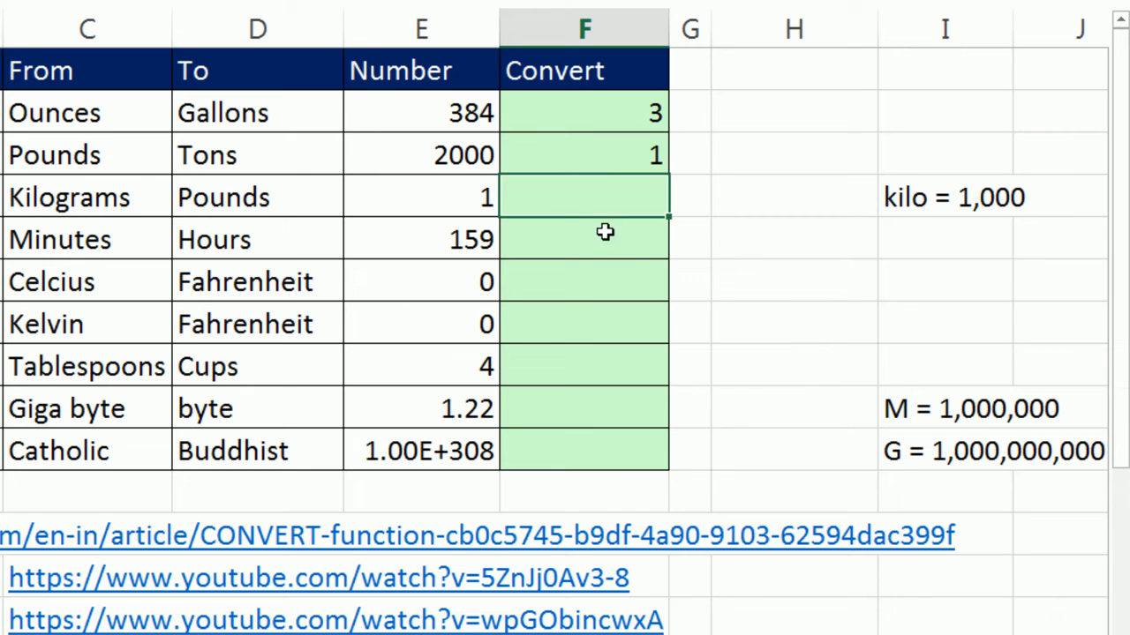
mouse_move(212, 197)
text(=conv)
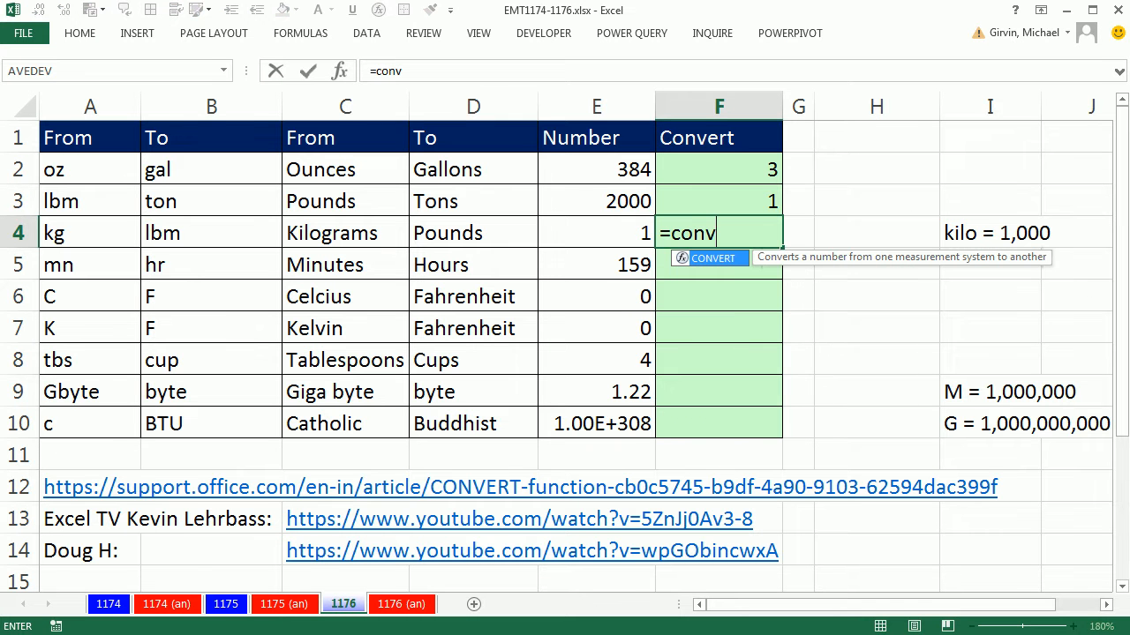
Begin =CONVERT( in F4 and open the CONVERT help article link
text(CONVERT()
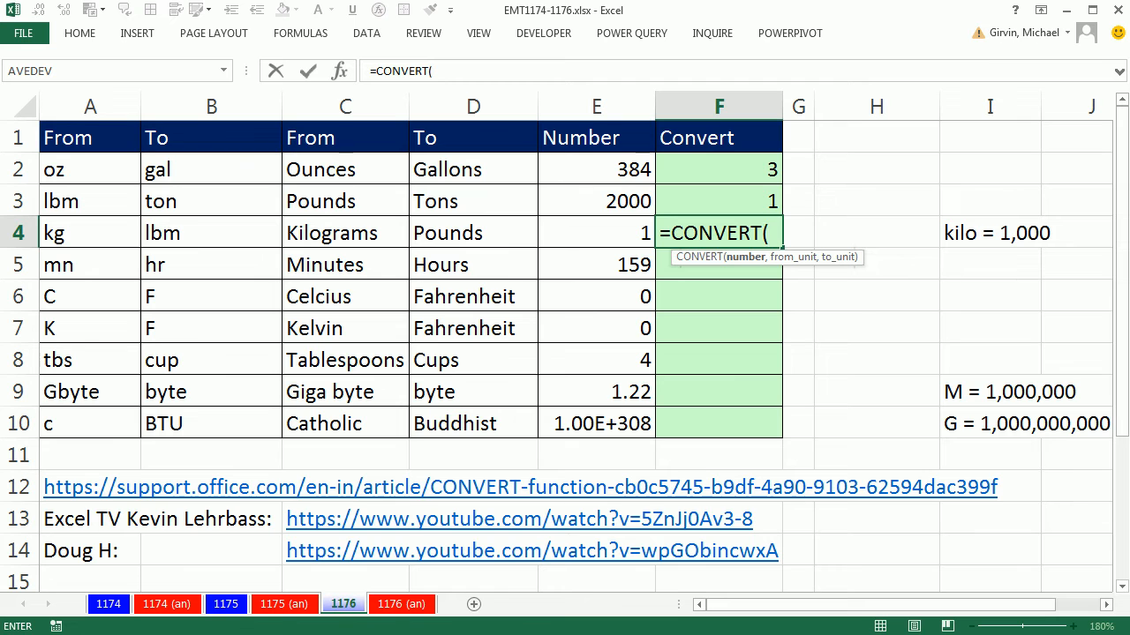
click(596, 233)
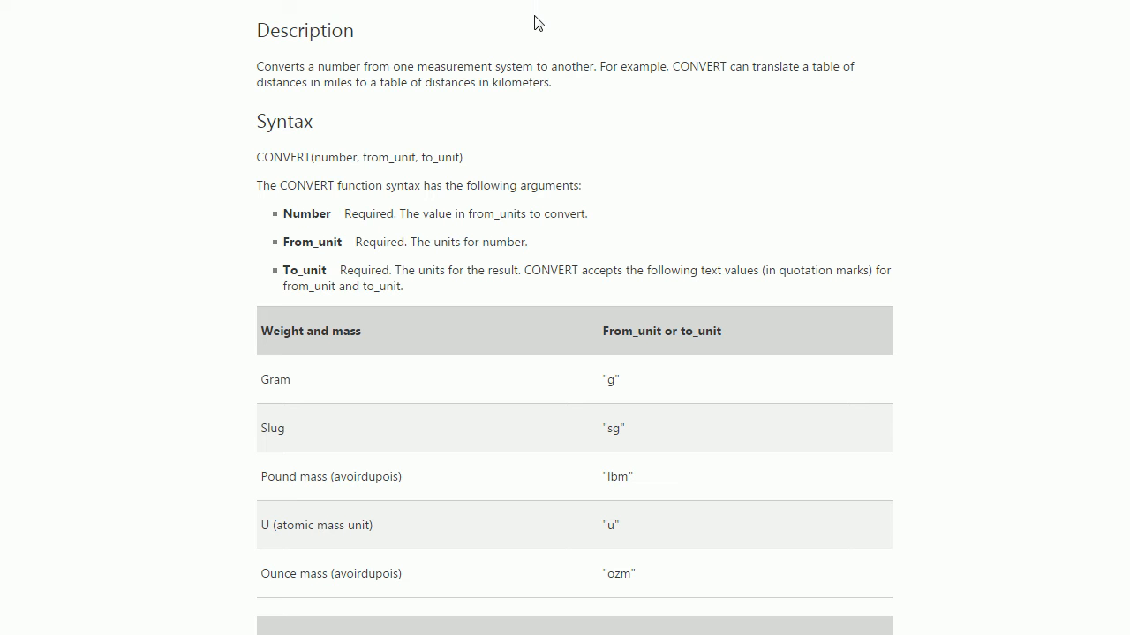
mouse_move(530, 46)
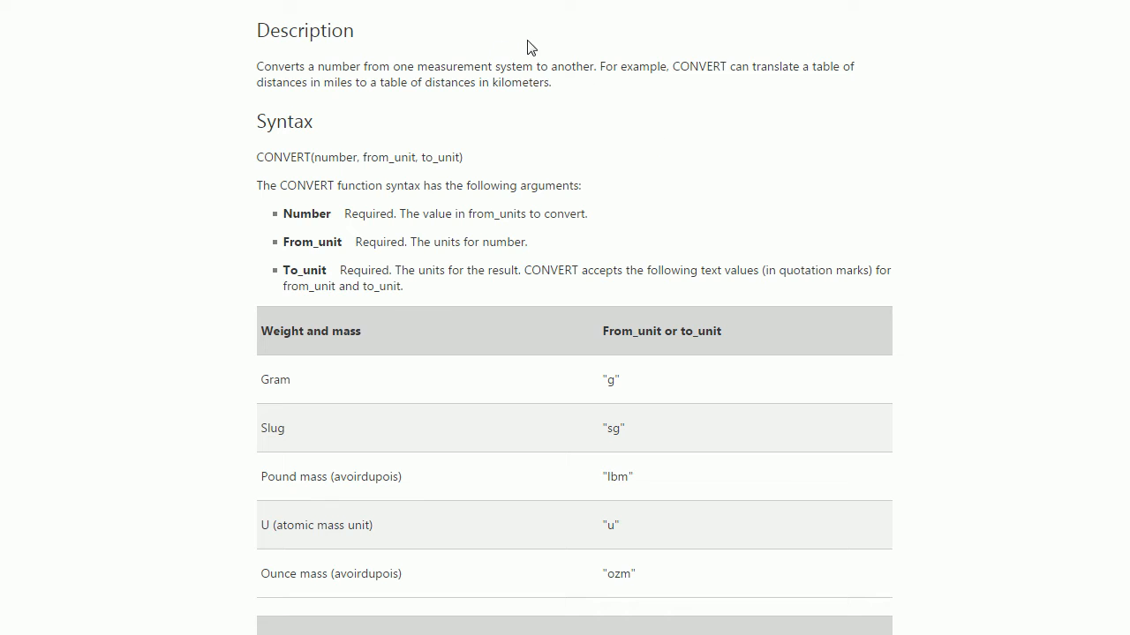
scroll(down, 3)
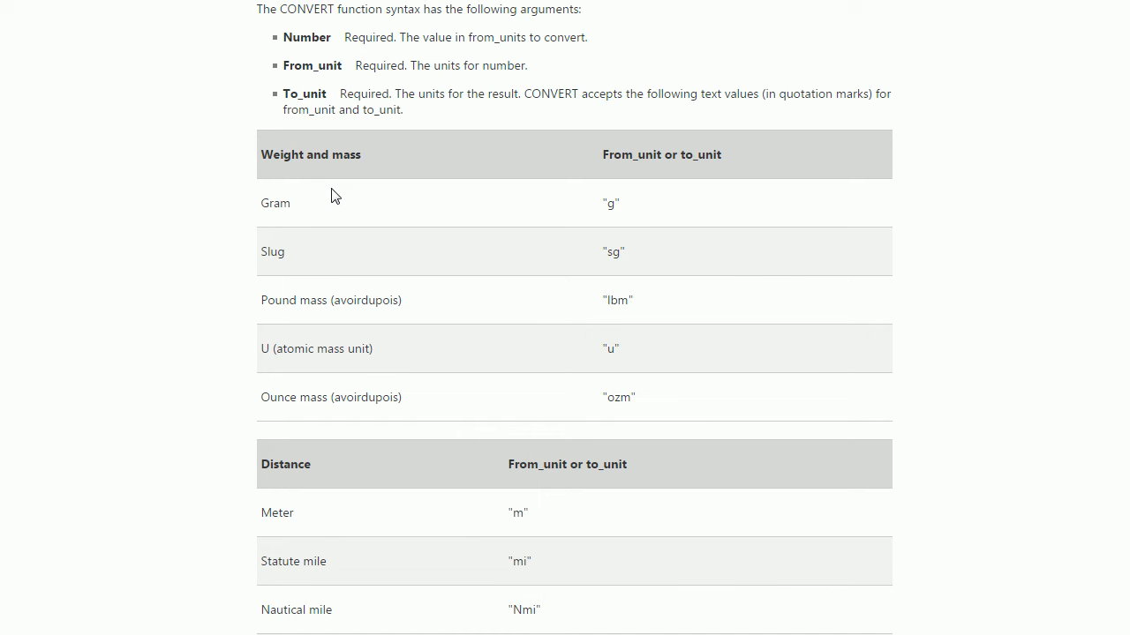
mouse_move(334, 505)
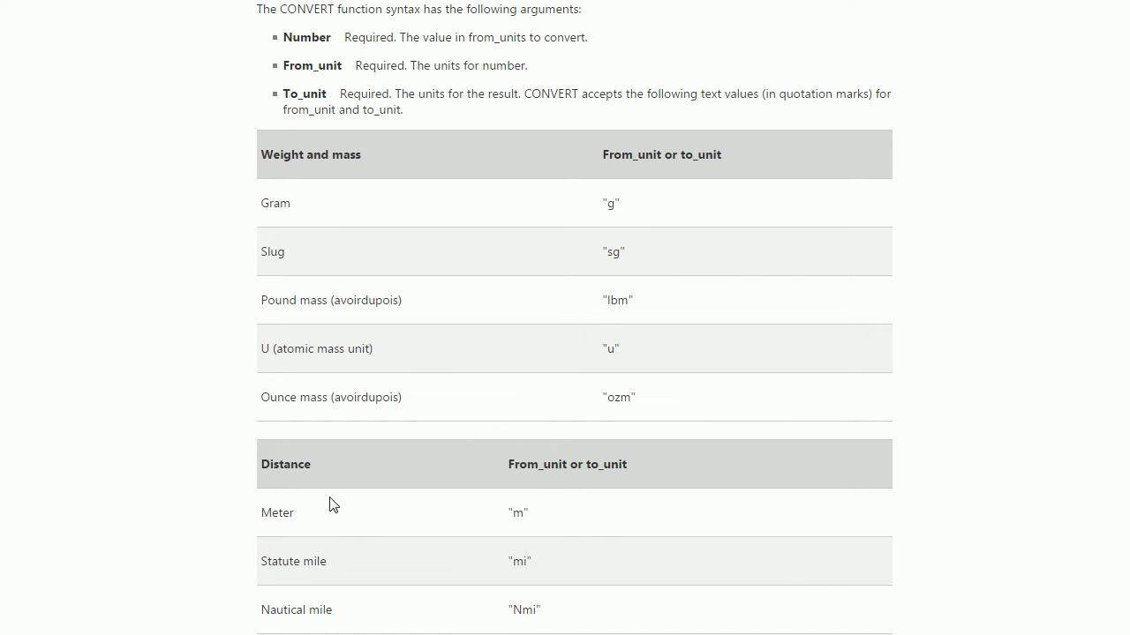
scroll(down, 3)
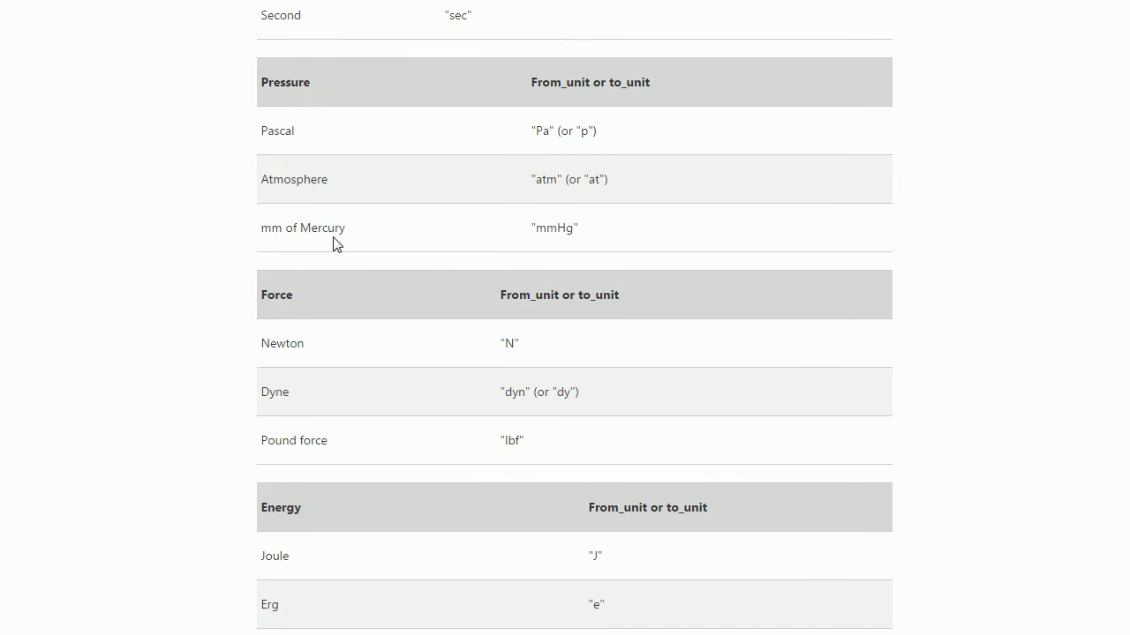
scroll(down, 3)
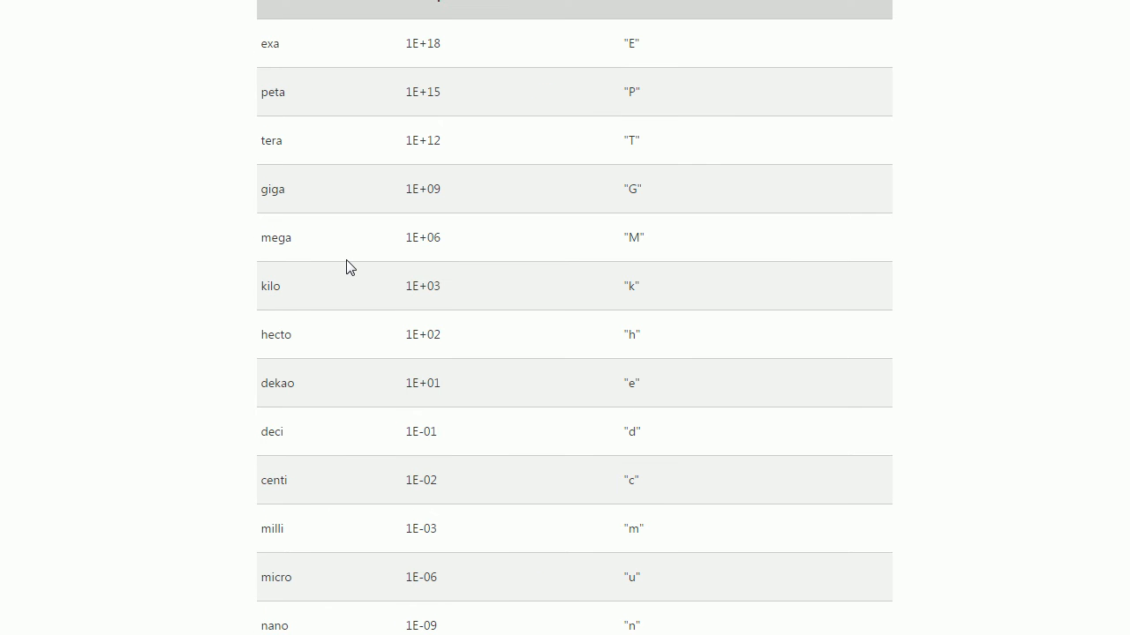
mouse_move(526, 374)
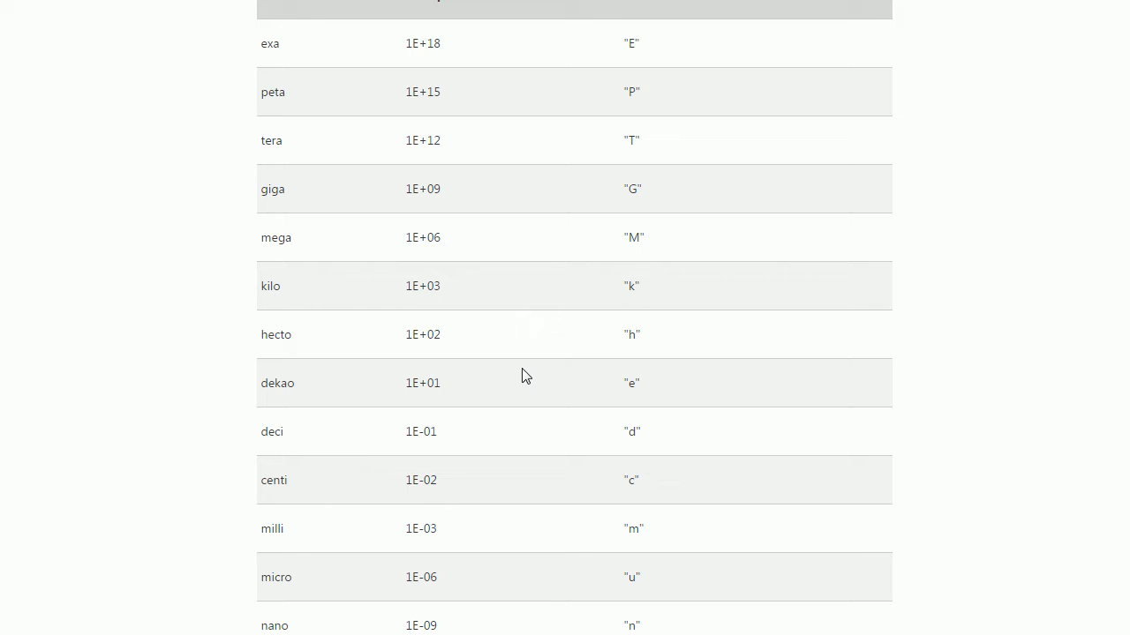
mouse_move(491, 384)
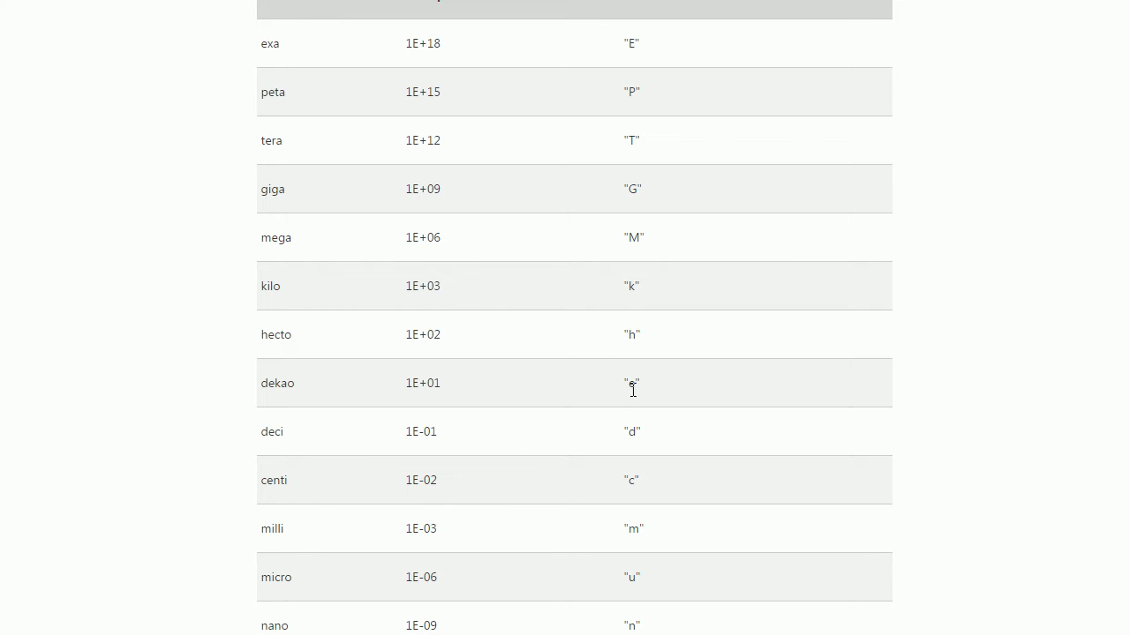
mouse_move(483, 304)
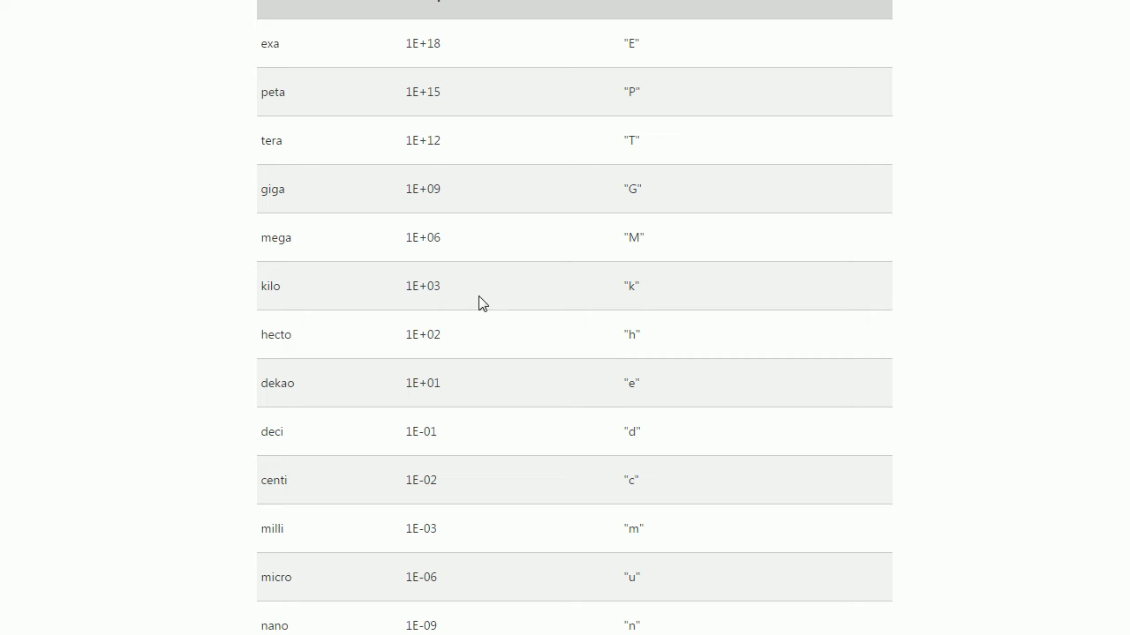
mouse_move(519, 316)
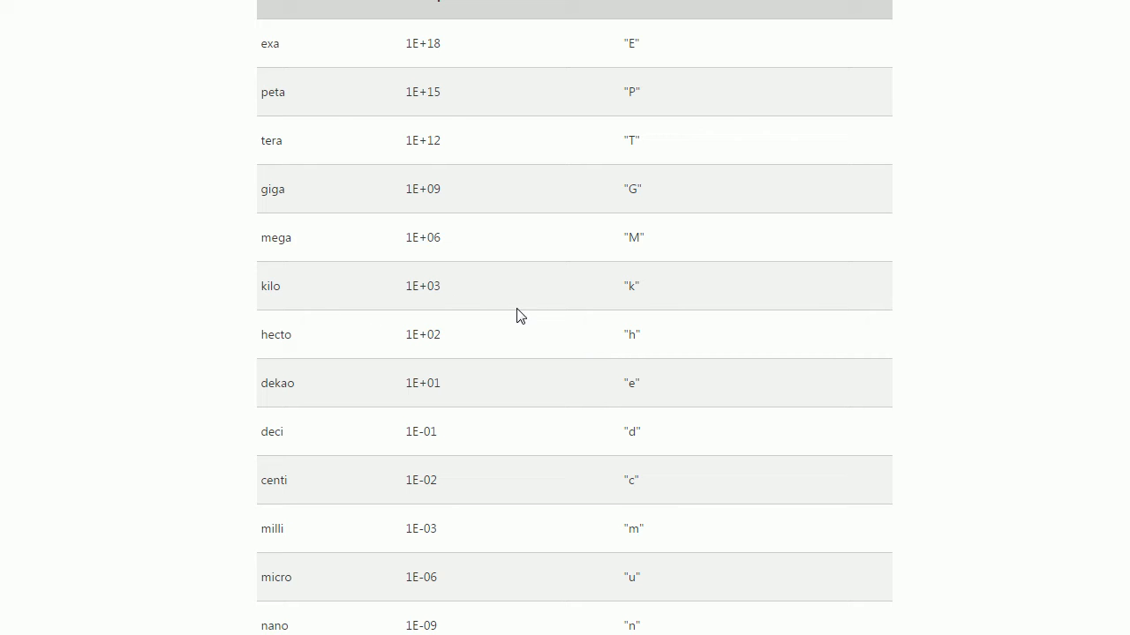
mouse_move(484, 268)
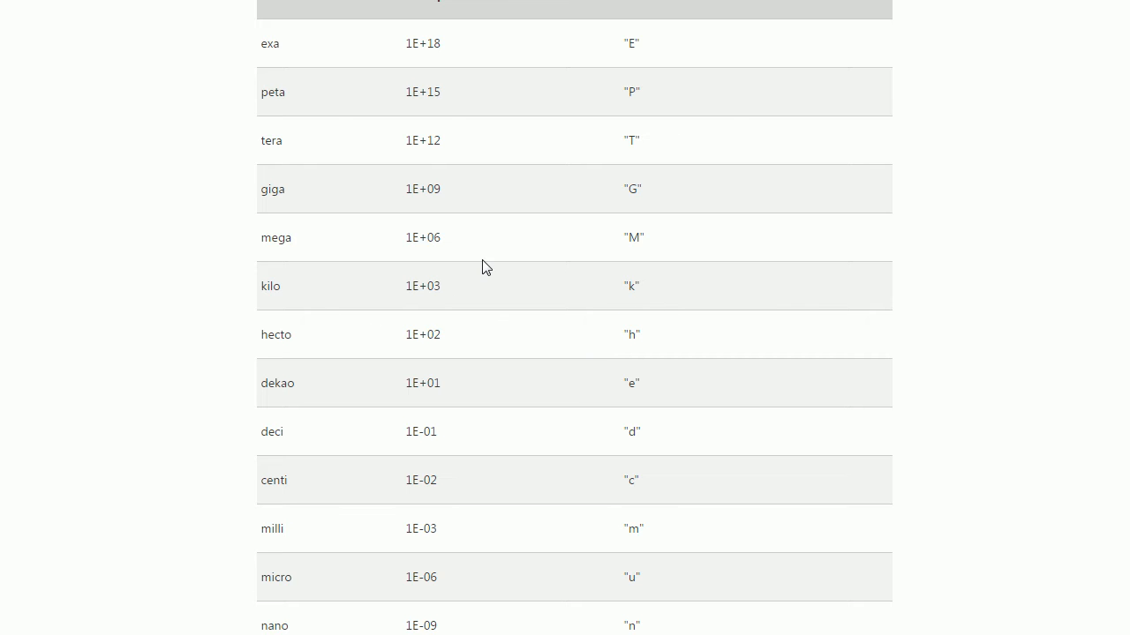
mouse_move(649, 293)
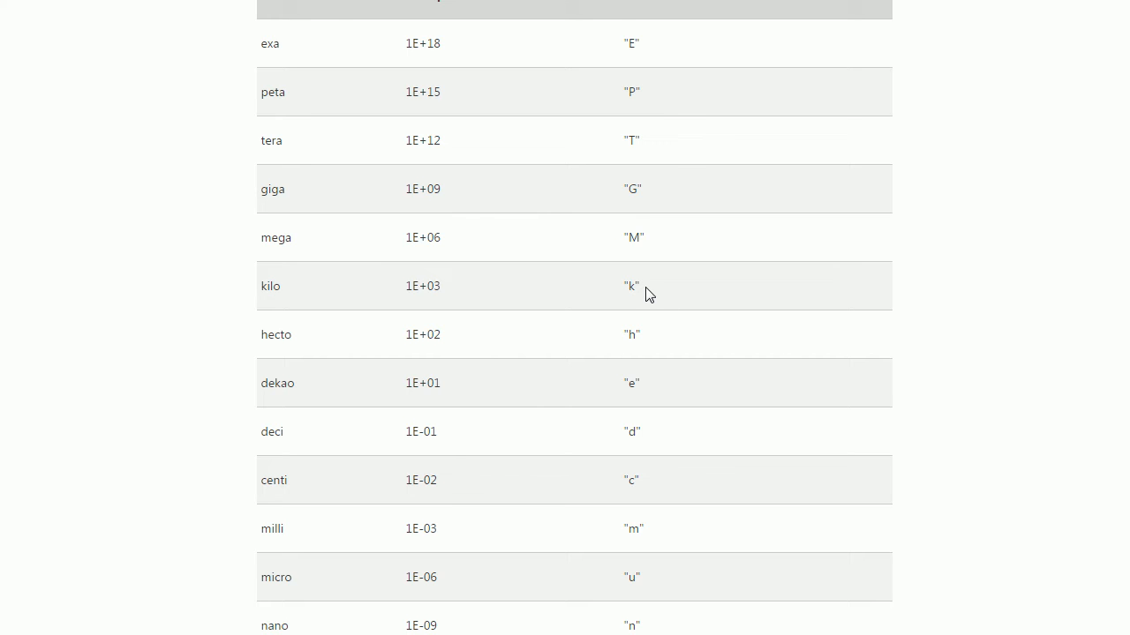
mouse_move(715, 381)
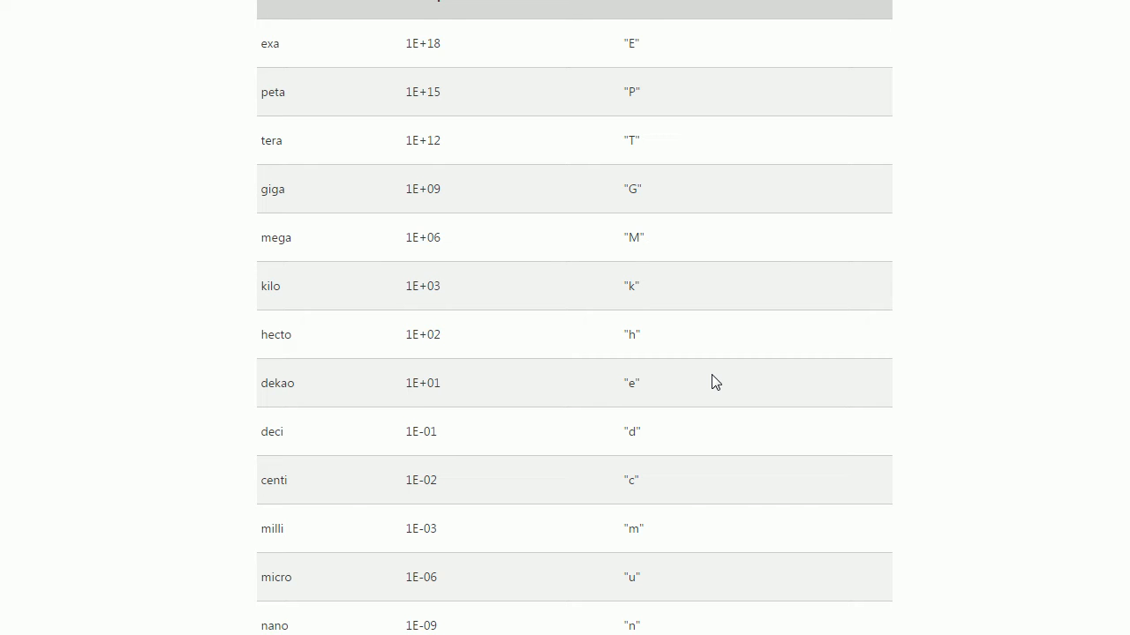
scroll(down, 3)
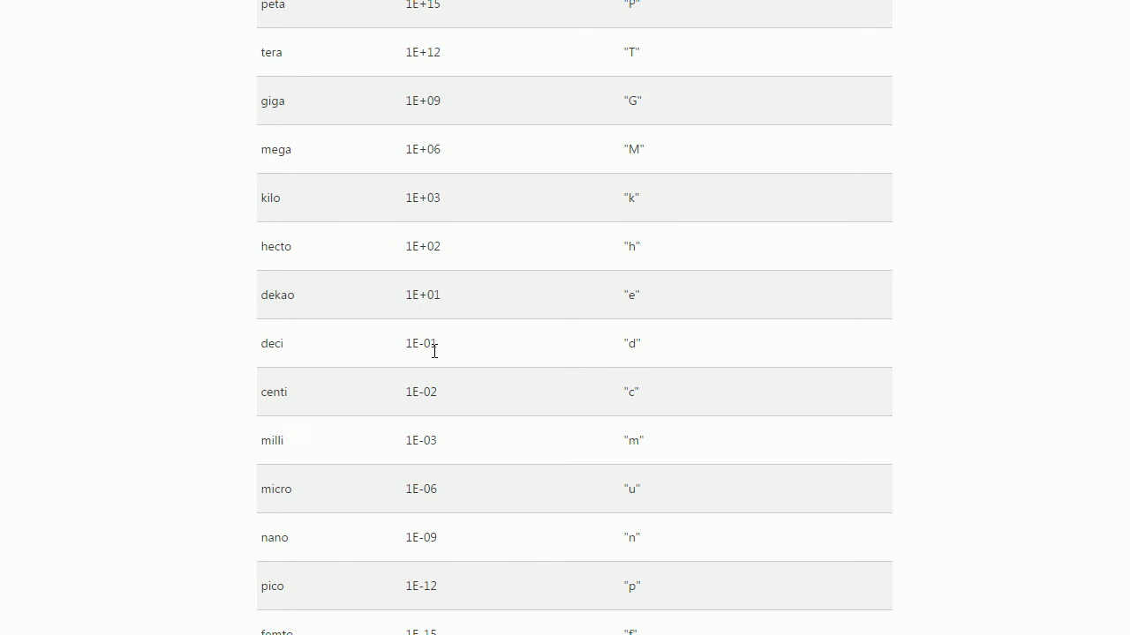
mouse_move(543, 426)
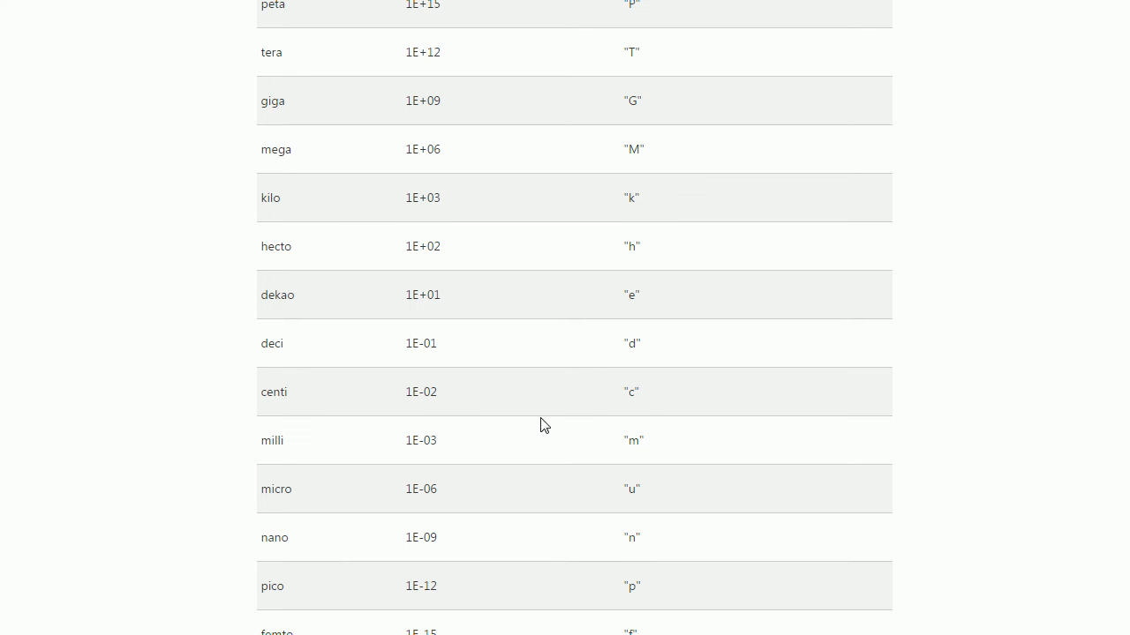
mouse_move(635, 526)
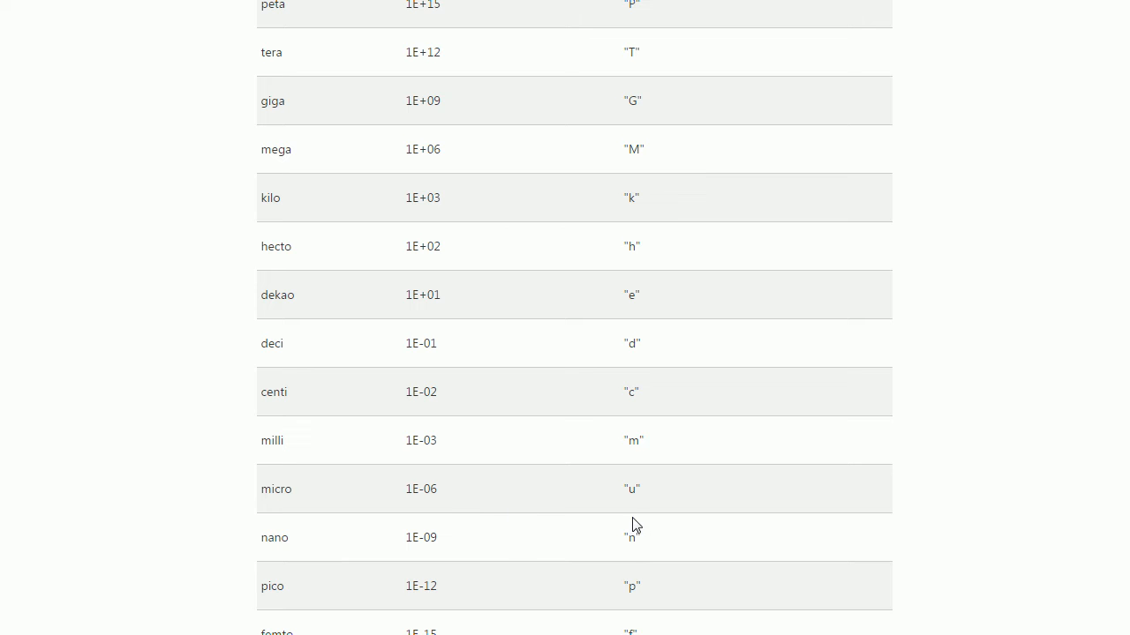
mouse_move(391, 558)
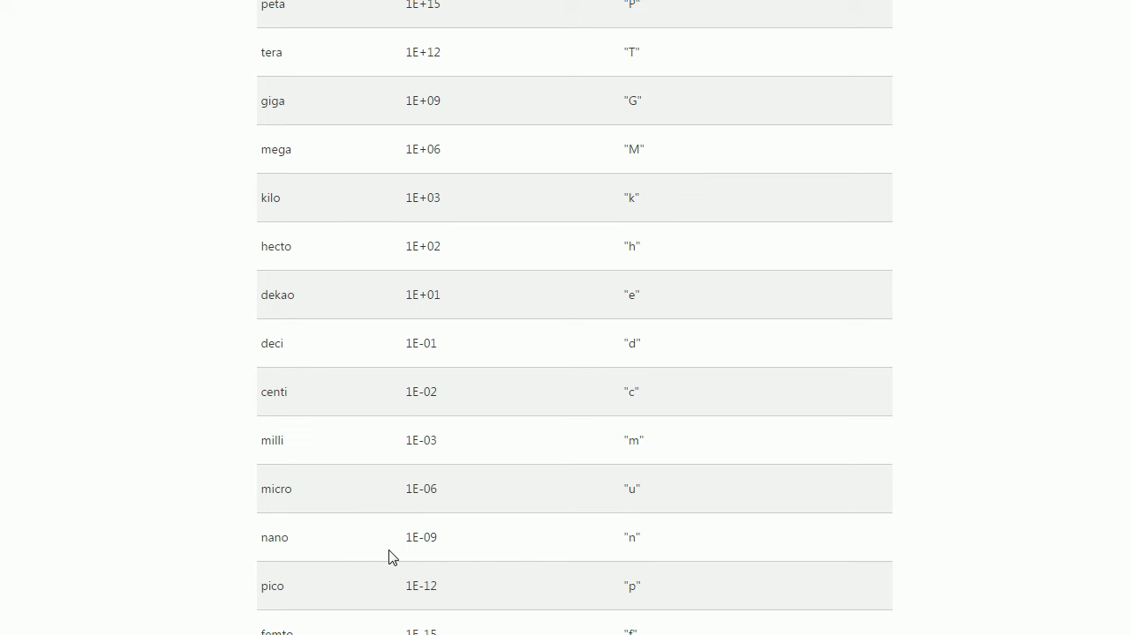
mouse_move(727, 215)
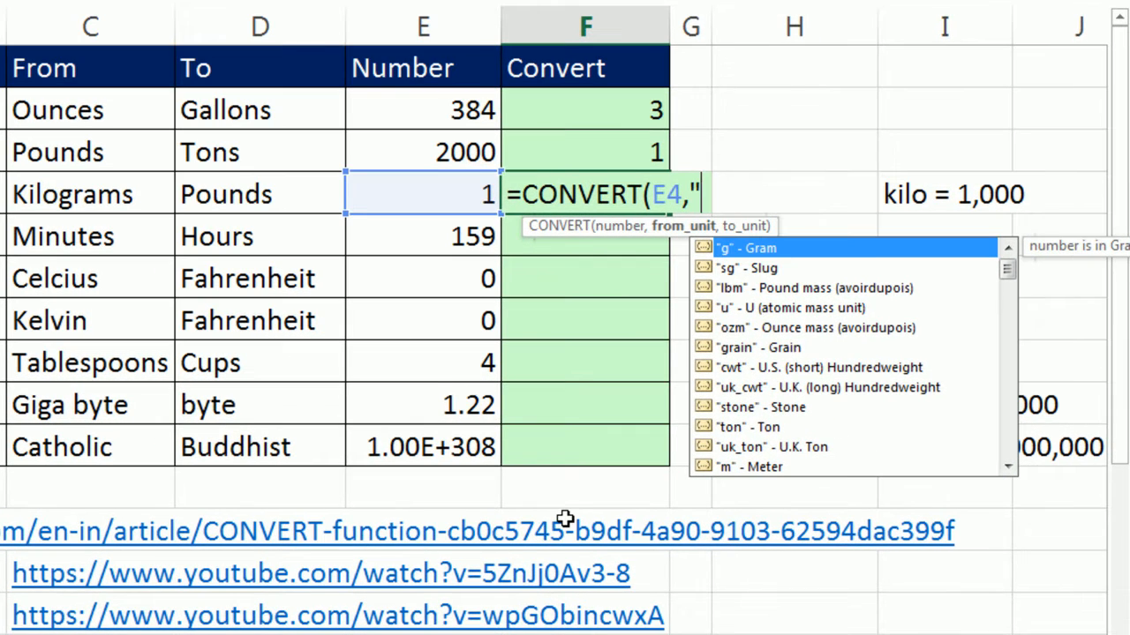
Finish F4 as =CONVERT(E4,"kg","lbm") giving 2.20462262 pounds
text(k)
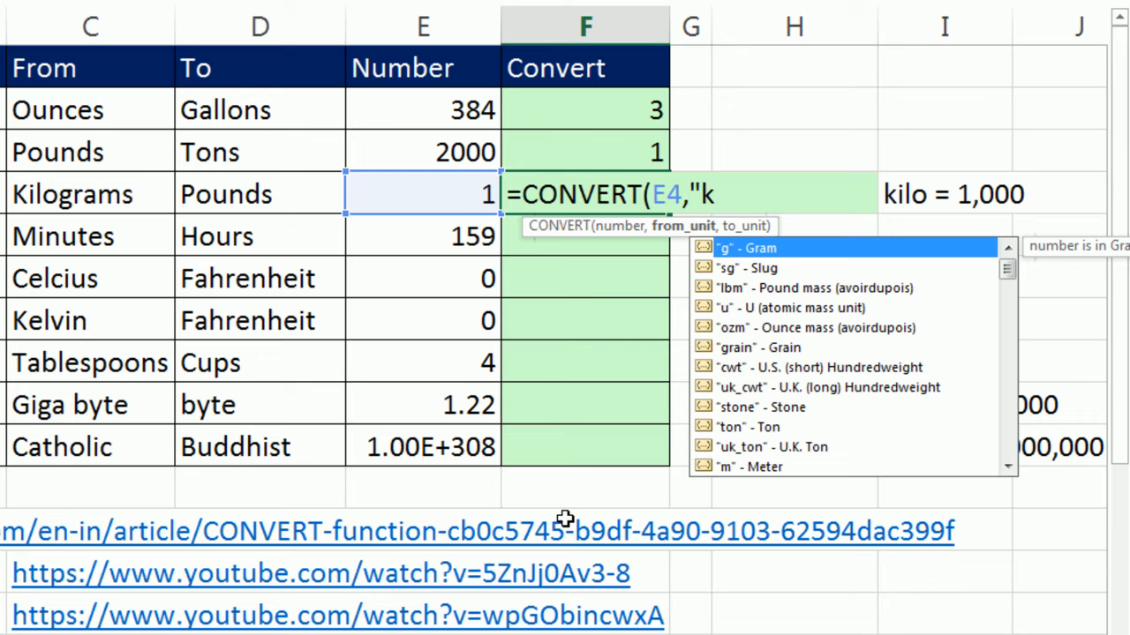
text(g")
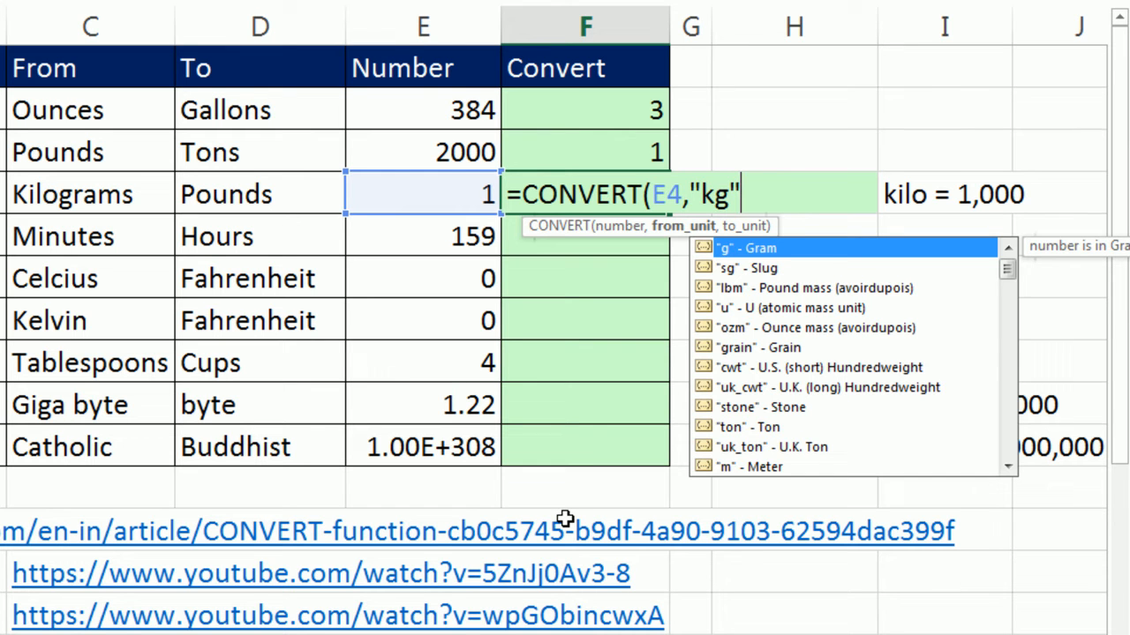
text(,")
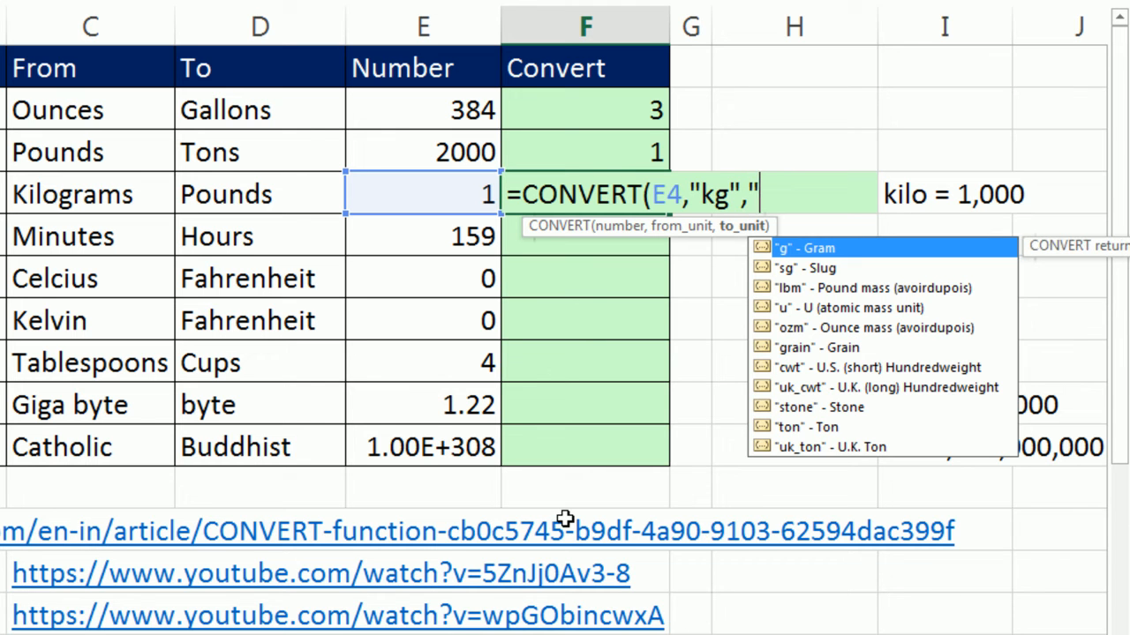
text(l)
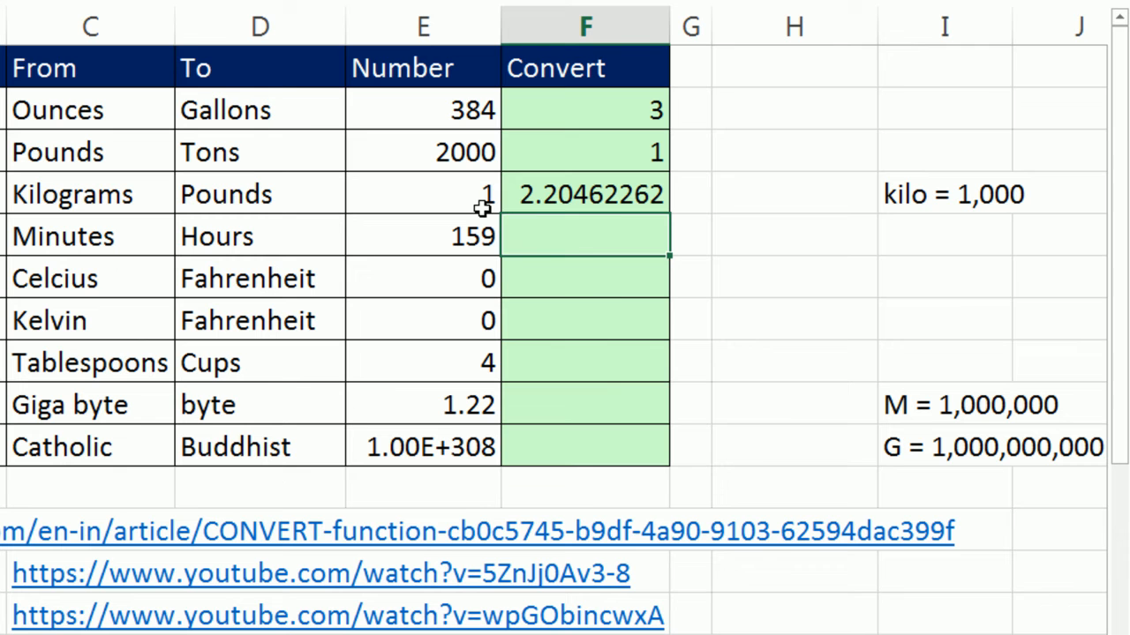
mouse_move(589, 247)
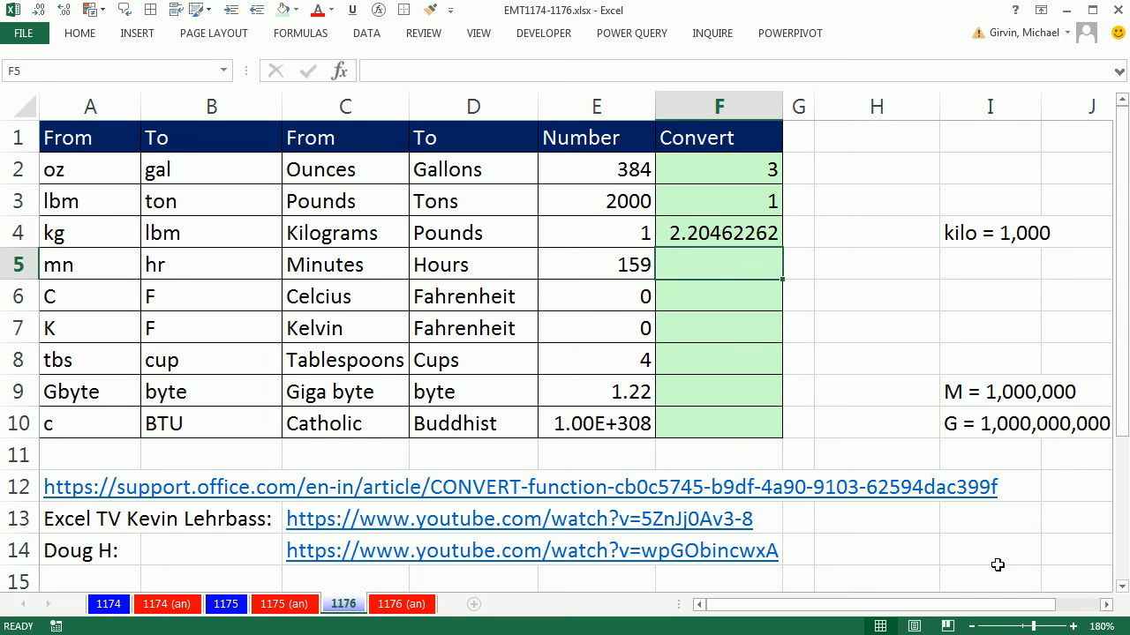
Enter =CONVERT(E5,A5,B5) in F5 using the unit codes in columns A and B
text(=co)
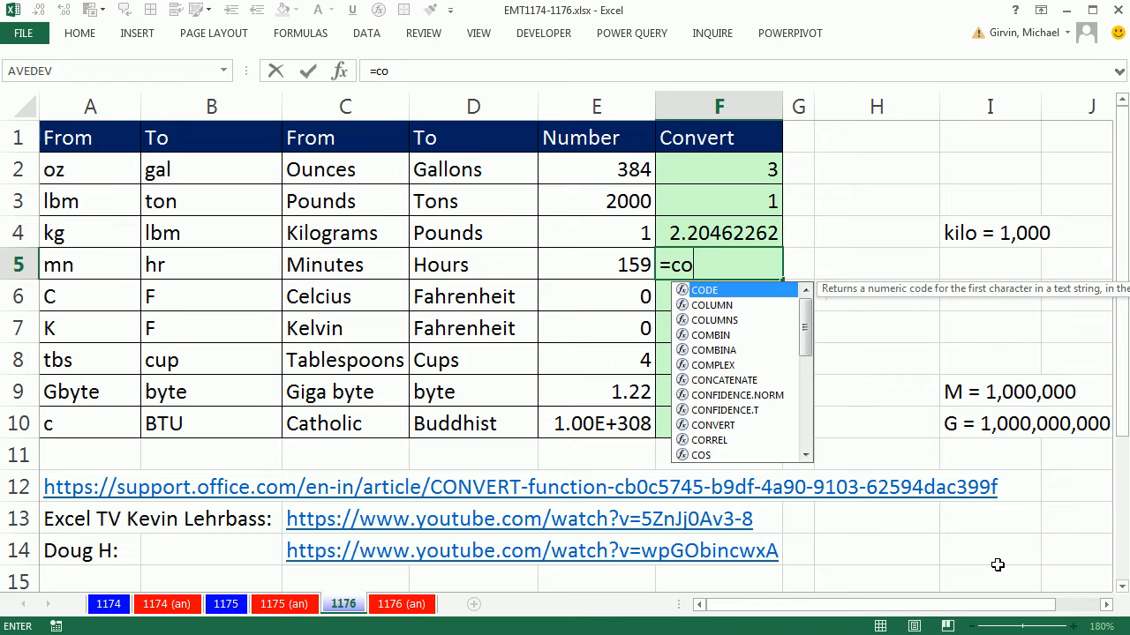
double_click(714, 424)
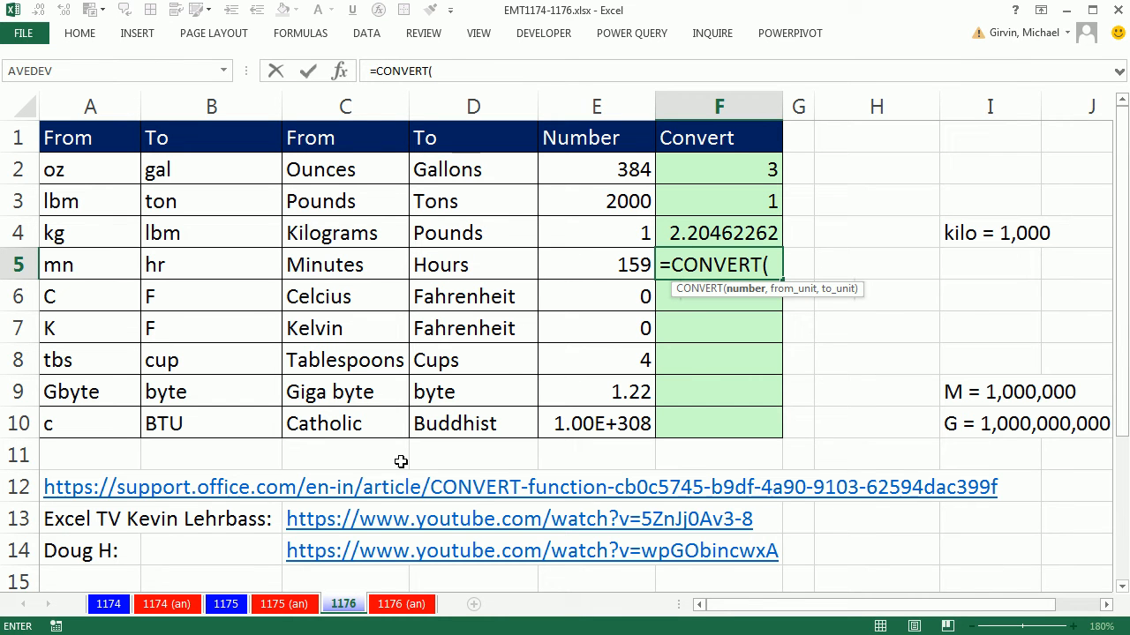
mouse_move(152, 291)
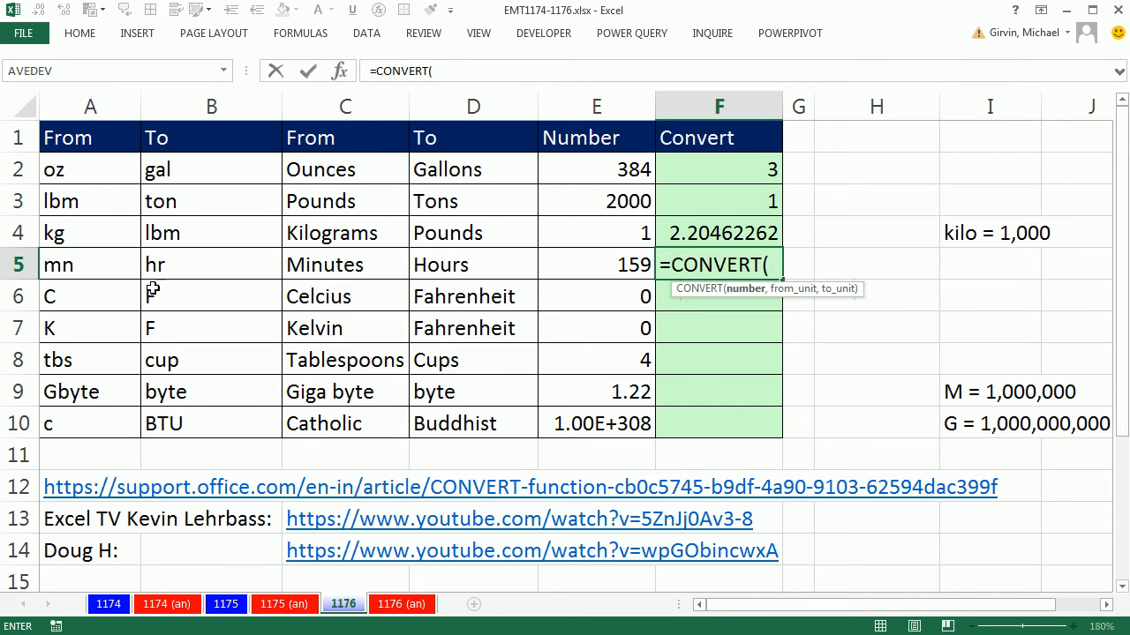
click(597, 265)
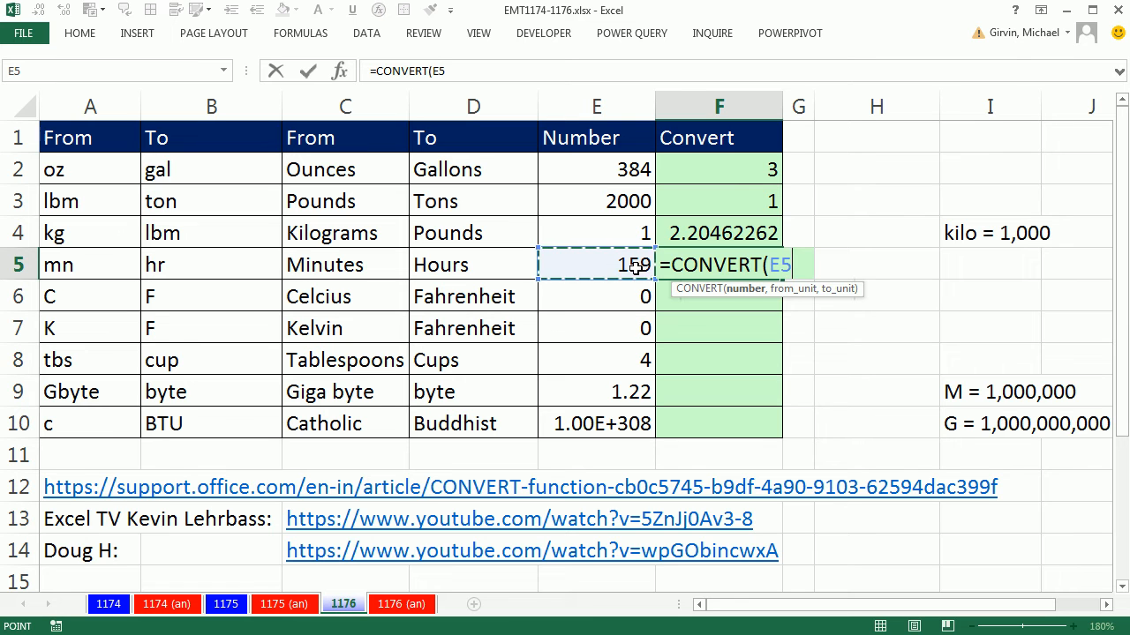
text(,A5,)
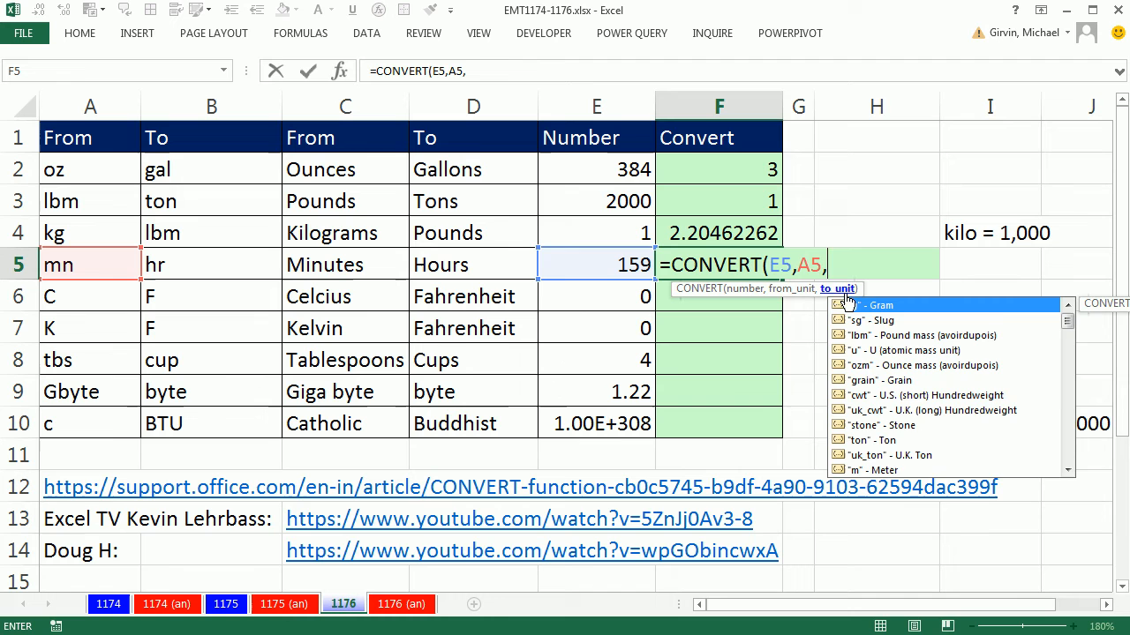
click(211, 265)
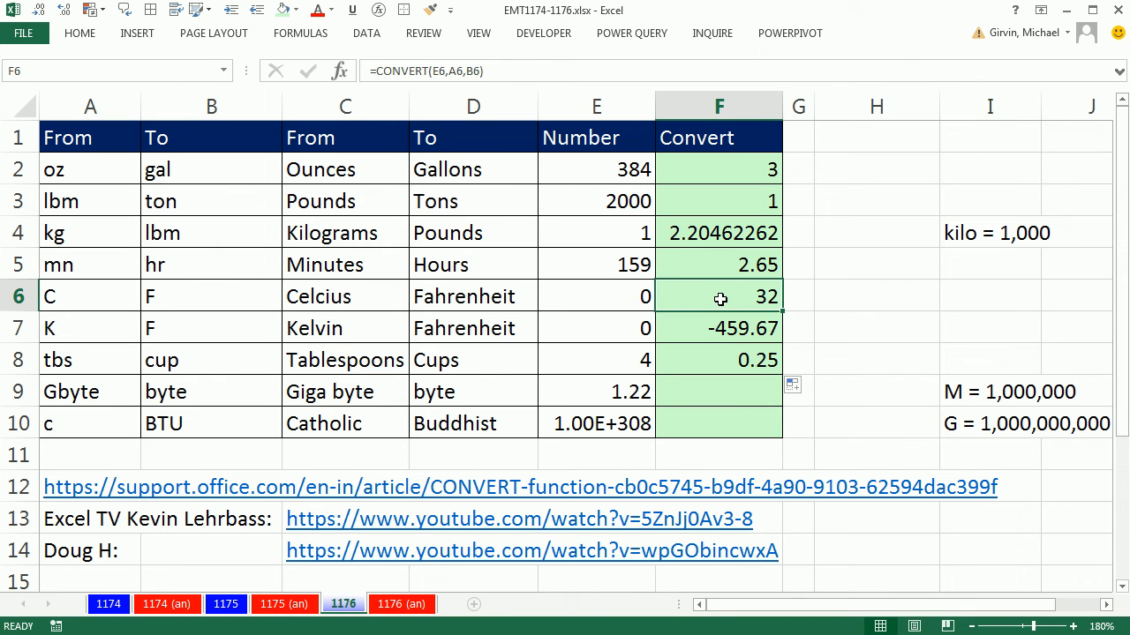
mouse_move(490, 316)
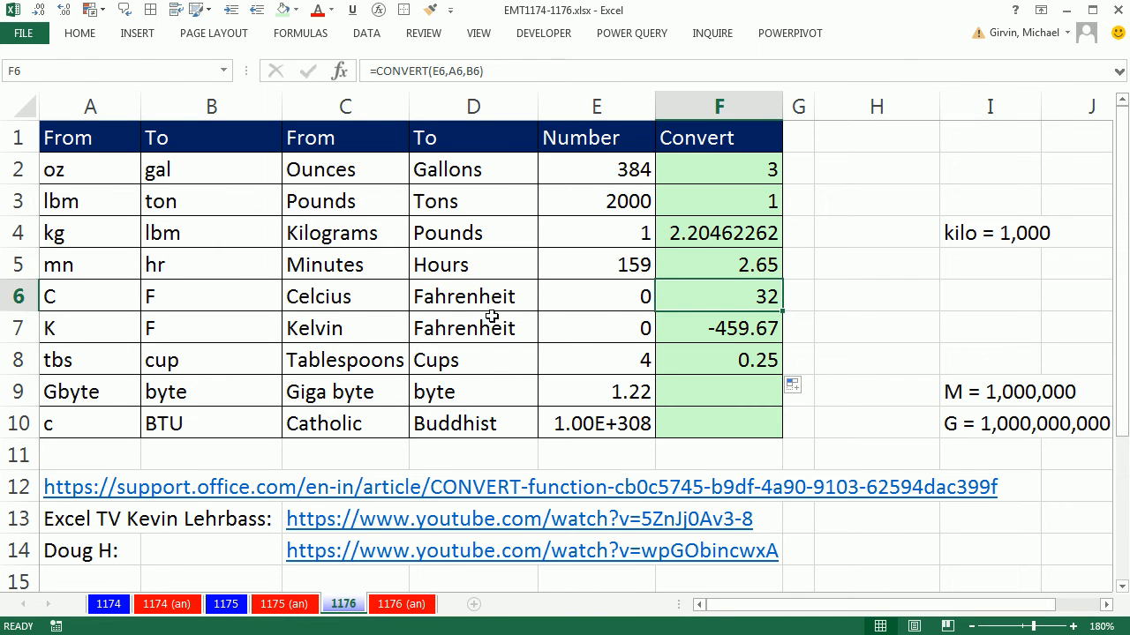
Check the filled results 32, -459.67 and 0.25 in rows 6 to 8 and move to the gigabyte row
click(596, 326)
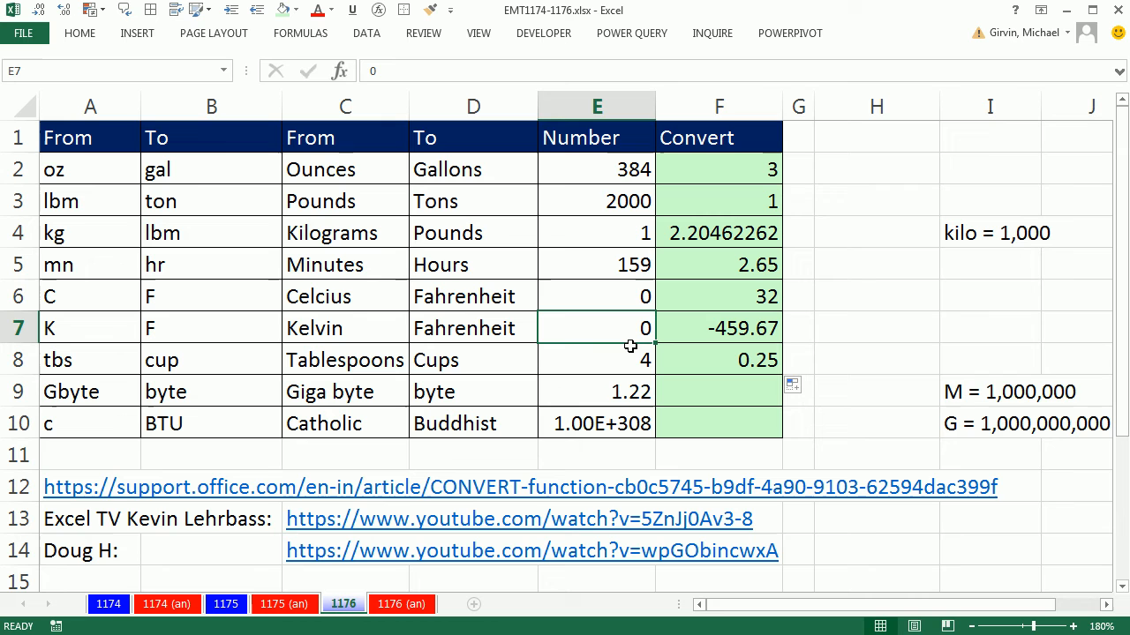
mouse_move(635, 341)
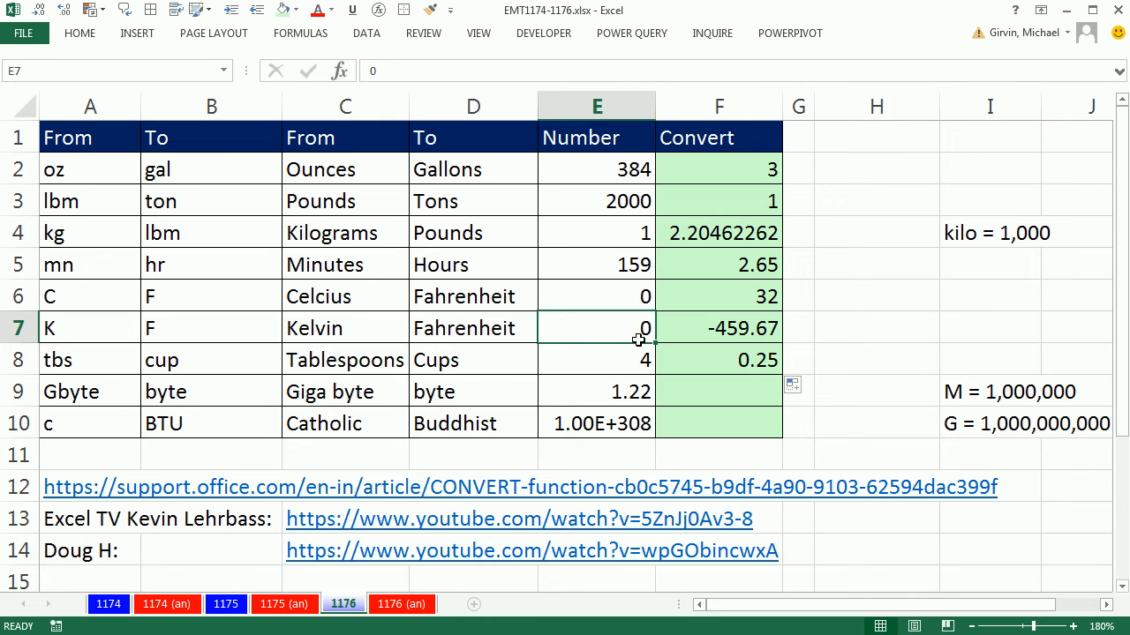
mouse_move(720, 335)
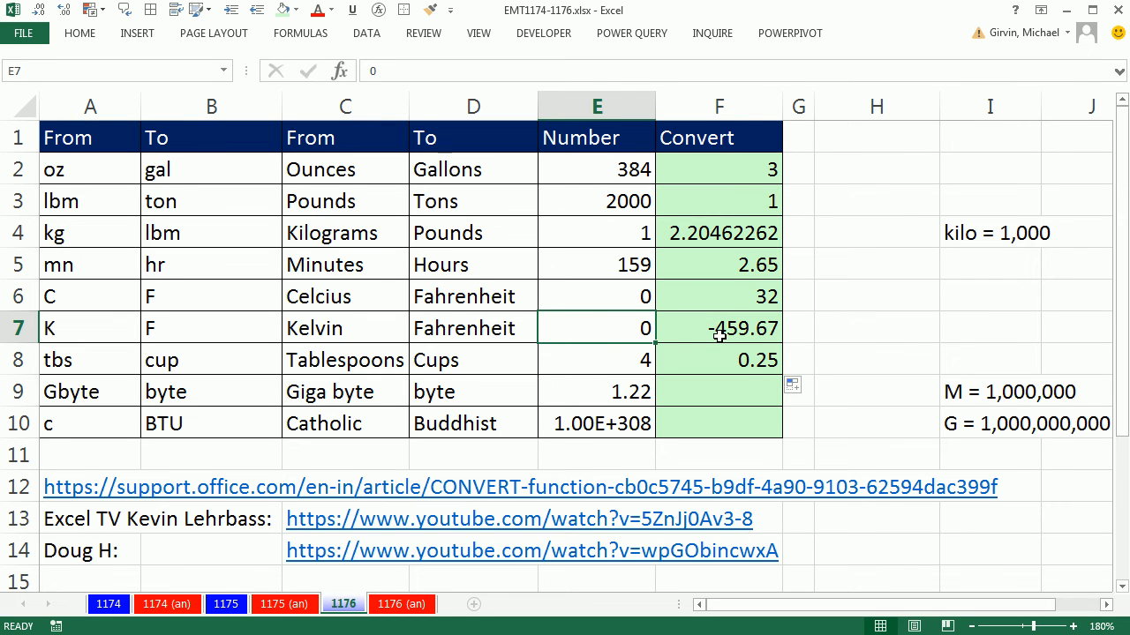
click(718, 327)
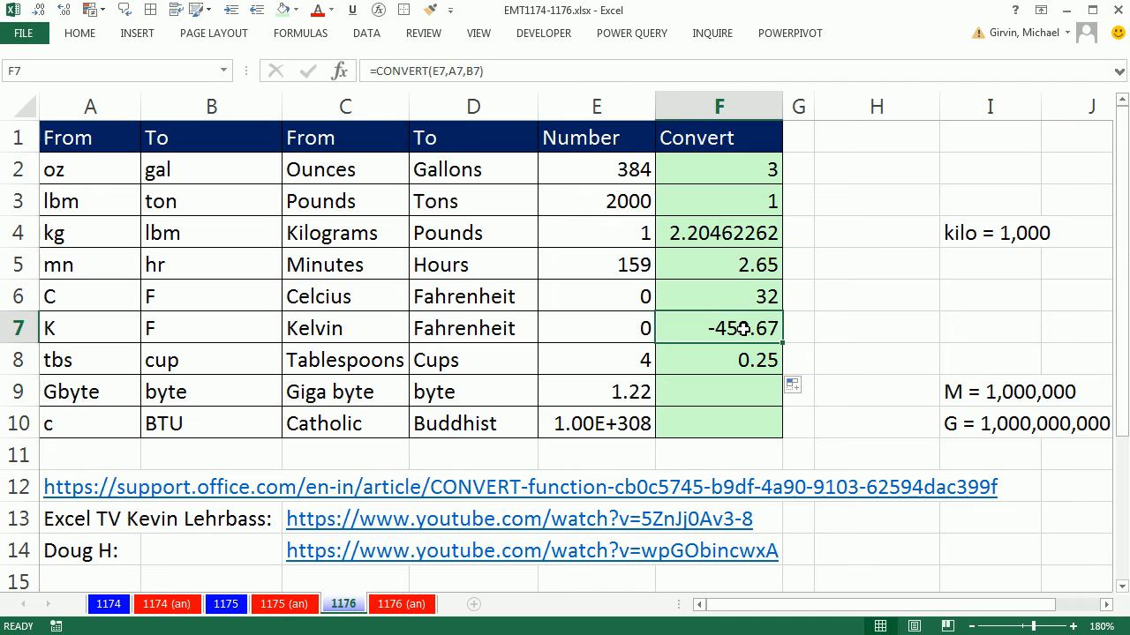
click(597, 360)
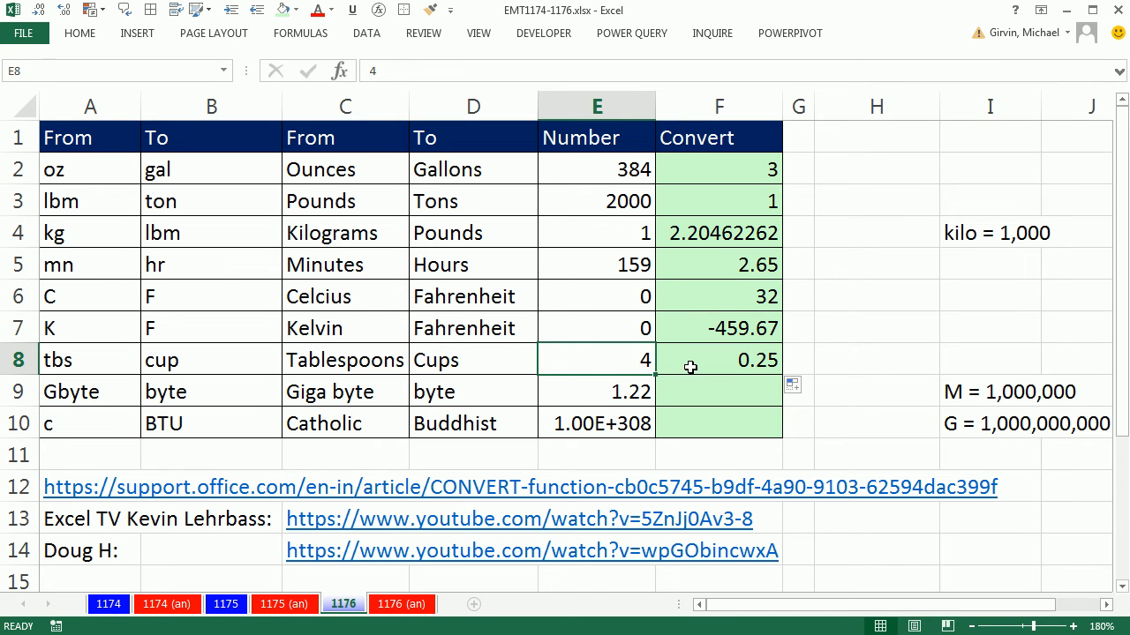
click(716, 360)
text(=)
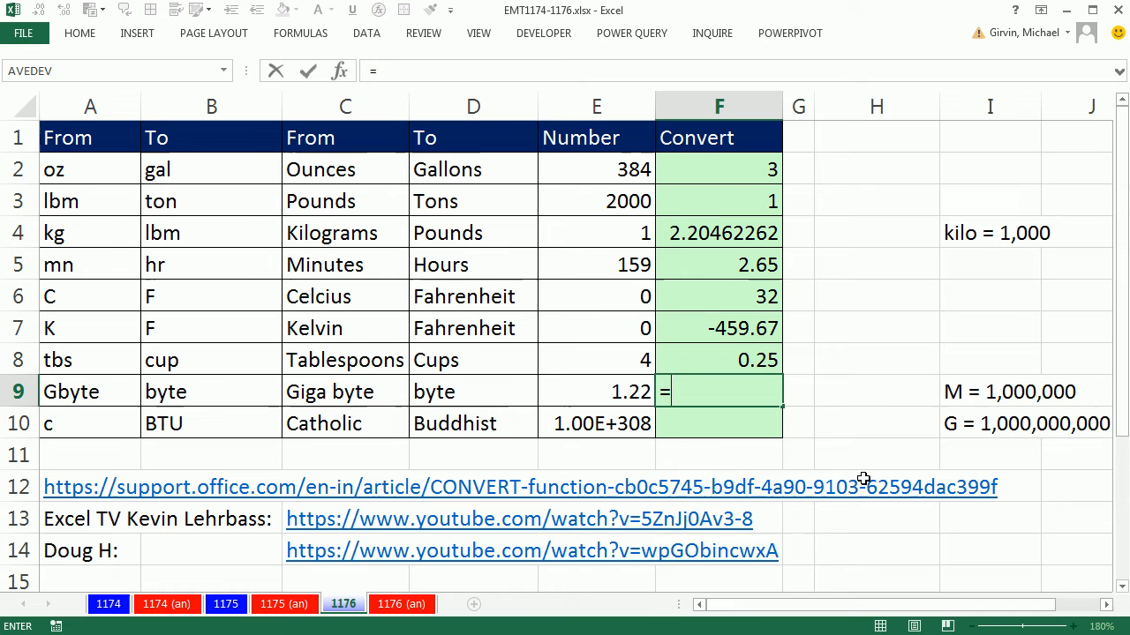
text(CONVERT()
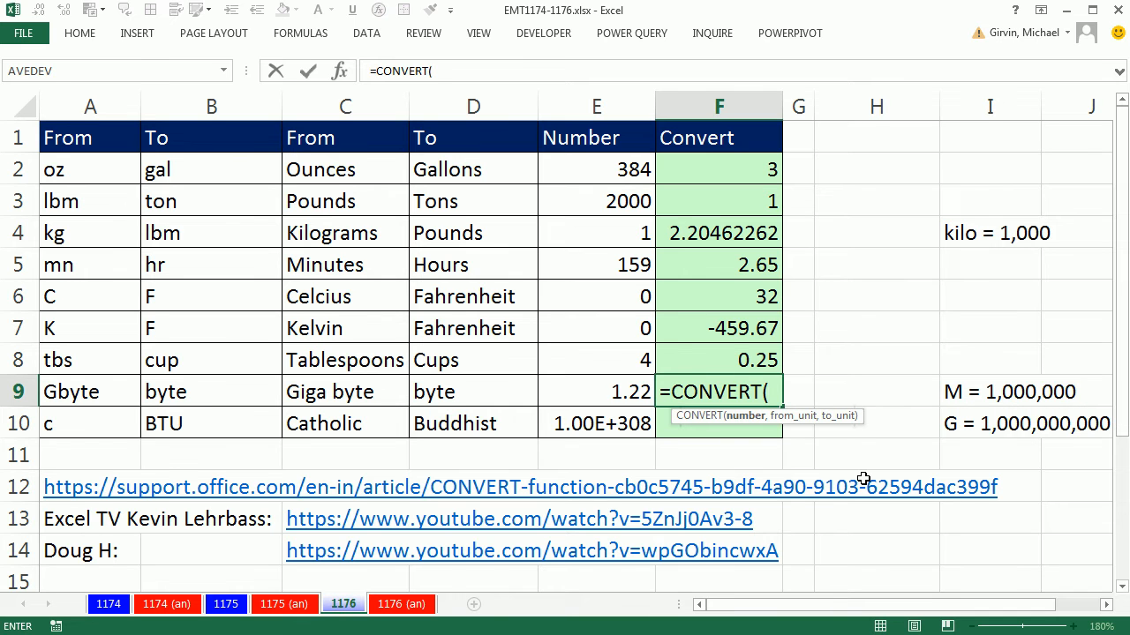
click(596, 392)
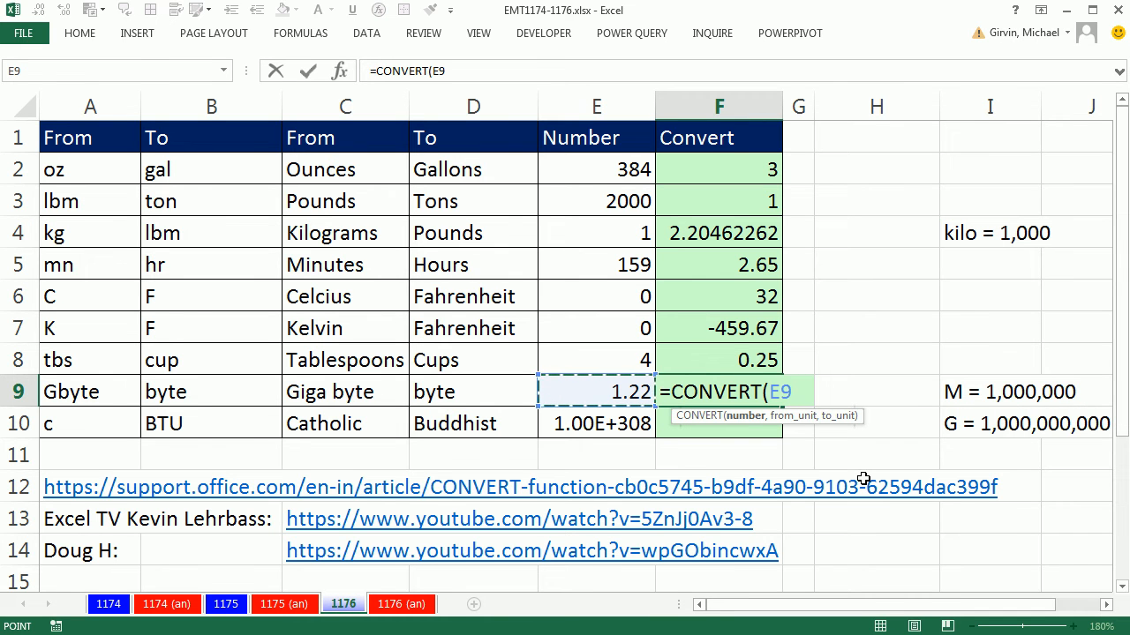
text(,)
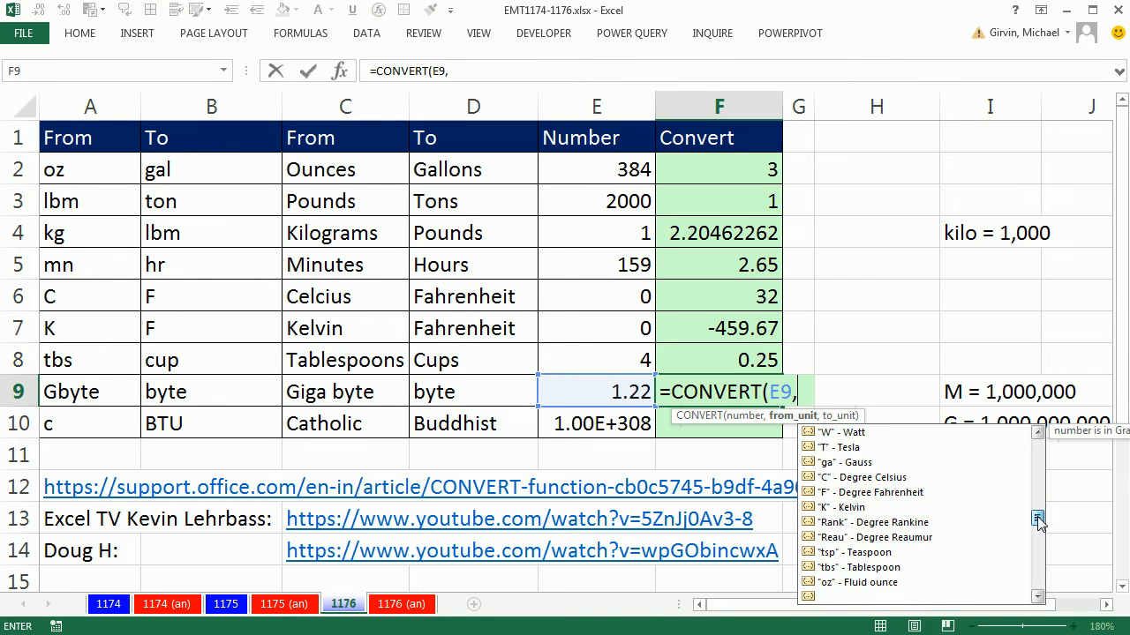
scroll(down, 3)
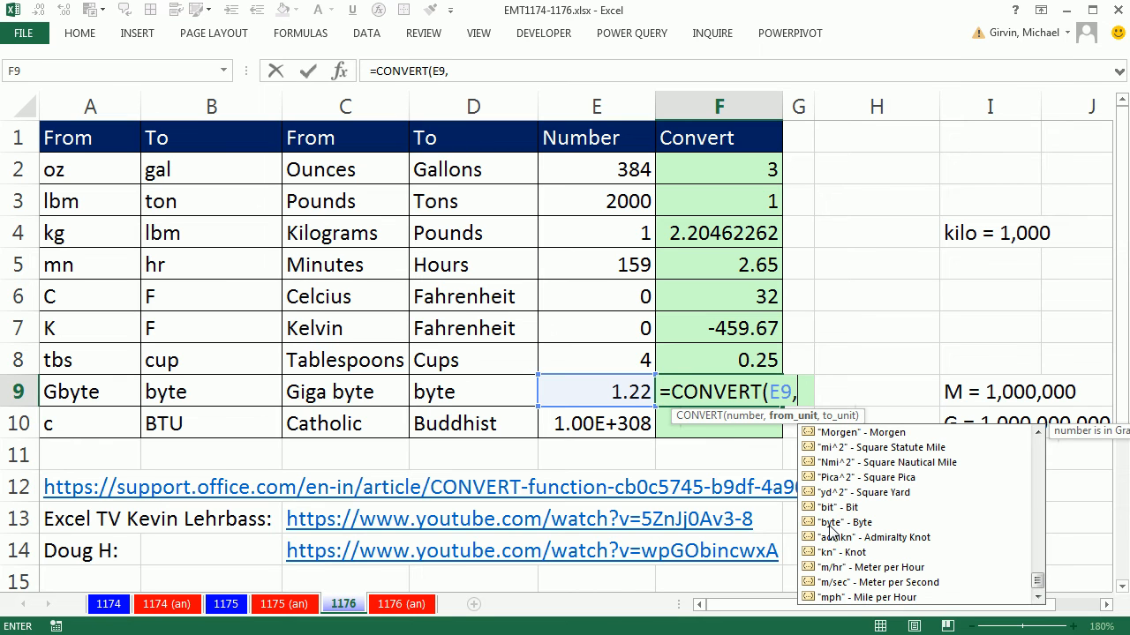
text(")
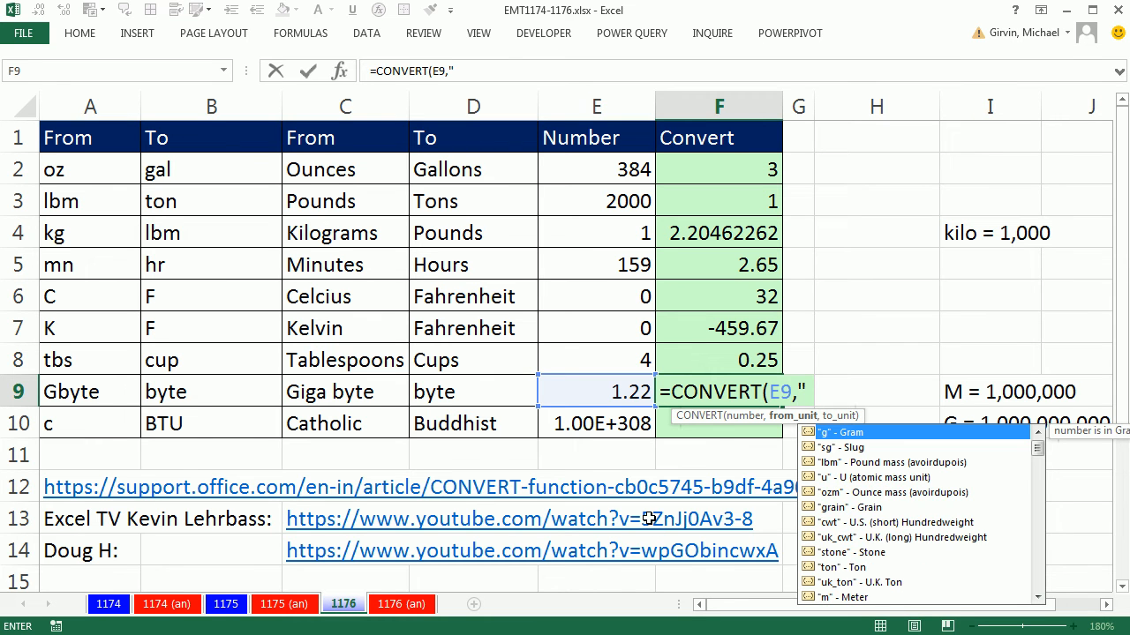
text(Gb)
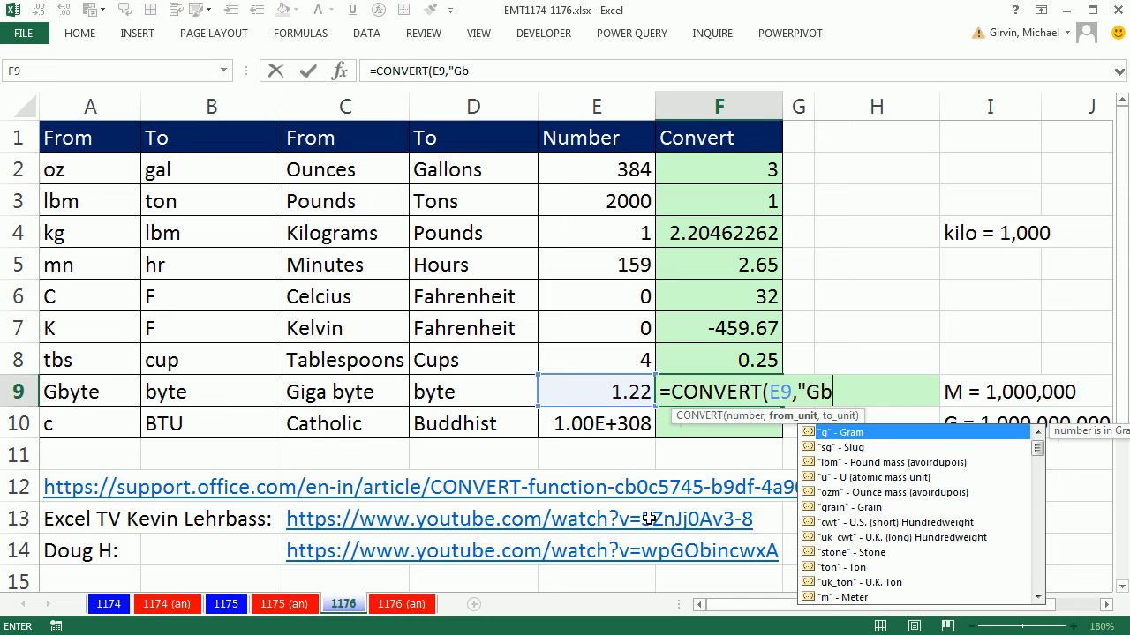
text(yte")
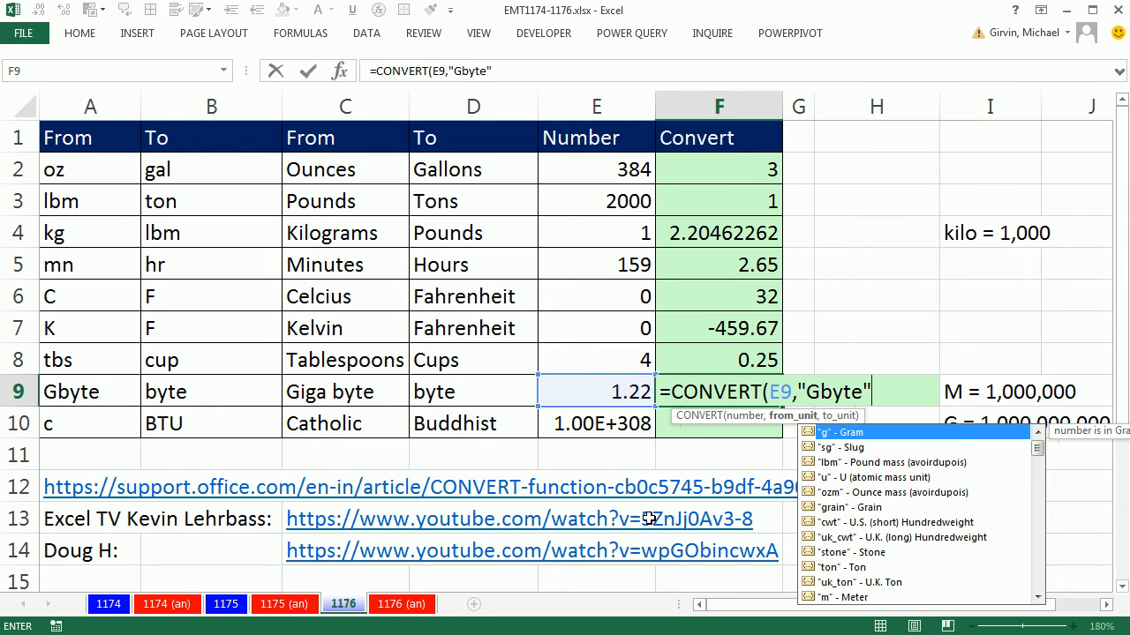
text(,)
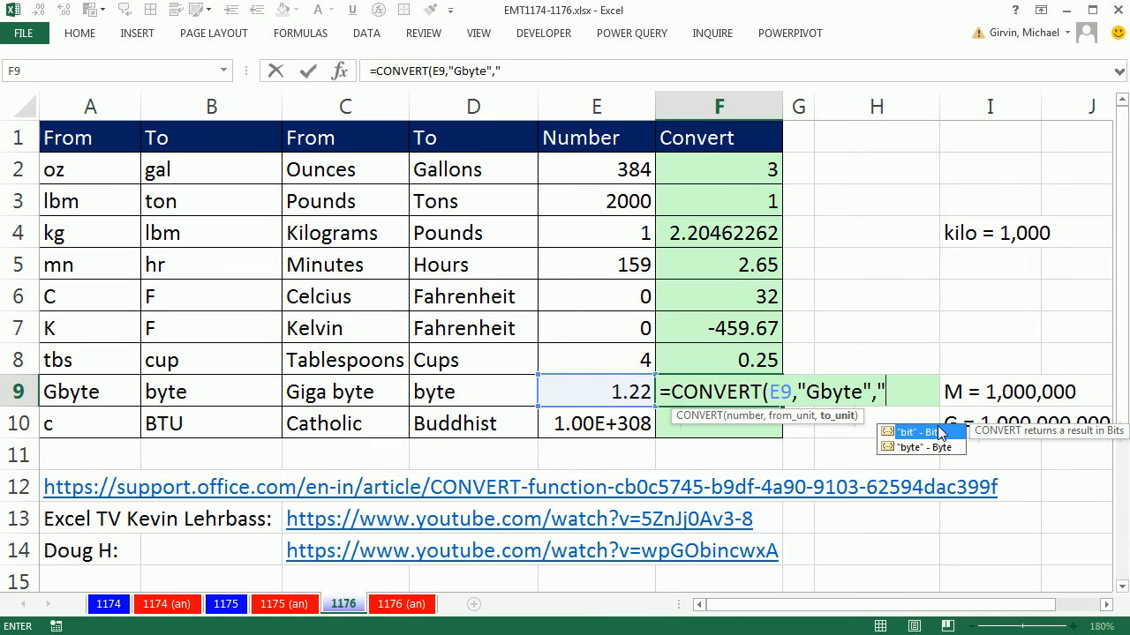
text("byte")
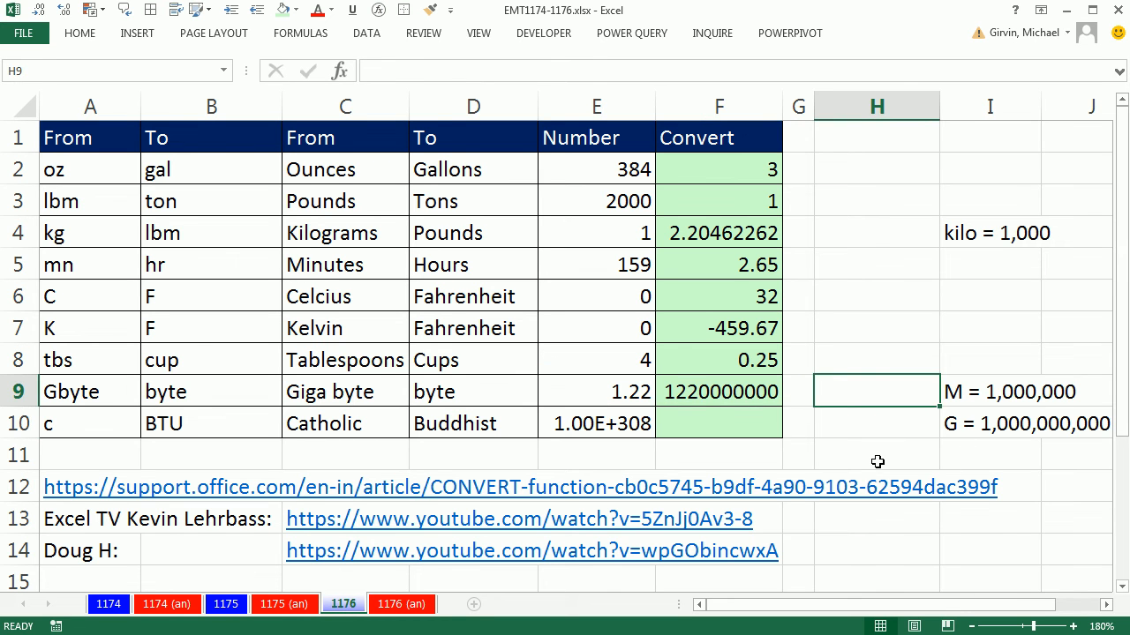
click(597, 392)
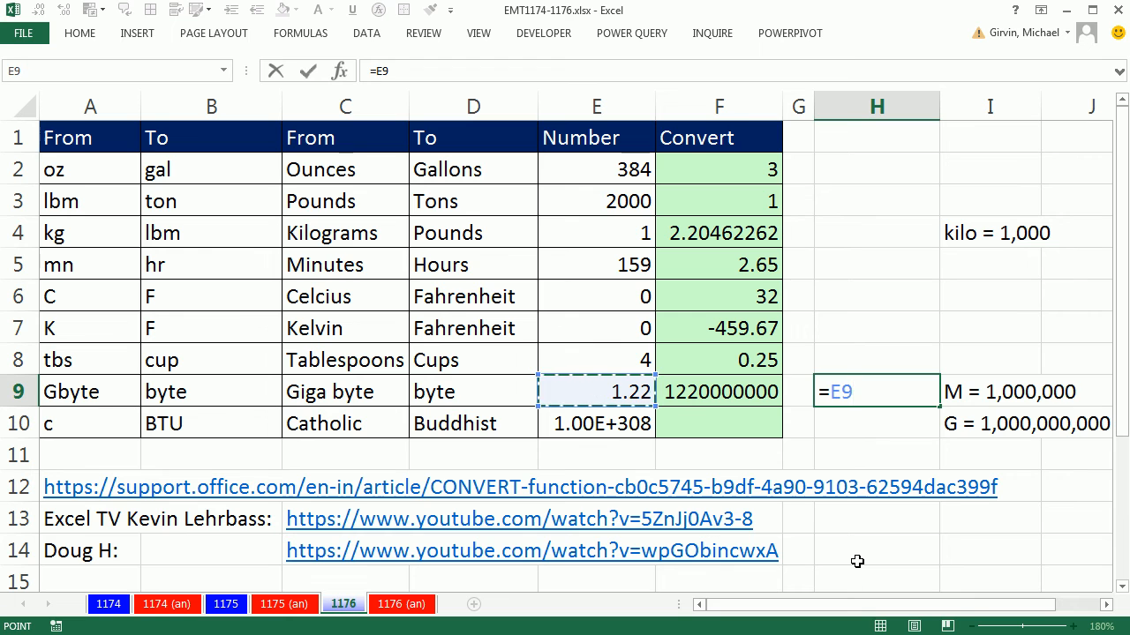
text(*1)
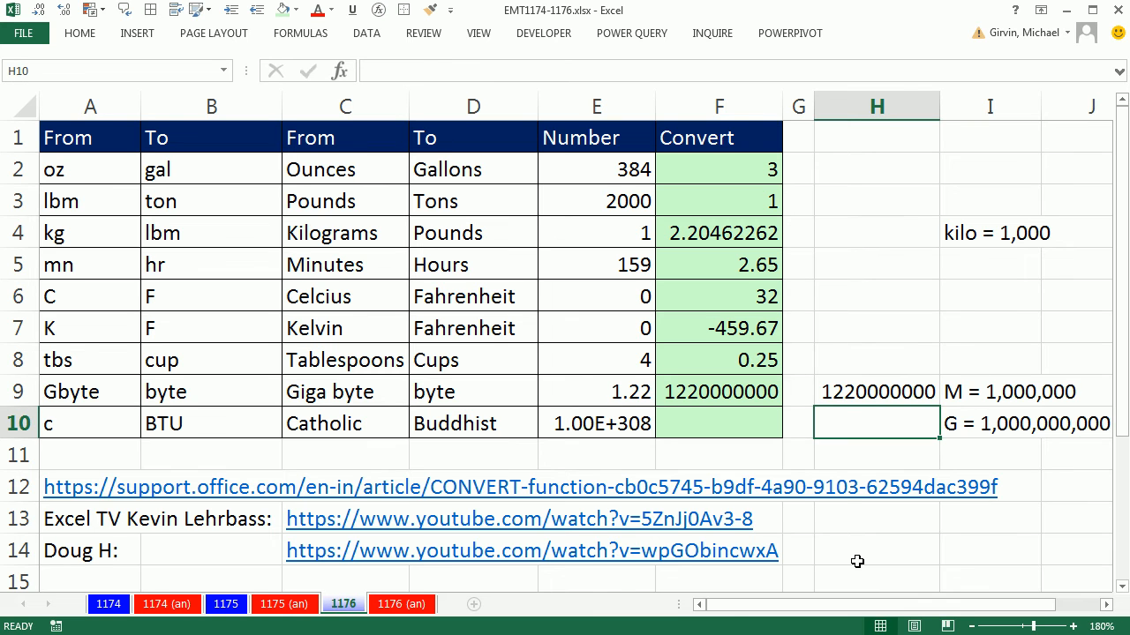
mouse_move(737, 424)
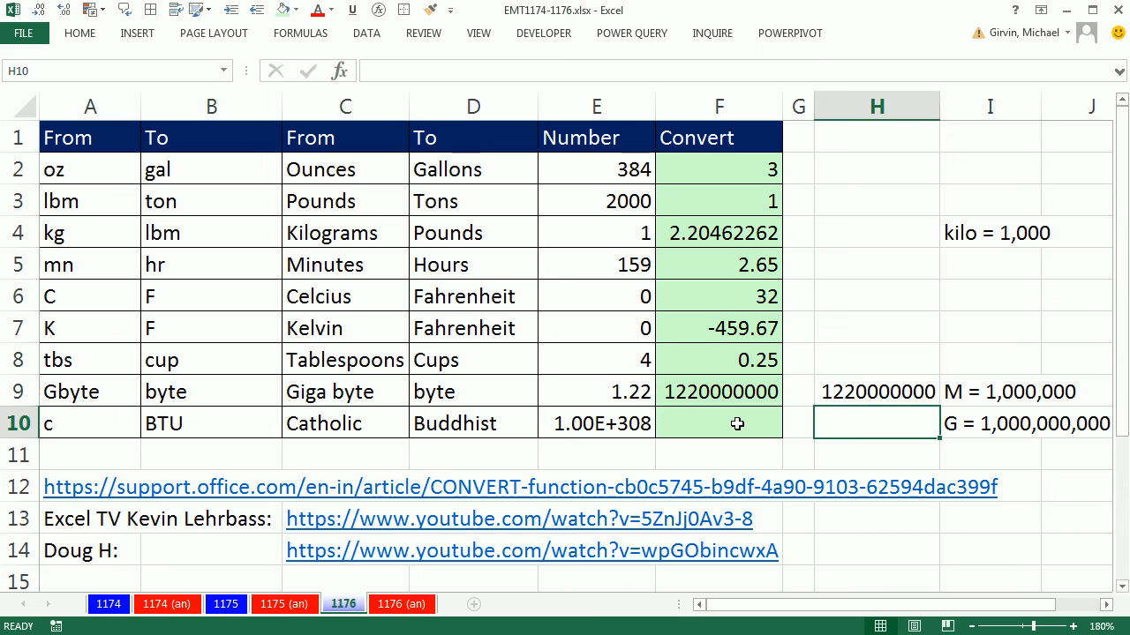
Enter =CONVERT(E10,A10,B10) in F10 so the Catholic-to-Buddhist row shows Done!
click(717, 423)
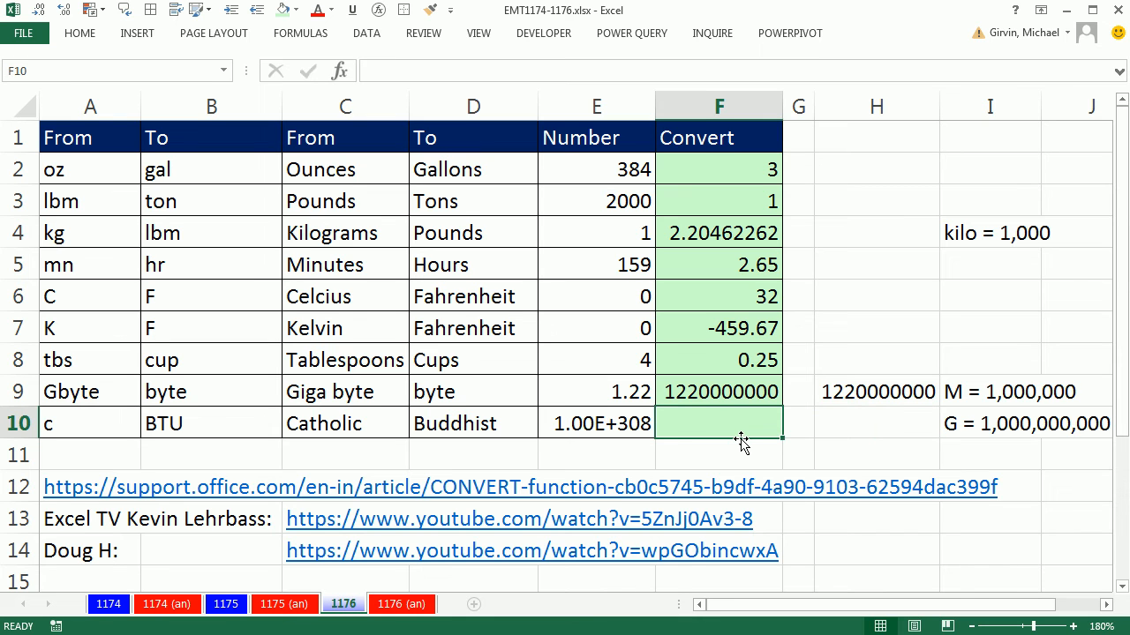
mouse_move(837, 600)
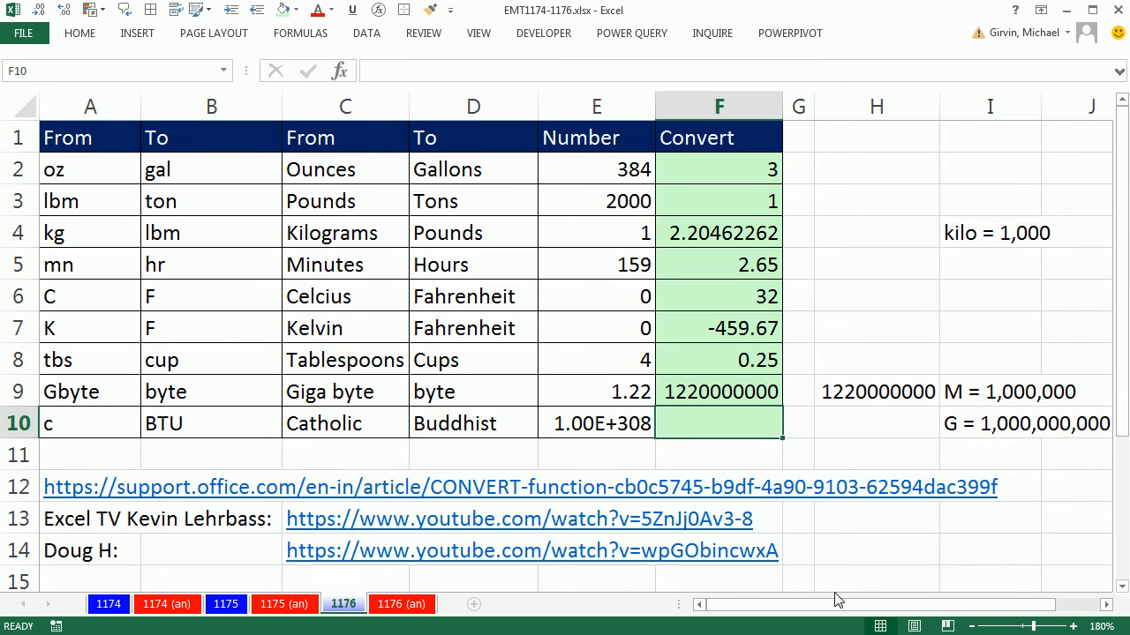
text(=conv)
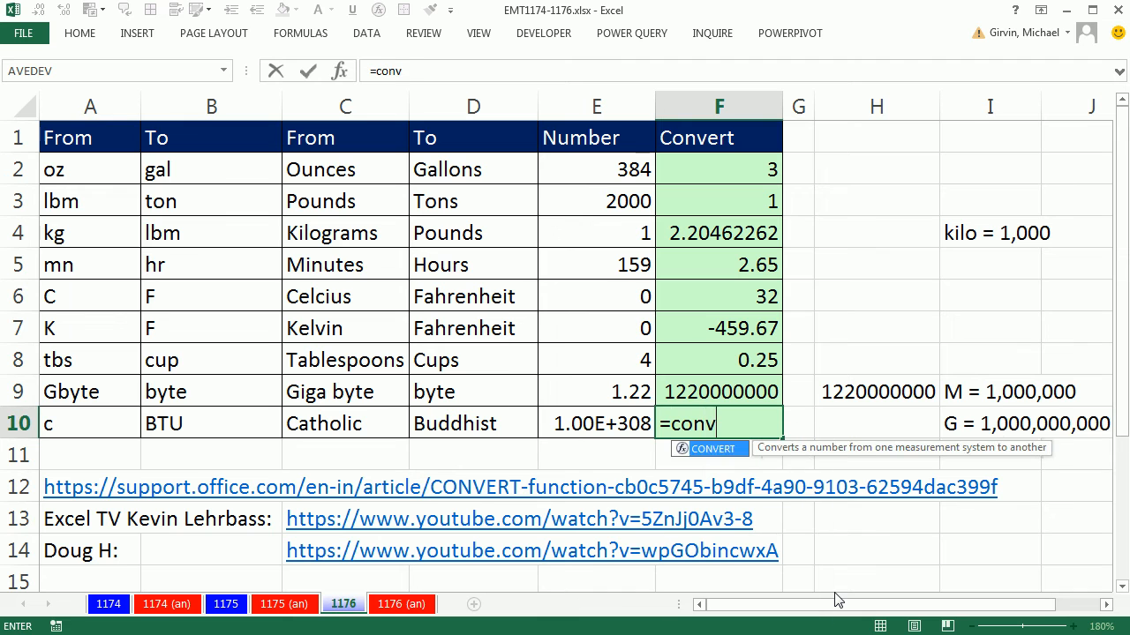
text(CONVERT()
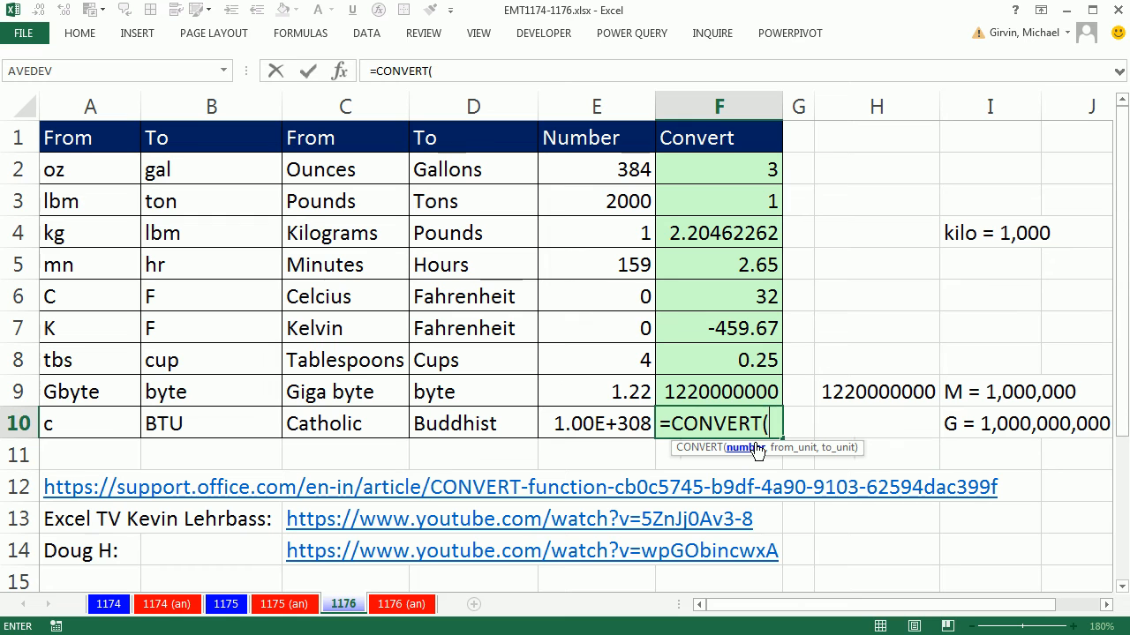
mouse_move(755, 458)
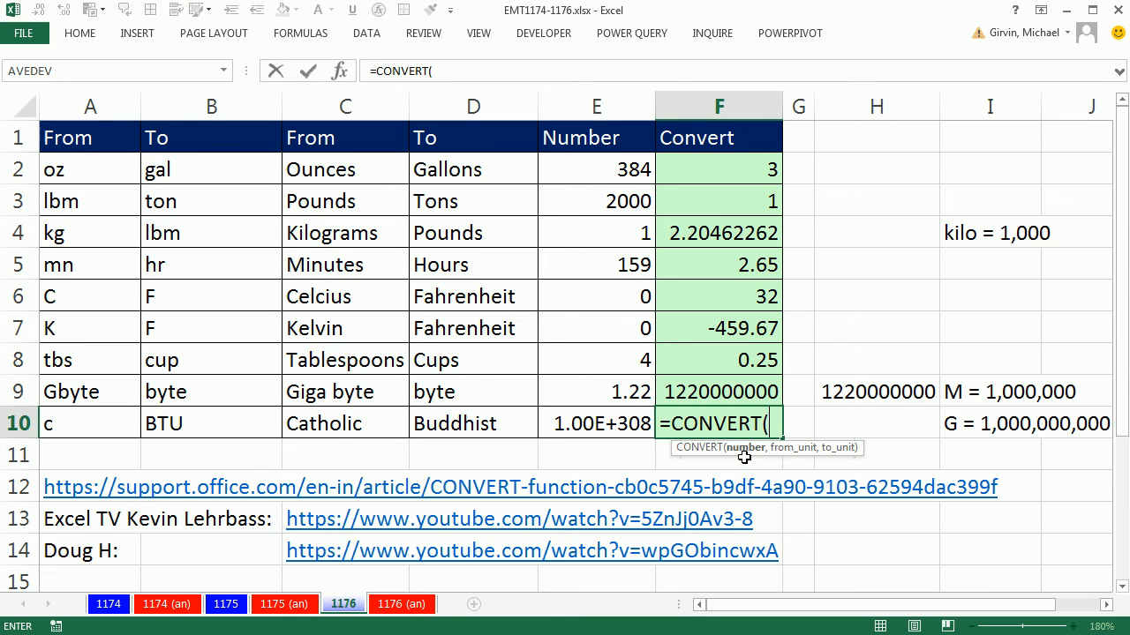
click(597, 423)
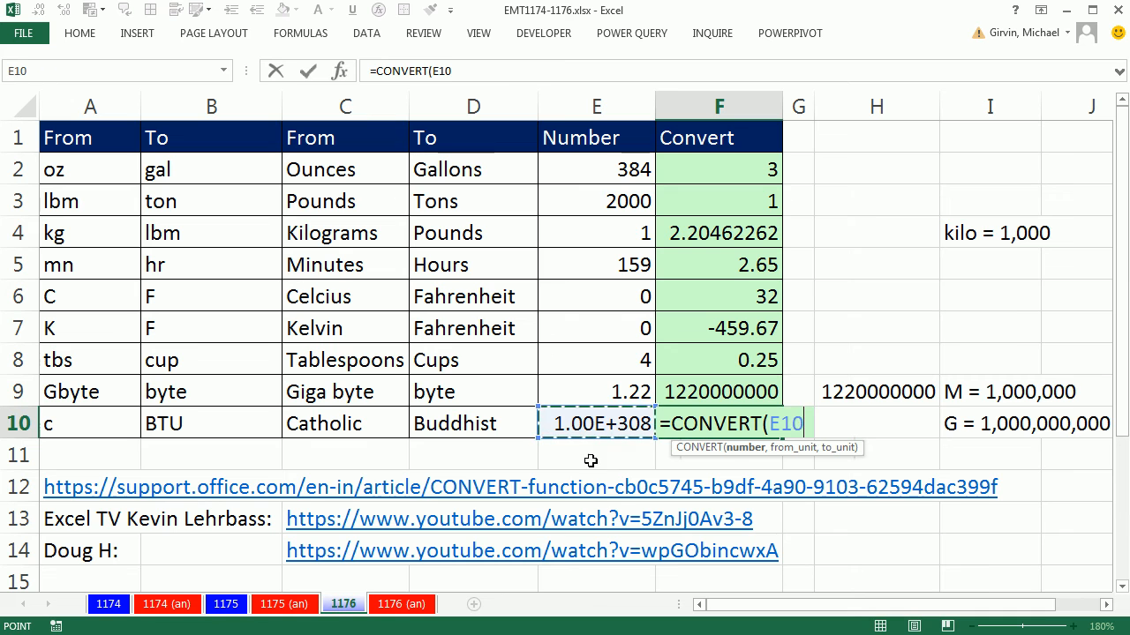
mouse_move(614, 519)
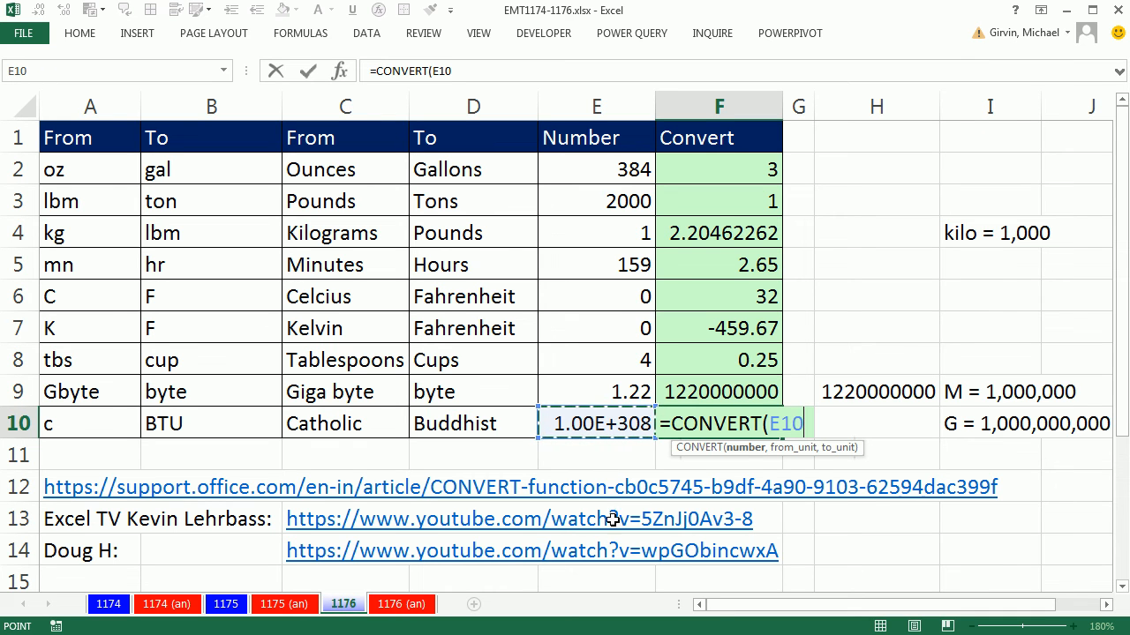
mouse_move(589, 441)
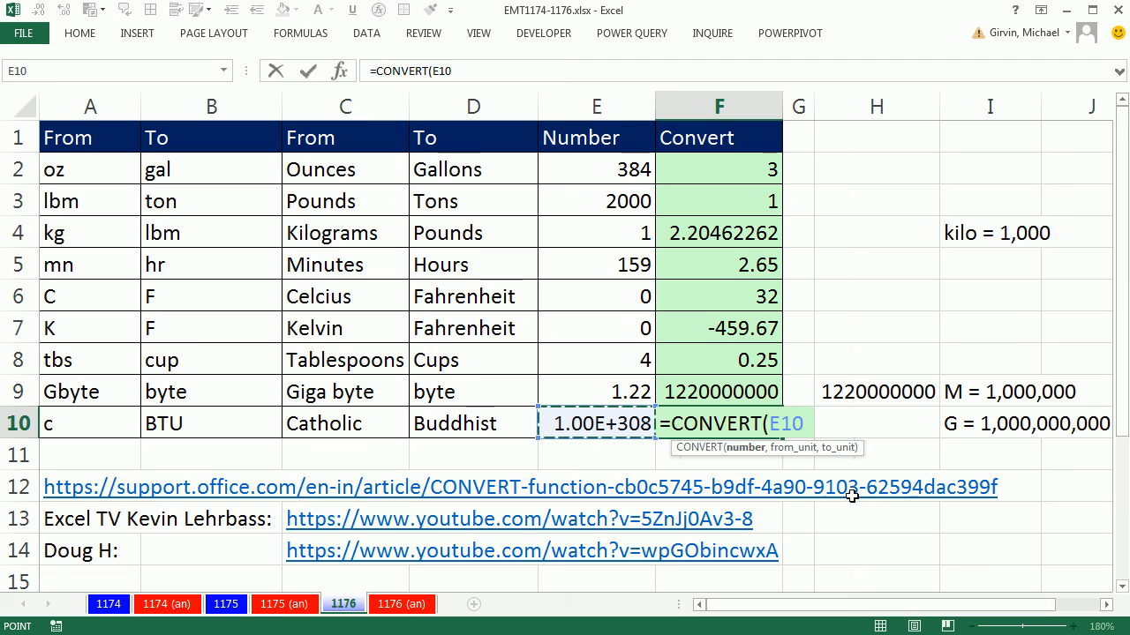
text(,)
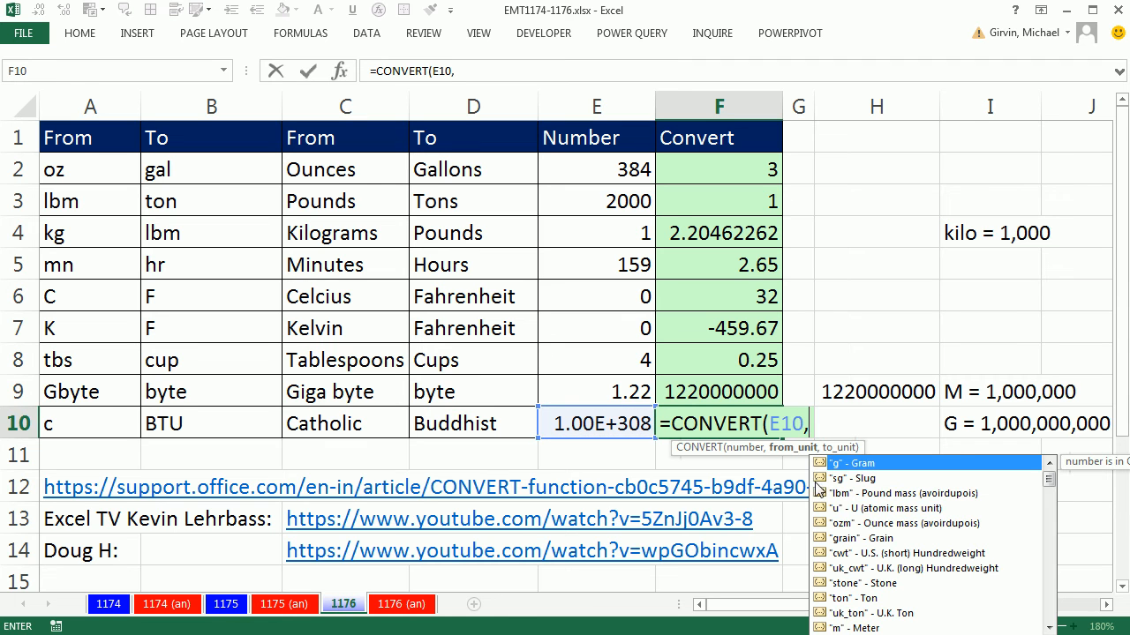
mouse_move(784, 455)
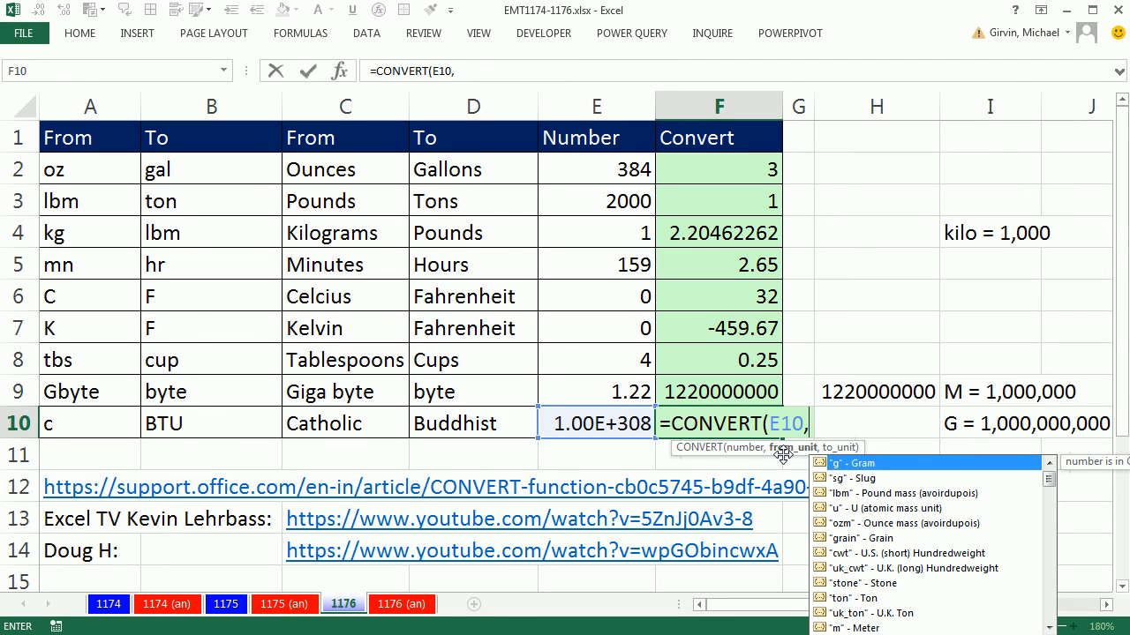
mouse_move(406, 454)
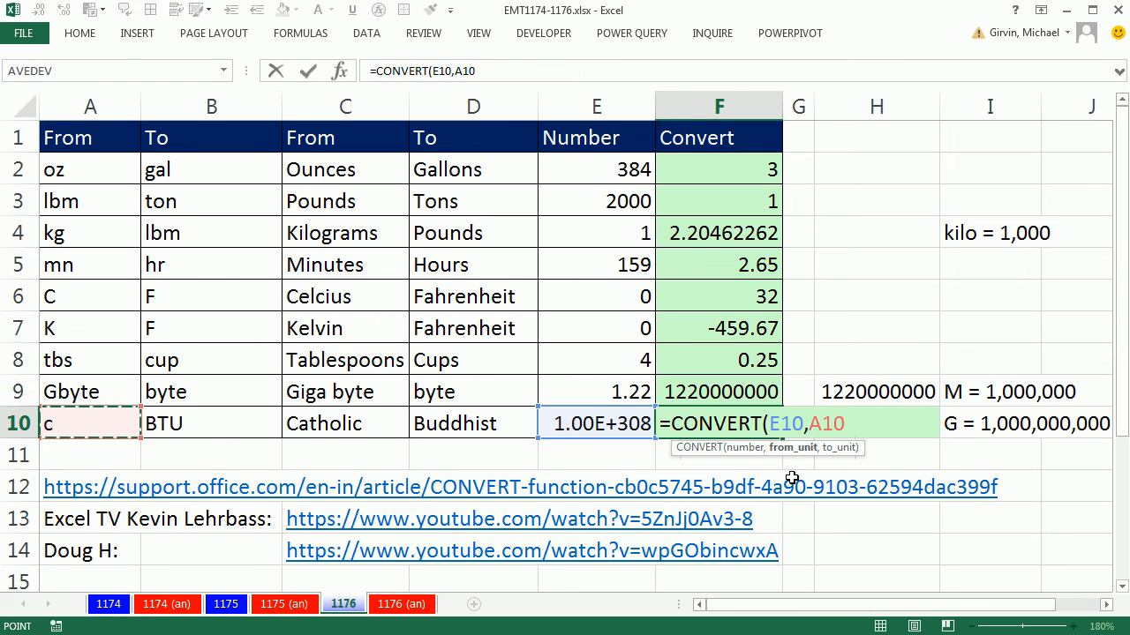
text(,)
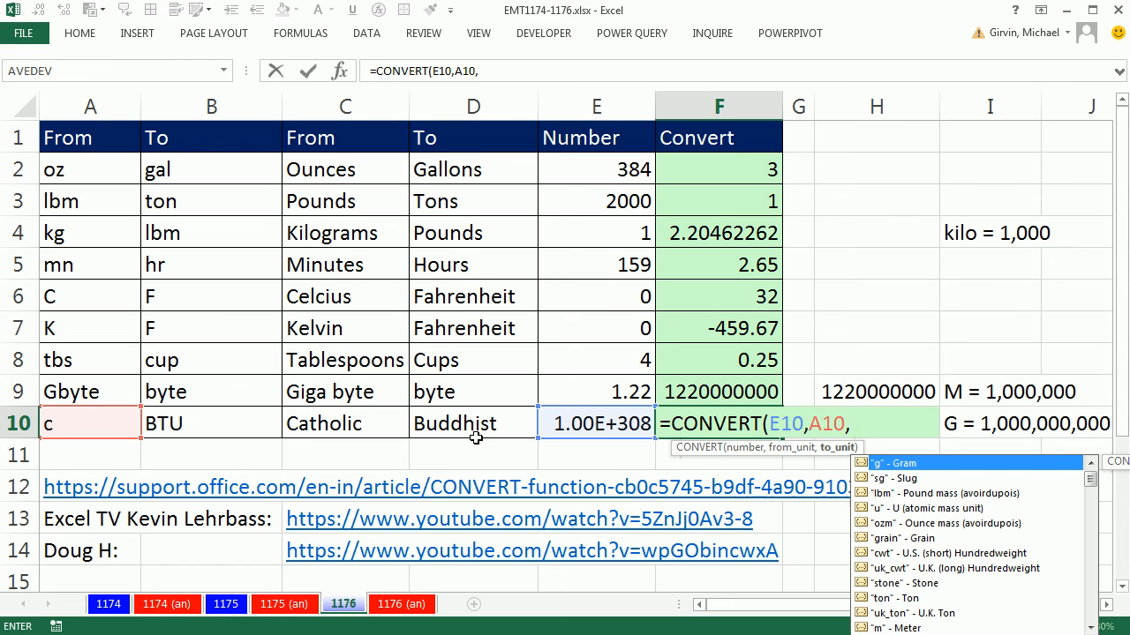
click(212, 424)
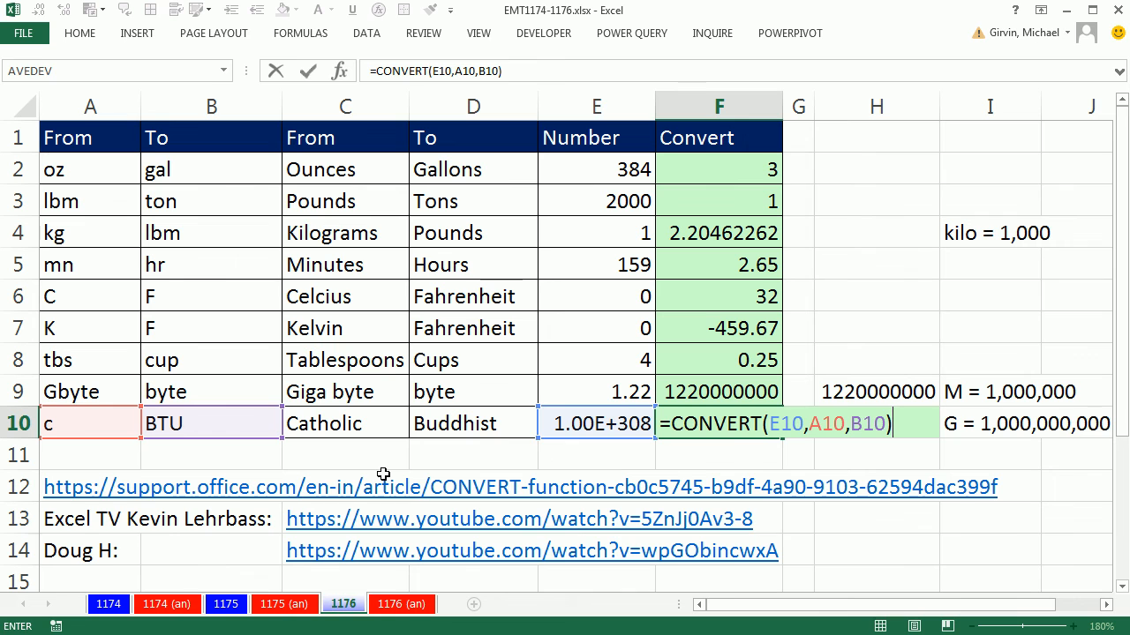
key(enter)
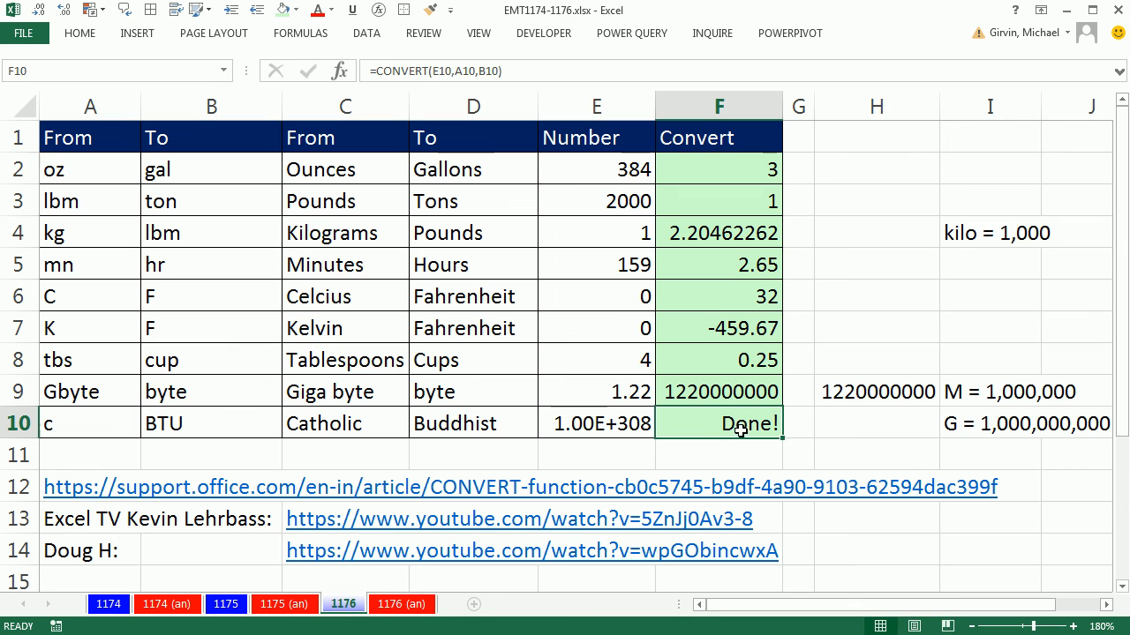
mouse_move(501, 420)
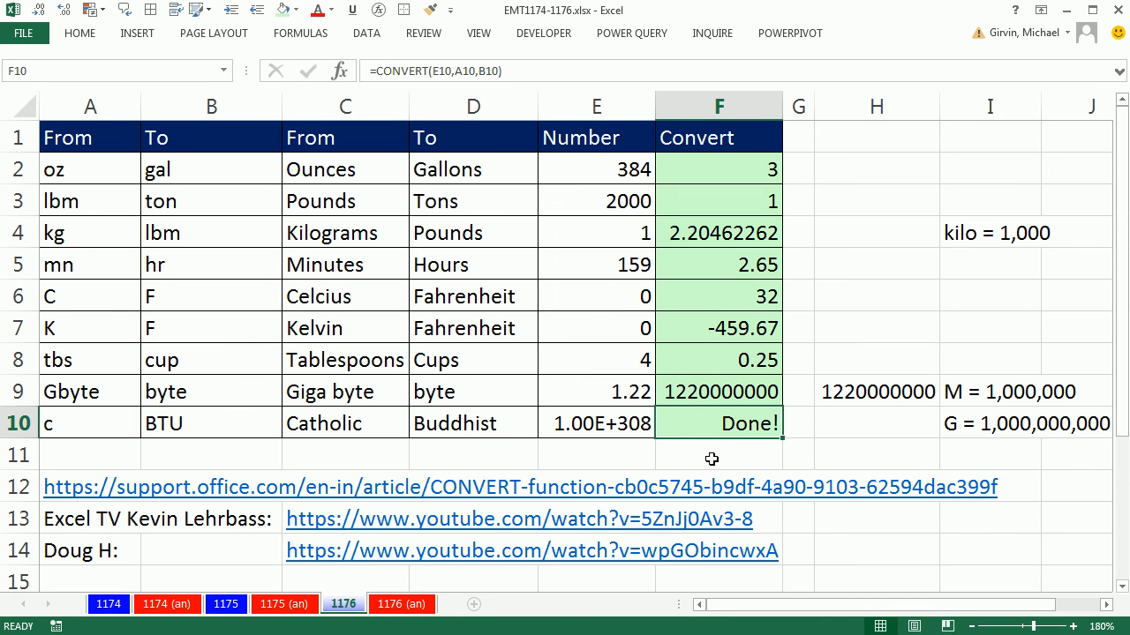
mouse_move(710, 469)
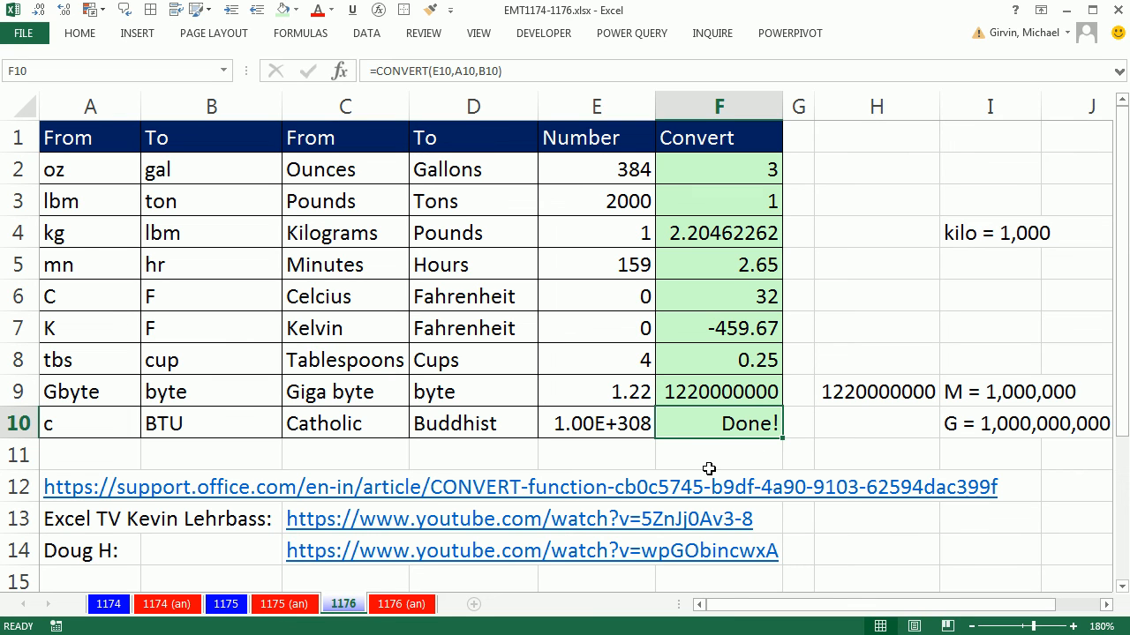
mouse_move(683, 448)
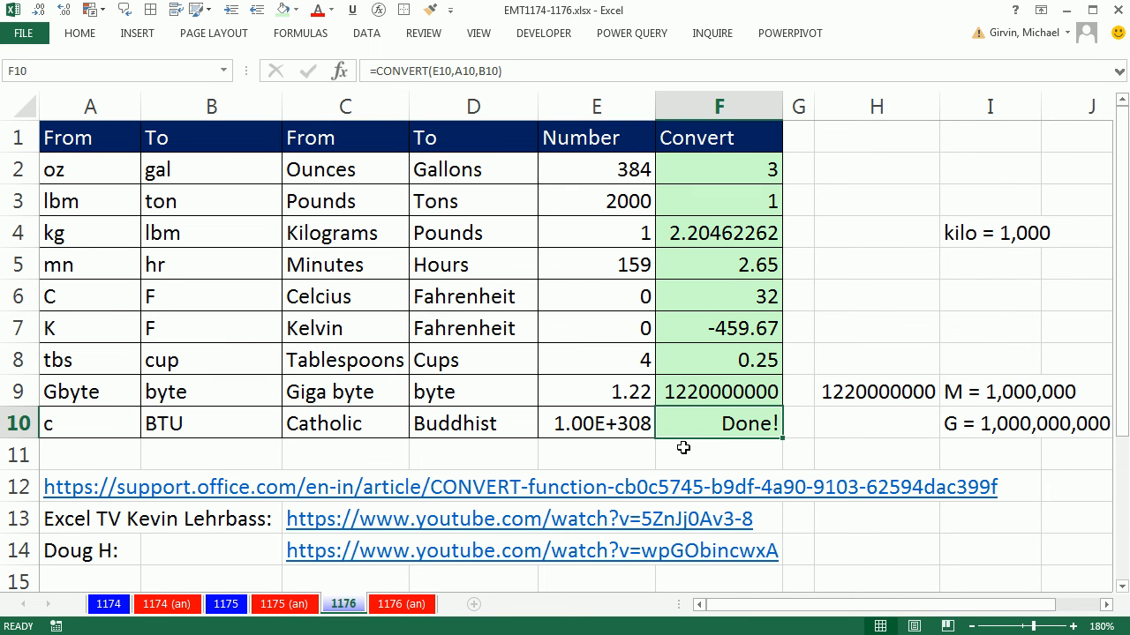
mouse_move(738, 450)
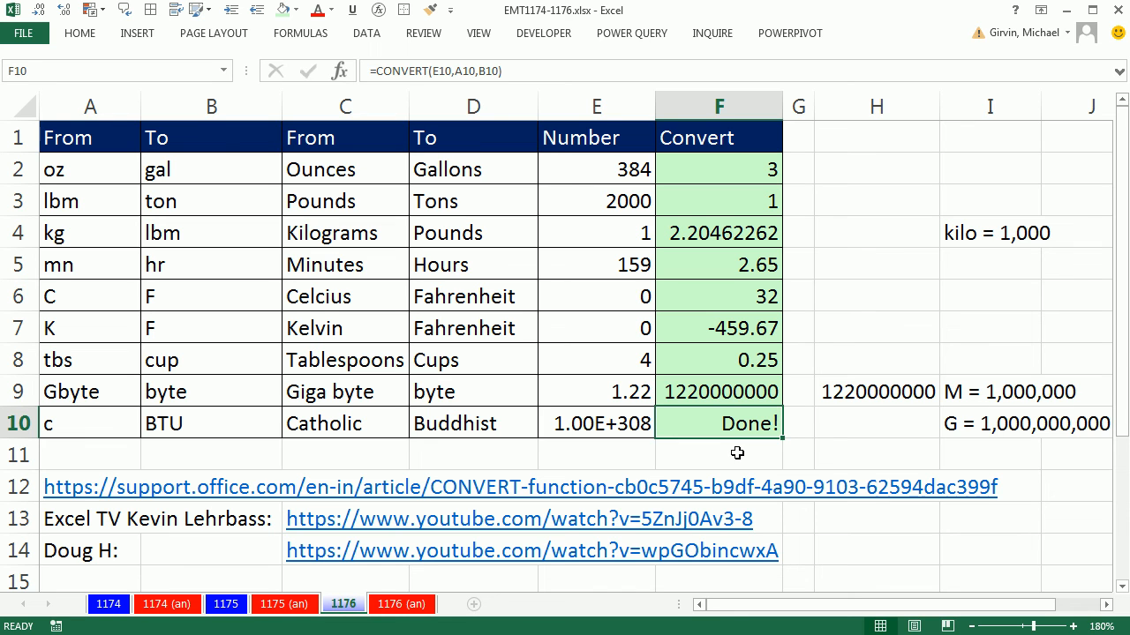
mouse_move(758, 424)
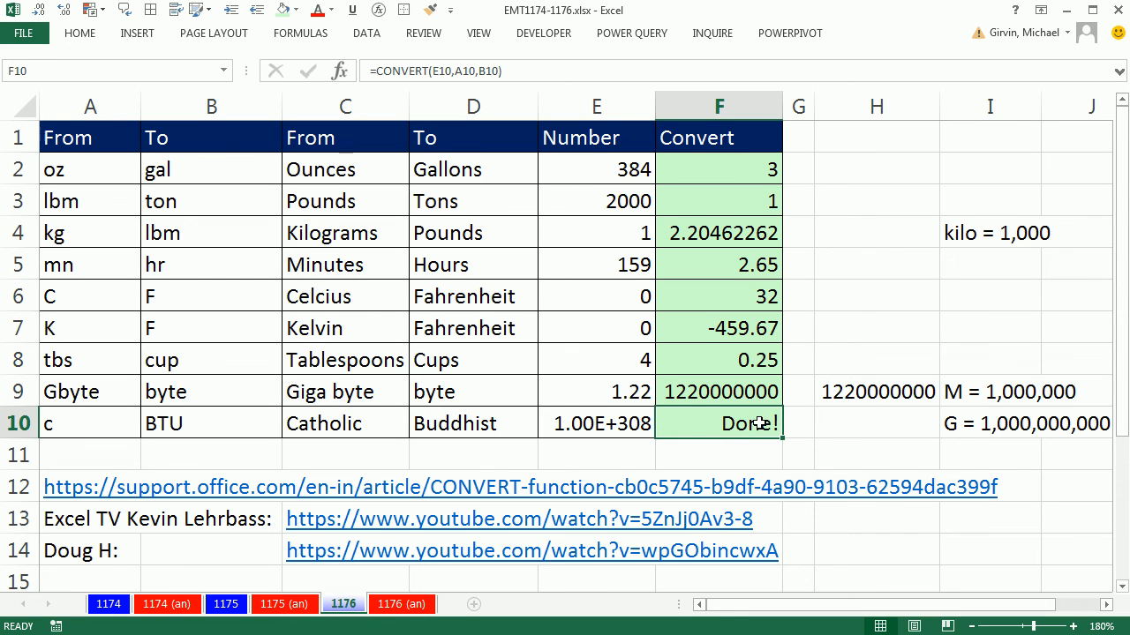
double_click(717, 423)
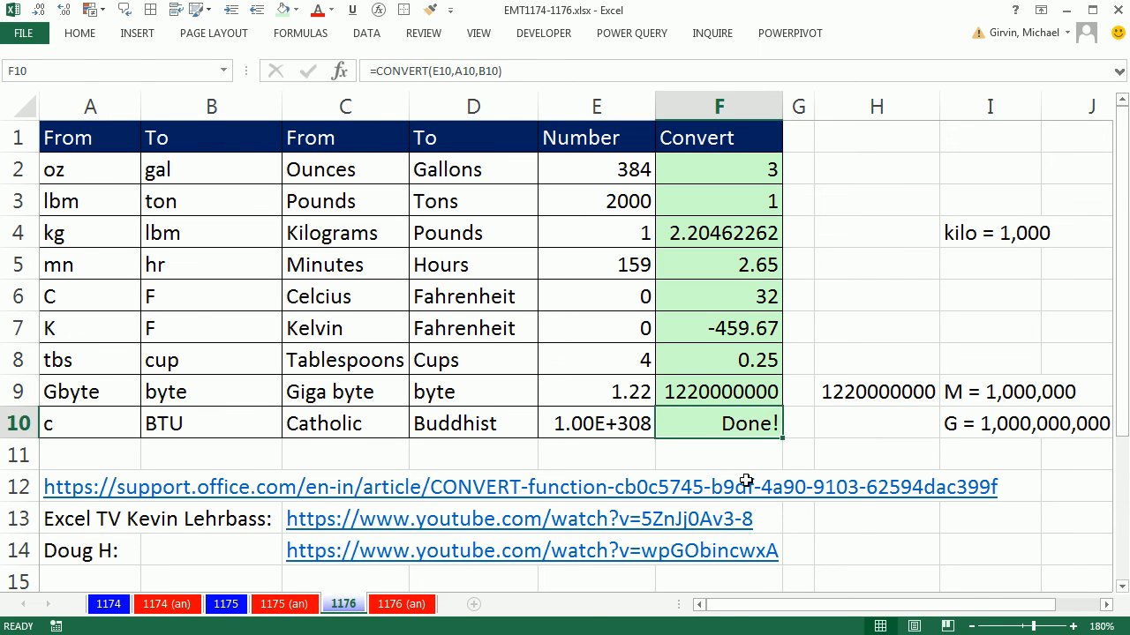
key(ctrl+1)
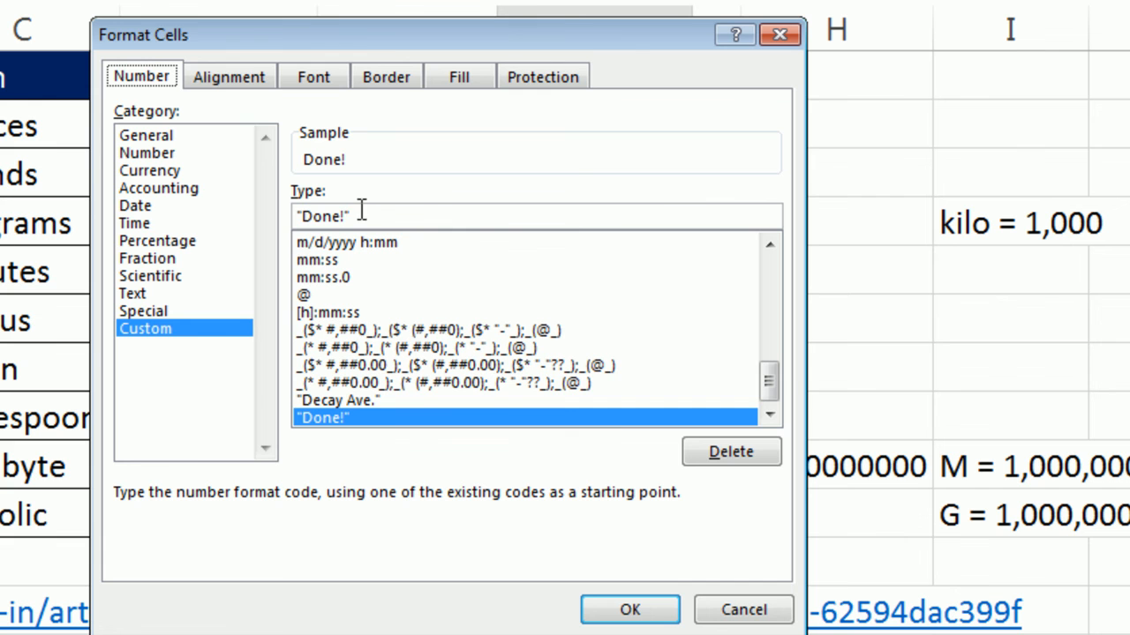
click(628, 609)
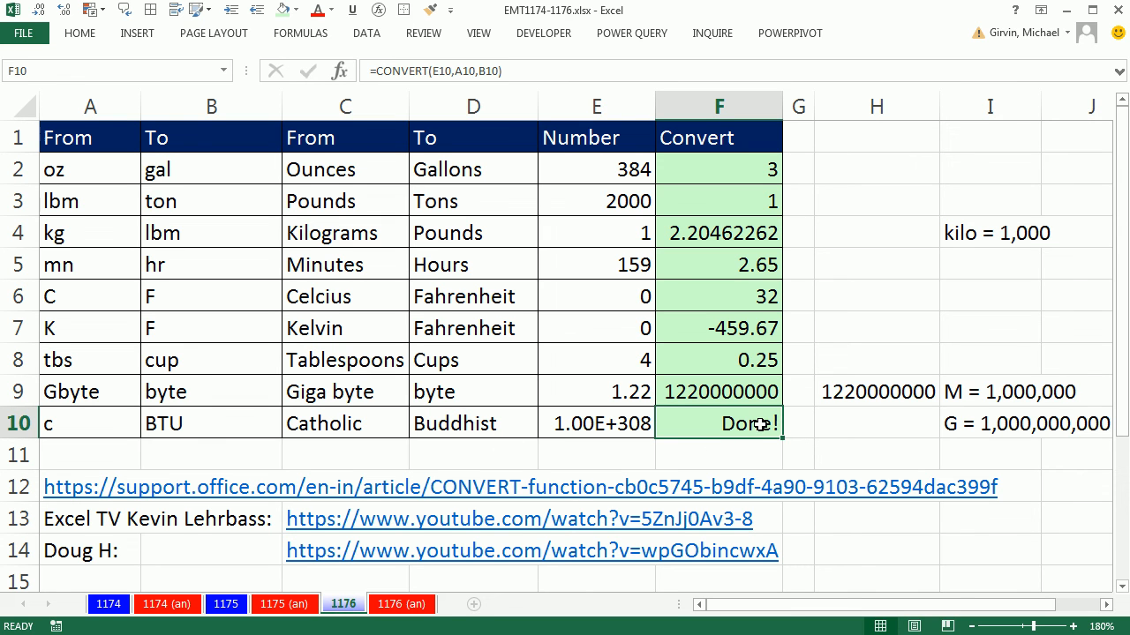
mouse_move(715, 177)
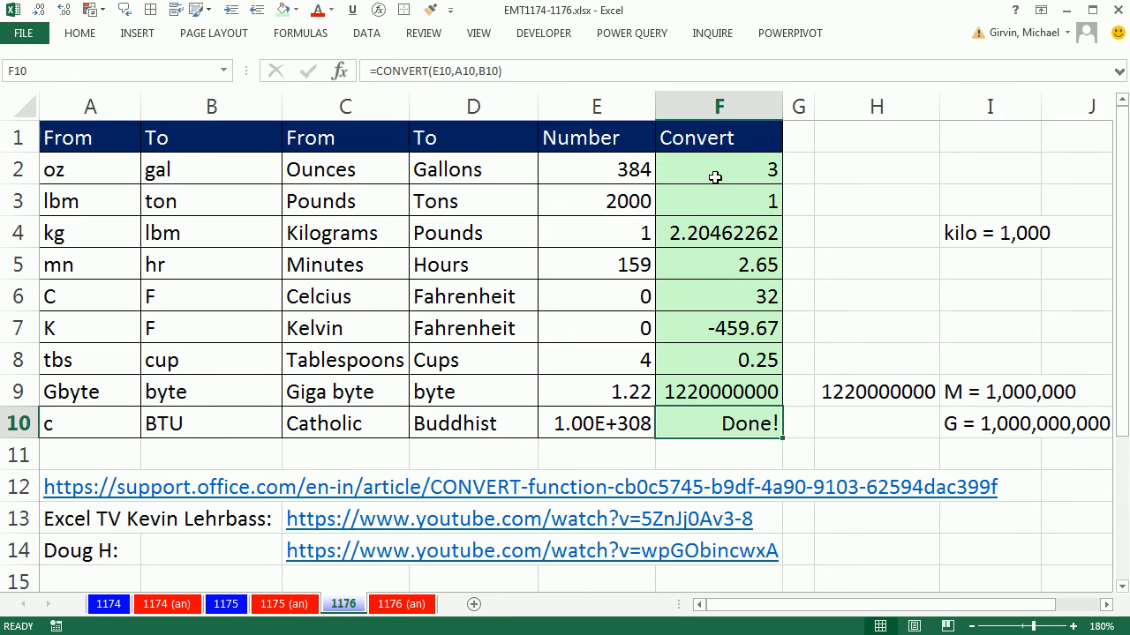